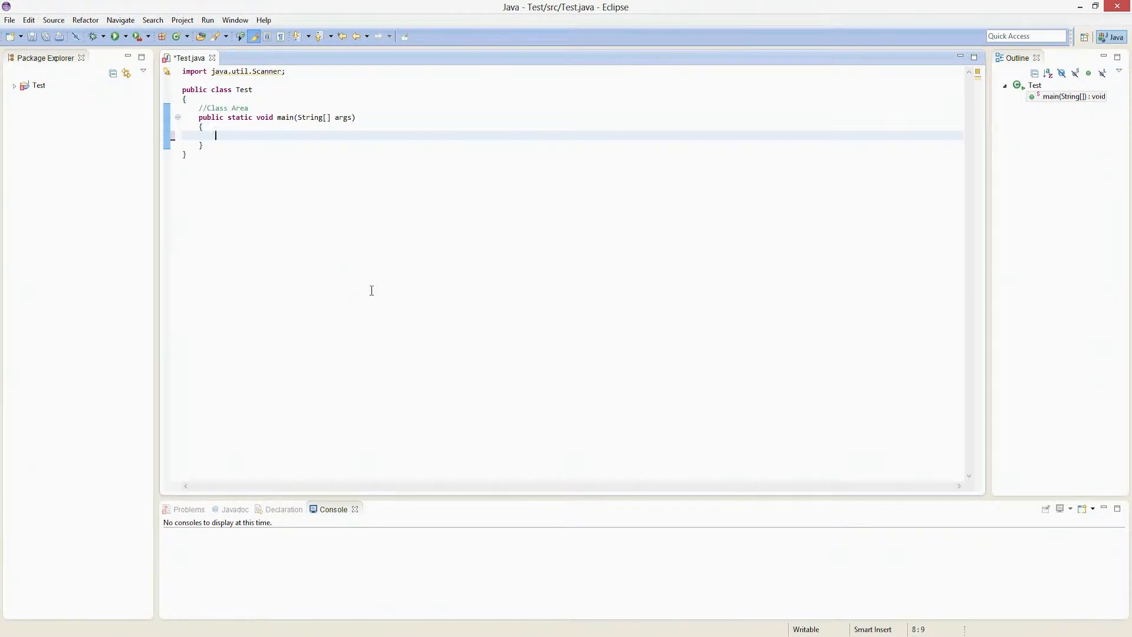
- Declare Scanner scan = new Scanner(System.in); choosing System.in from content assist
{"action": "type", "text": "S"}
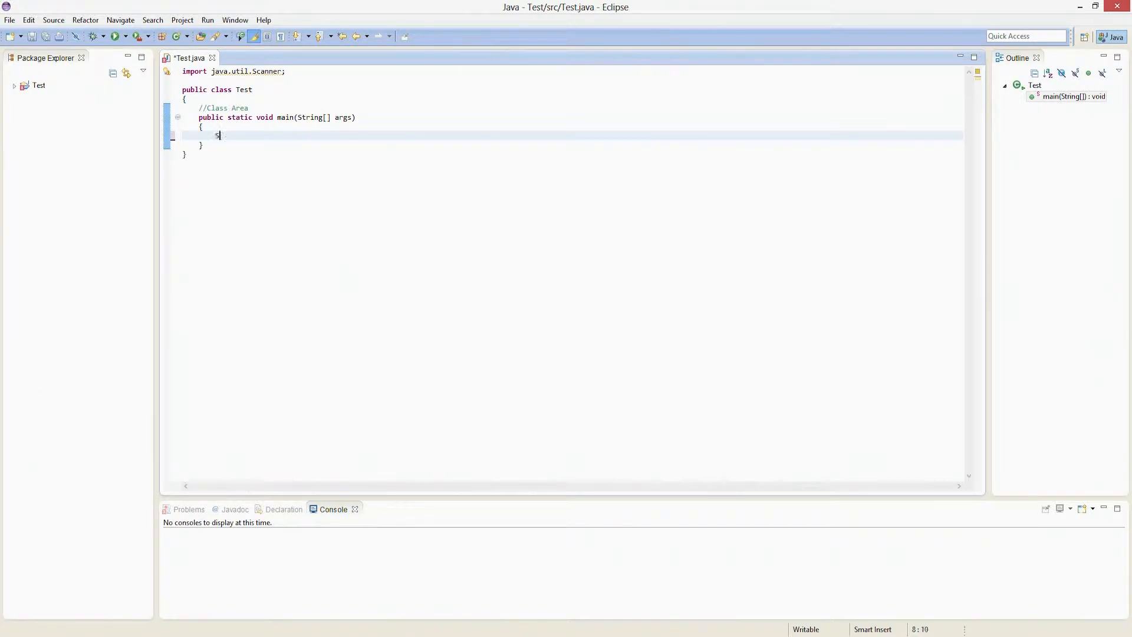
{"action": "type", "text": "canner"}
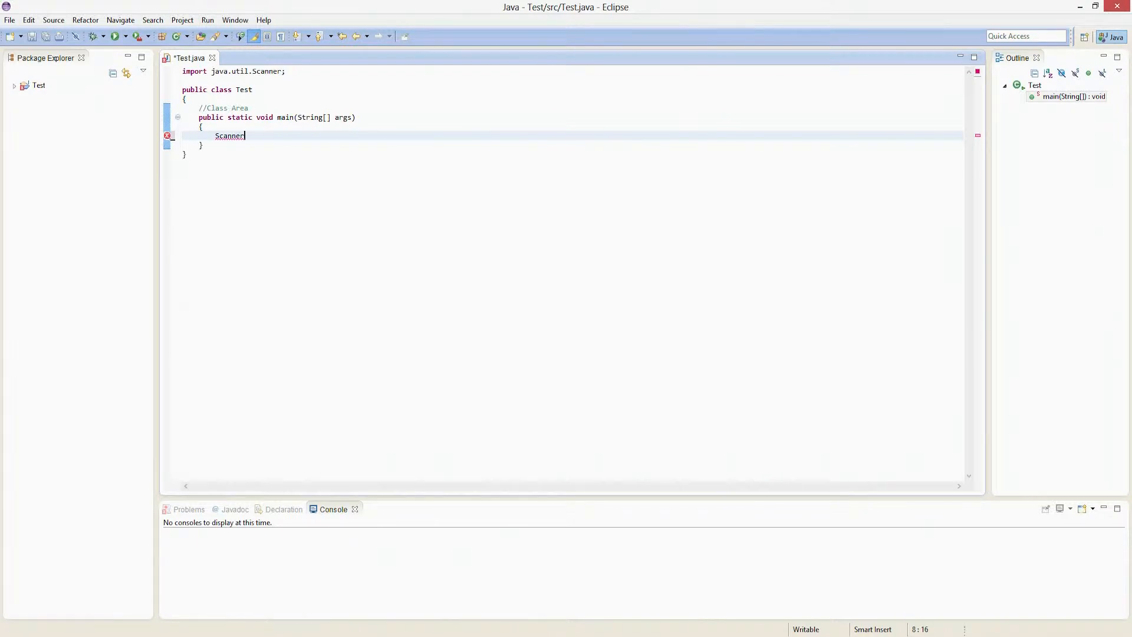
{"action": "type", "text": "scan ="}
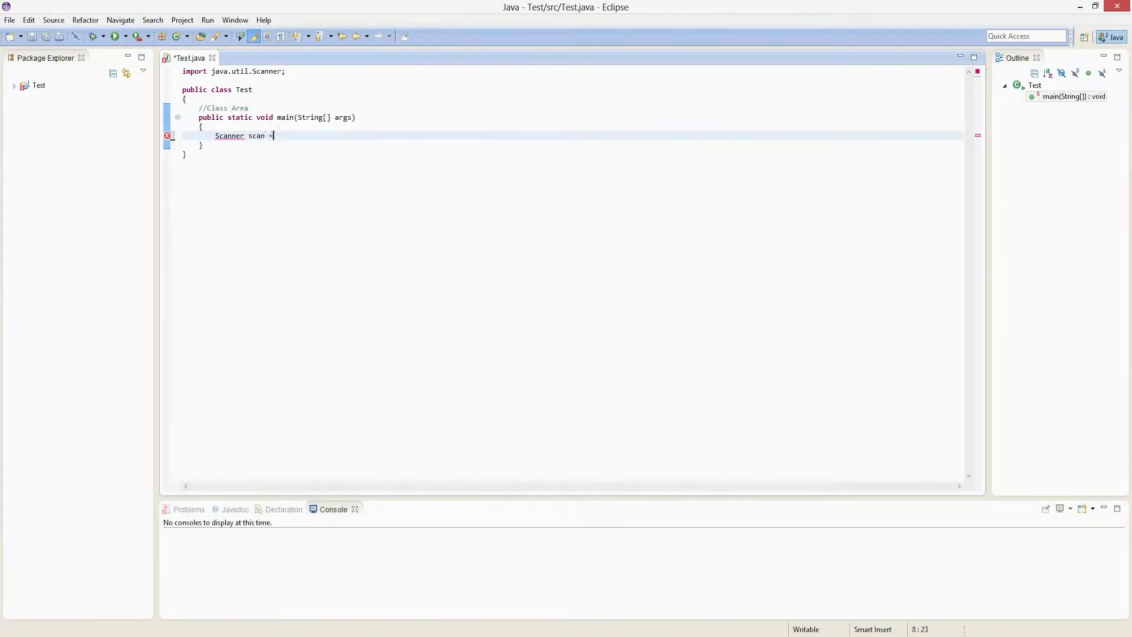
{"action": "type", "text": "S"}
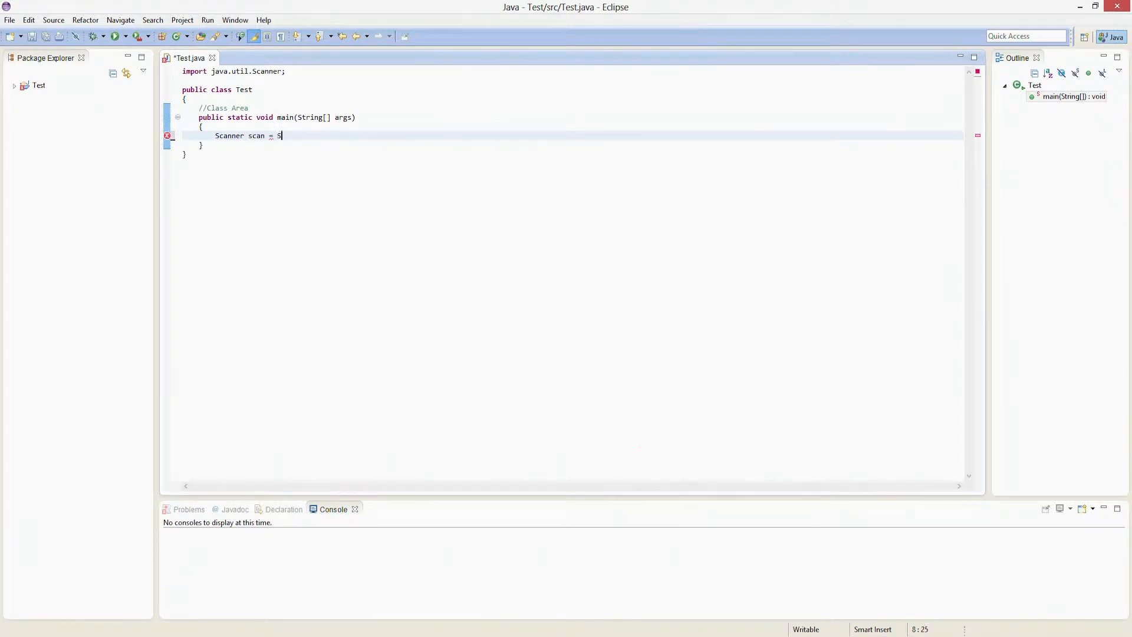
{"action": "type", "text": "new S"}
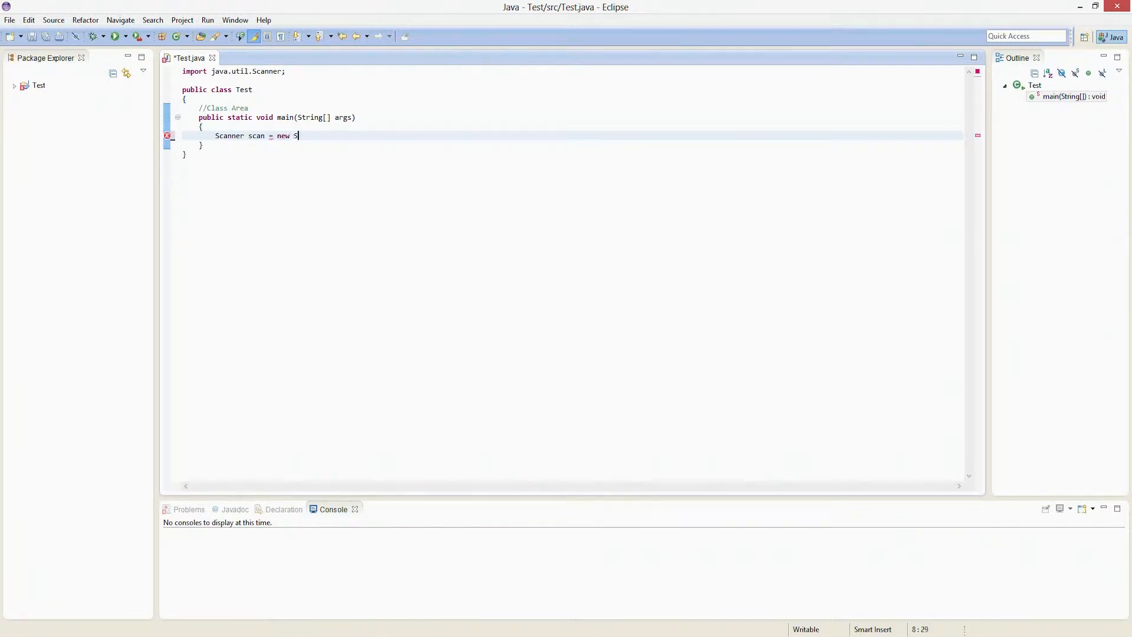
{"action": "type", "text": "canner(System.in"}
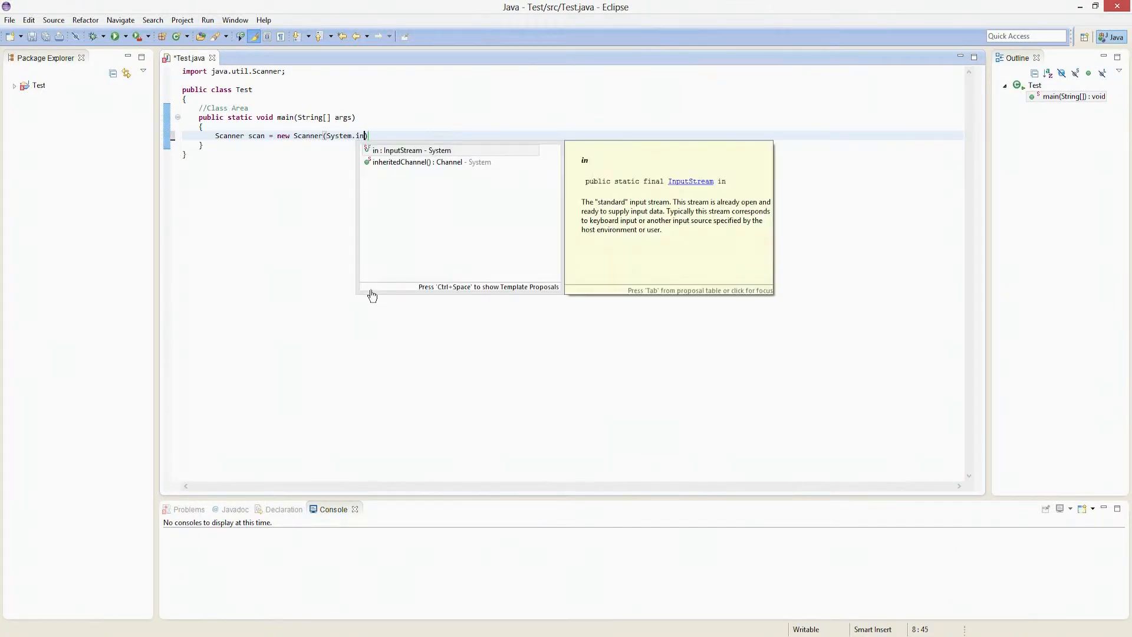
{"action": "left_click", "coordinate": [412, 150]}
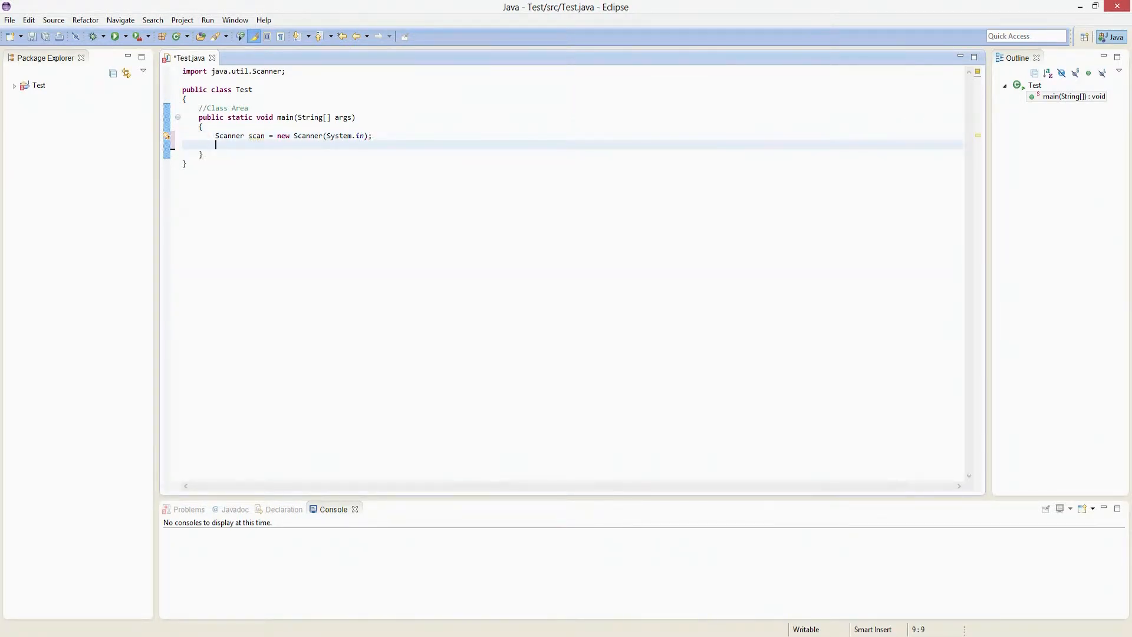
- Print the prompt "Enter in your first name" with System.out.println
{"action": "type", "text": "S"}
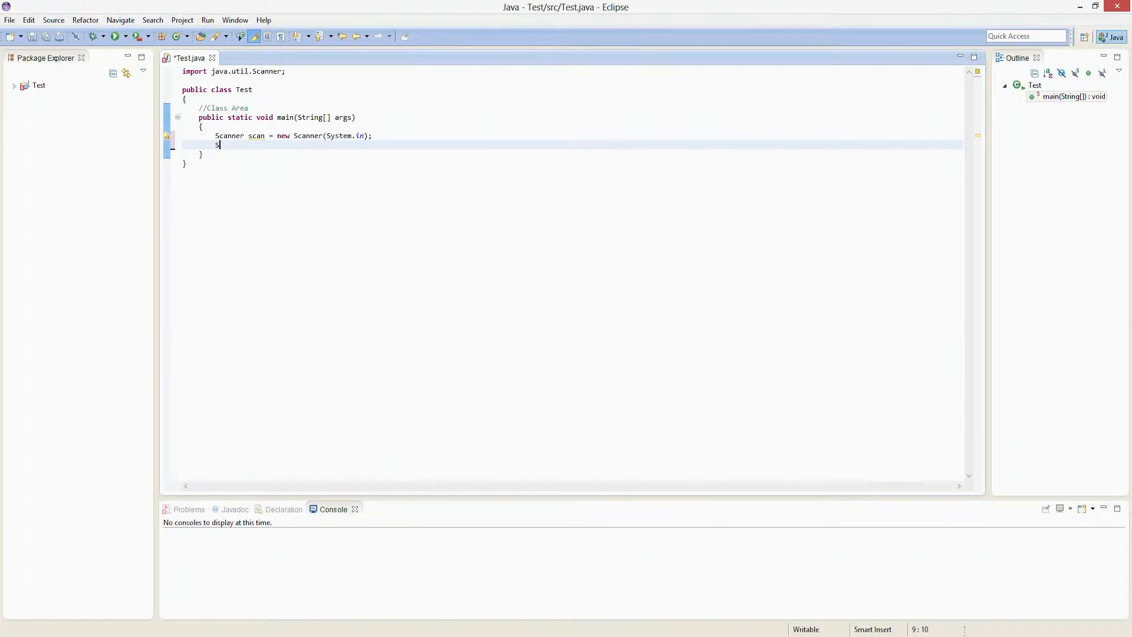
{"action": "type", "text": "ystem.ou"}
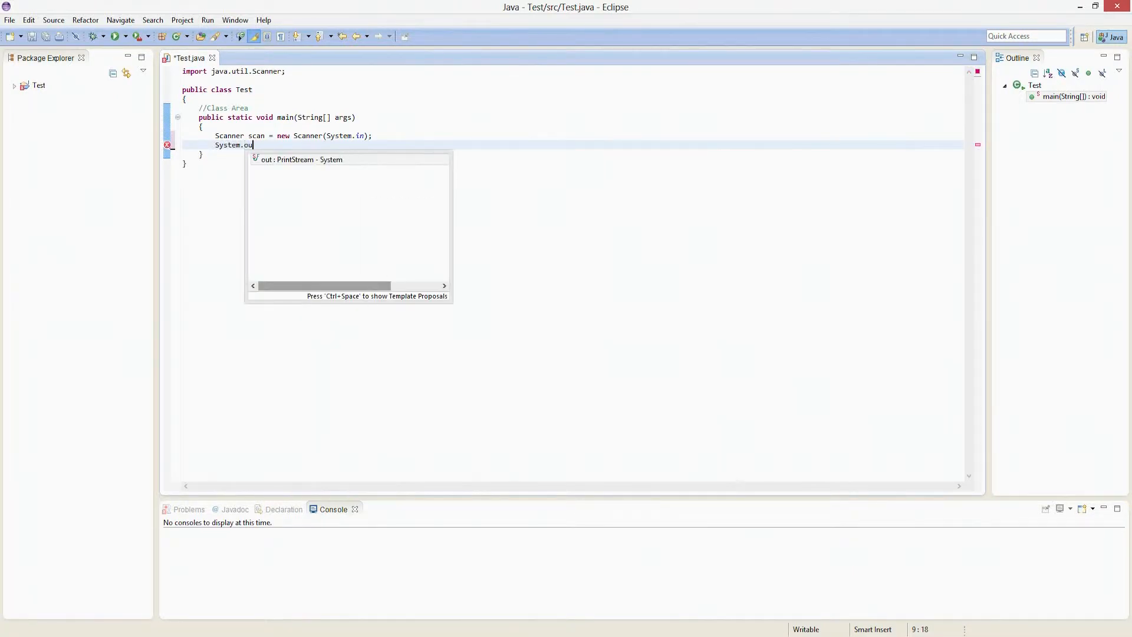
{"action": "type", "text": "t.println(\"Enter in your first name\");"}
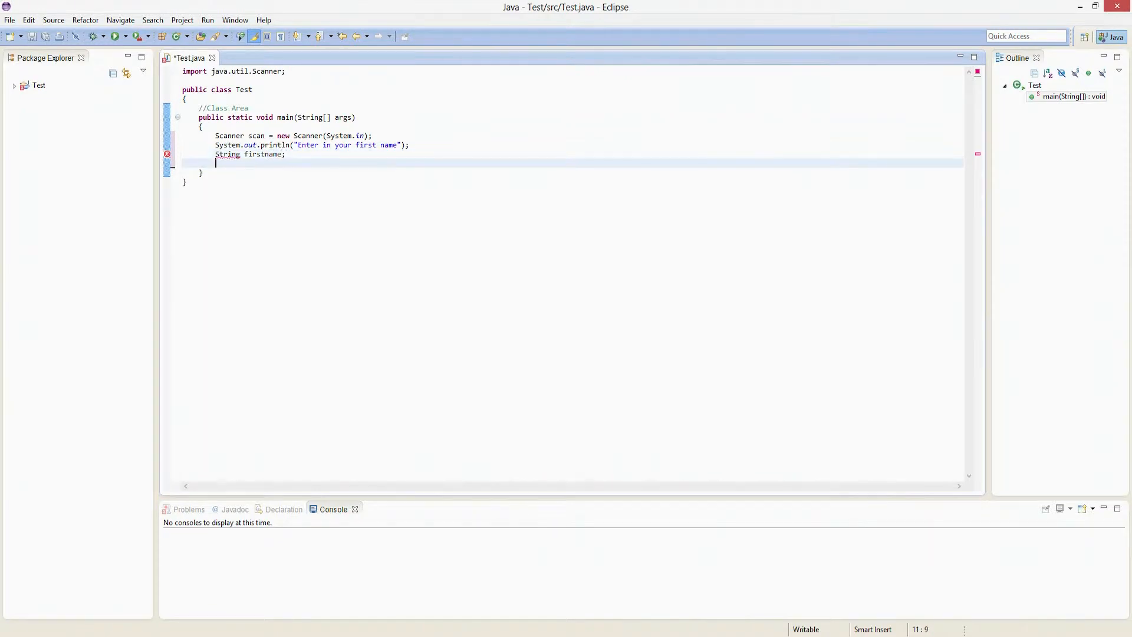
- Read the first name into firstname with scan.nextLine() and begin the lastname declaration
{"action": "type", "text": "String last"}
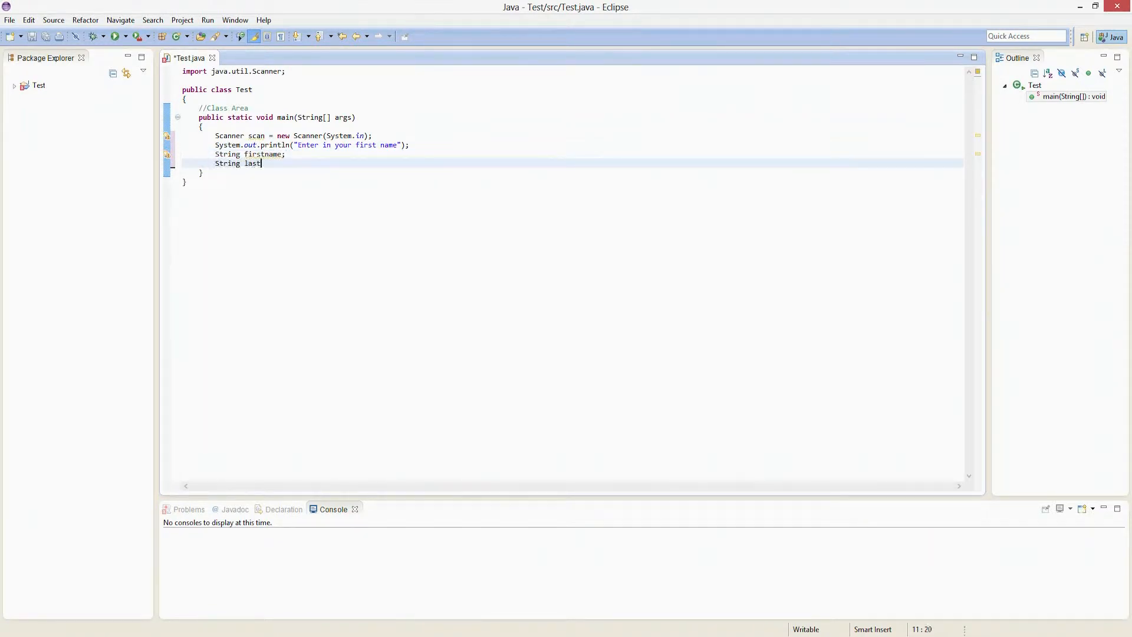
{"action": "type", "text": "name"}
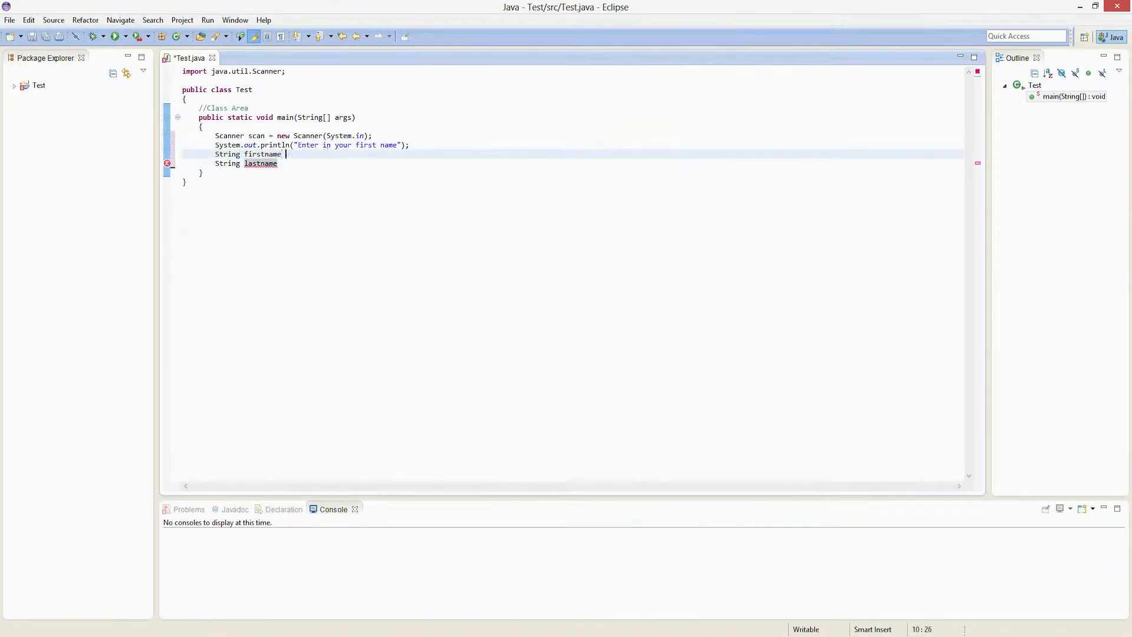
{"action": "type", "text": "= scan.nextInt("}
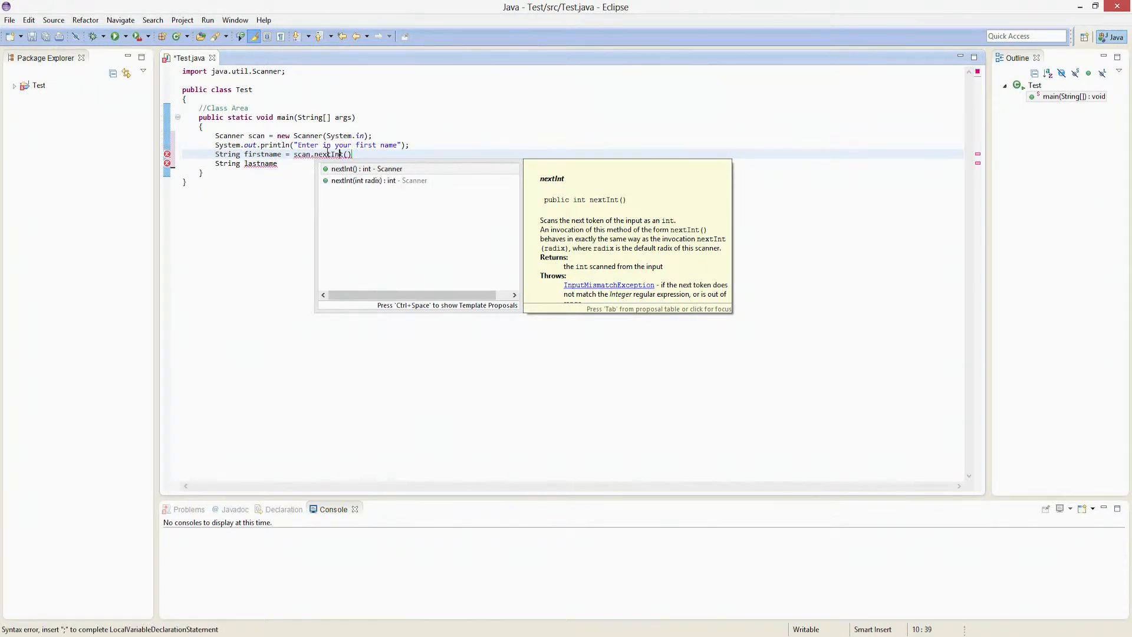
{"action": "key", "text": "BackSpace"}
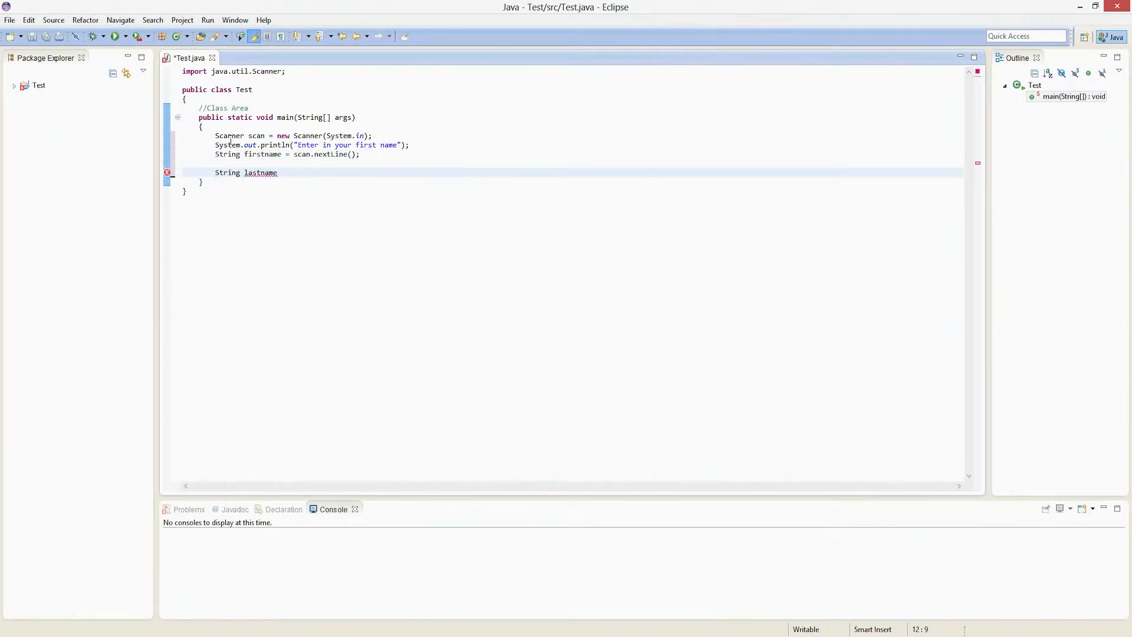
- Duplicate the first-name prompt and read lines below, changing them to prompt for and read lastname
{"action": "left_click_drag", "start_coordinate": [214, 143], "coordinate": [359, 154]}
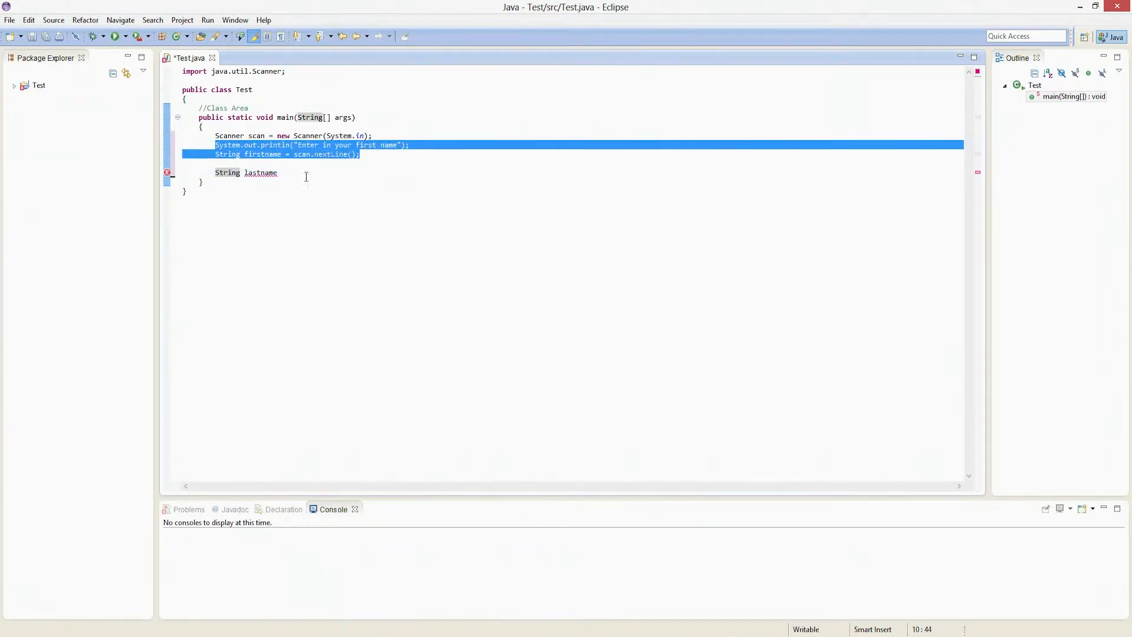
{"action": "left_click", "coordinate": [252, 162]}
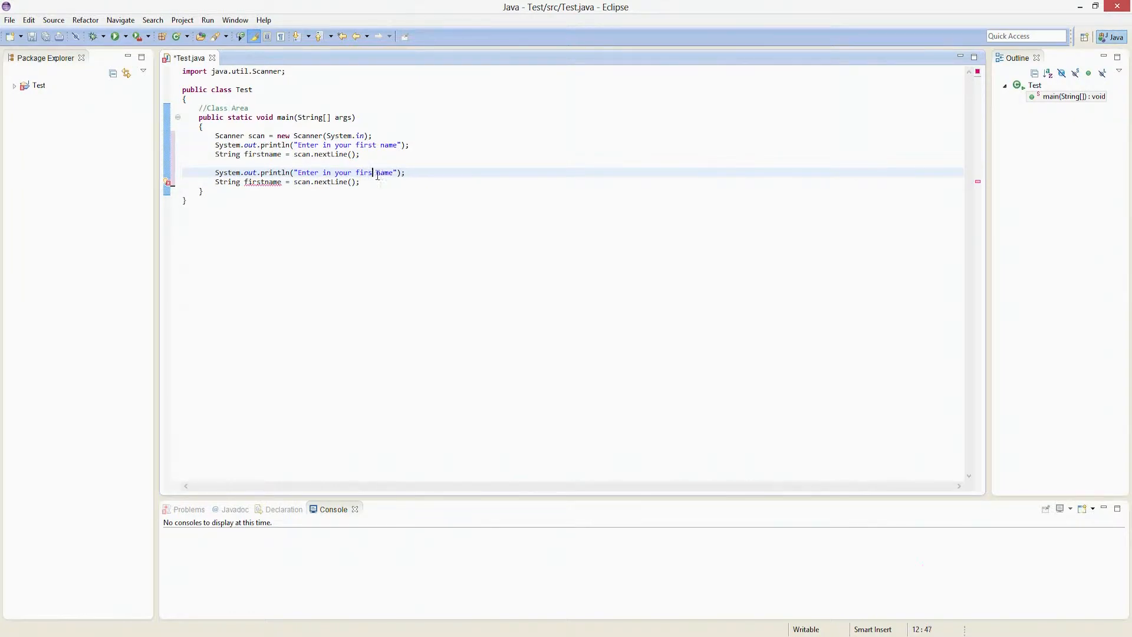
{"action": "type", "text": "last"}
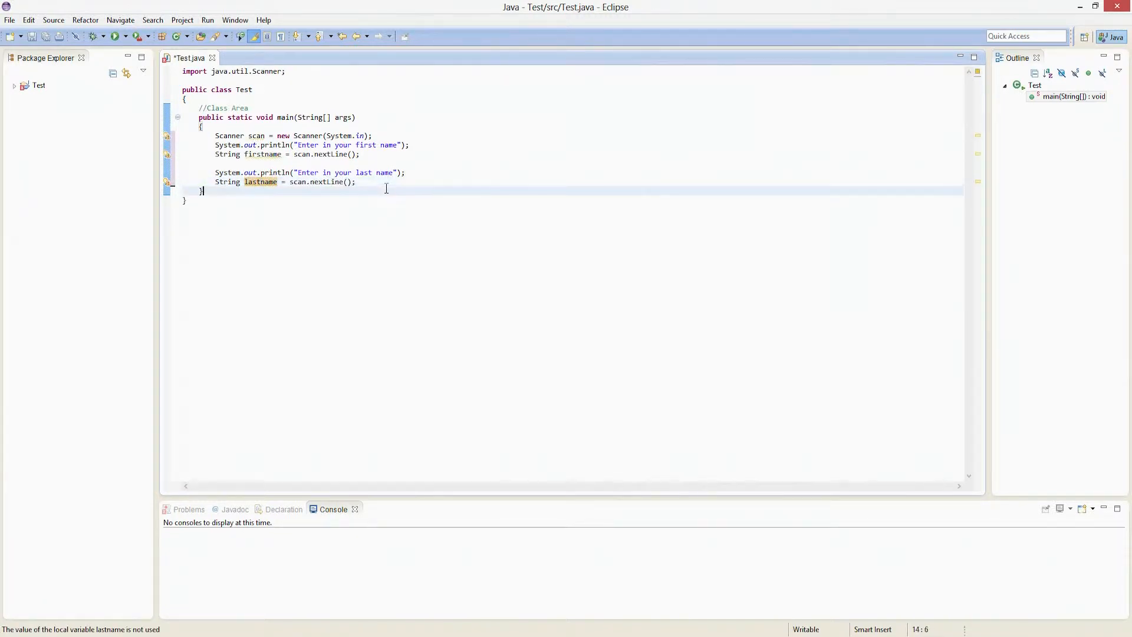
{"action": "left_click", "coordinate": [356, 182]}
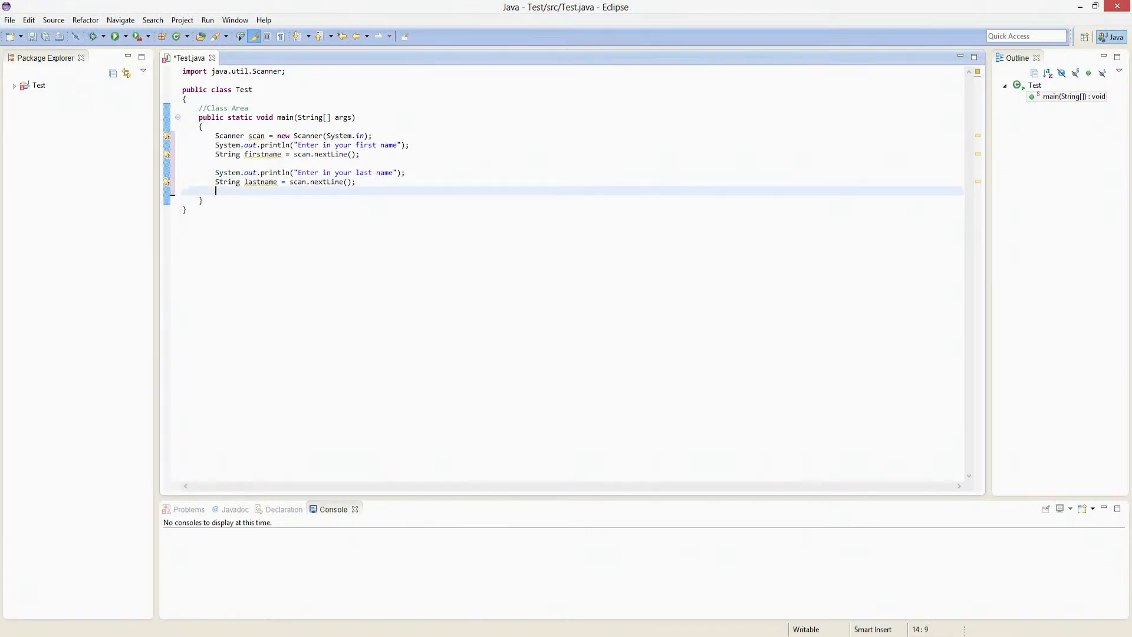
- Declare String continuing = "go"; after removing a premature while keyword
{"action": "type", "text": "while"}
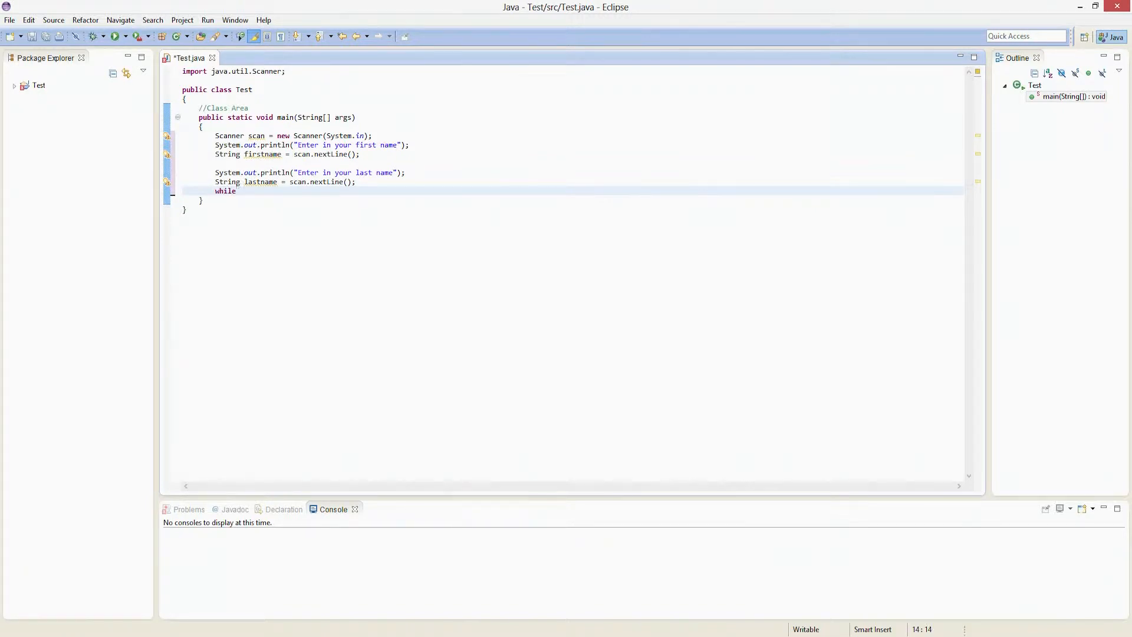
{"action": "key", "text": "BackSpace"}
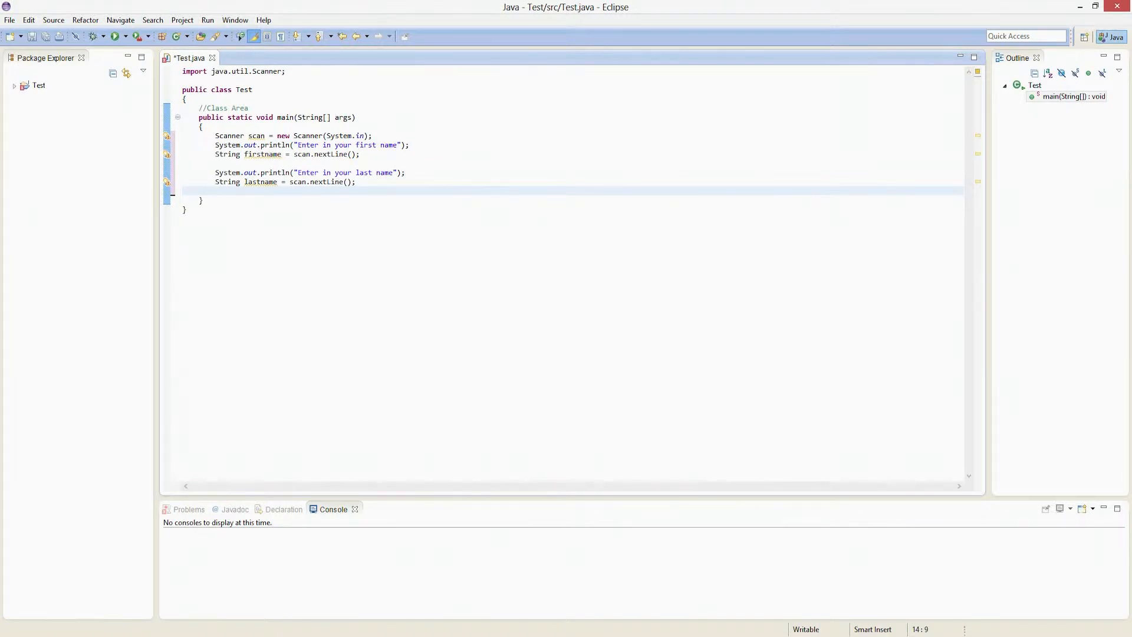
{"action": "type", "text": "String"}
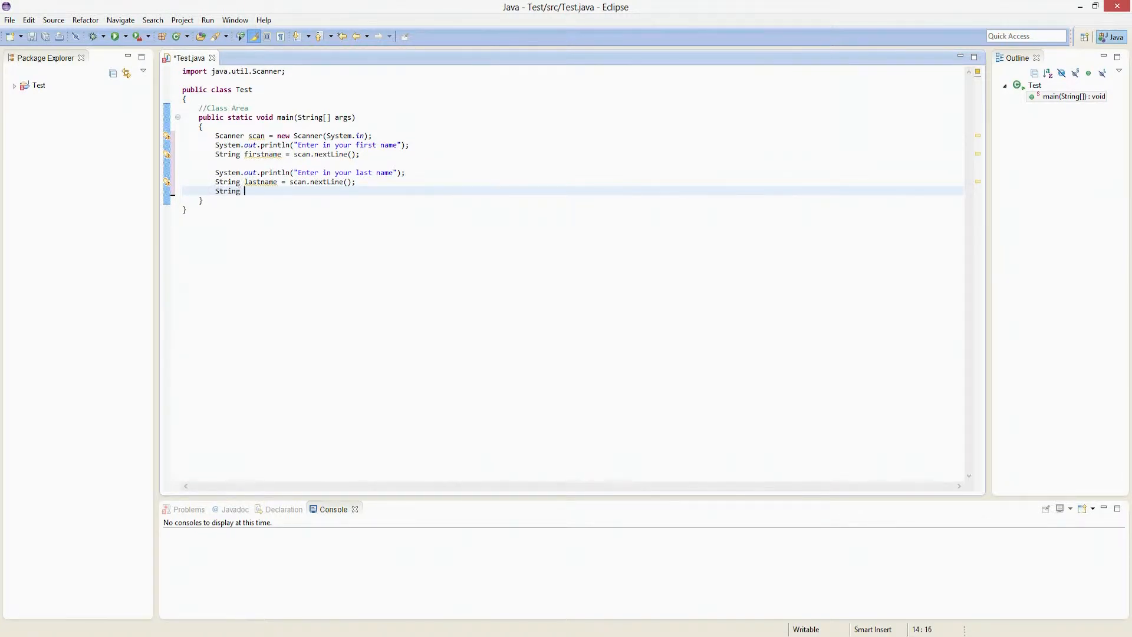
{"action": "type", "text": "cont"}
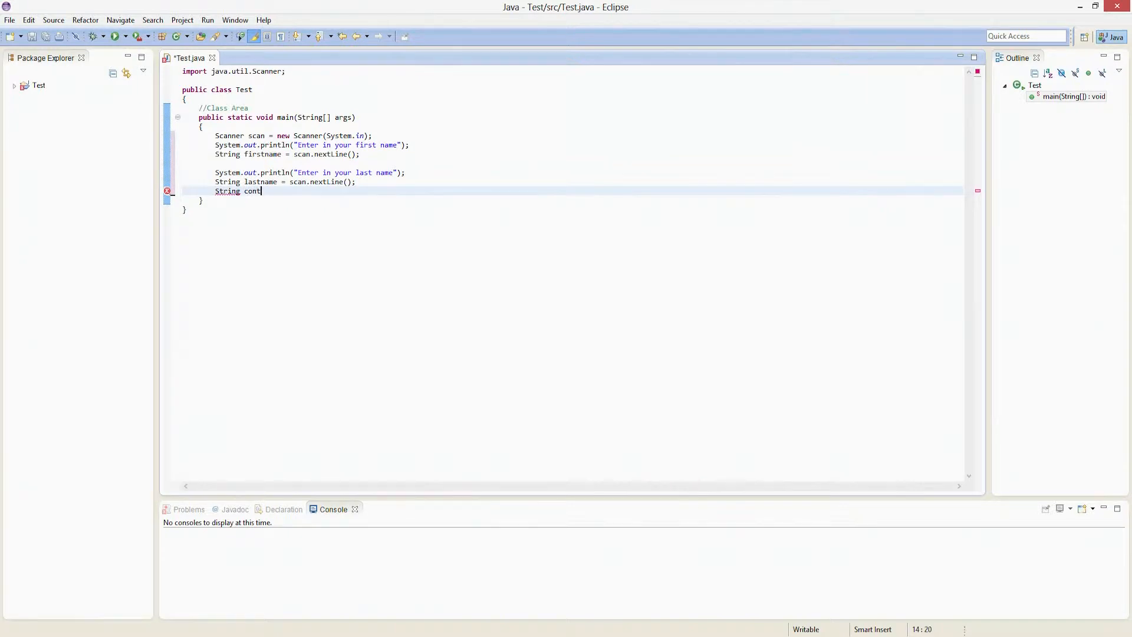
{"action": "type", "text": "inuing ="}
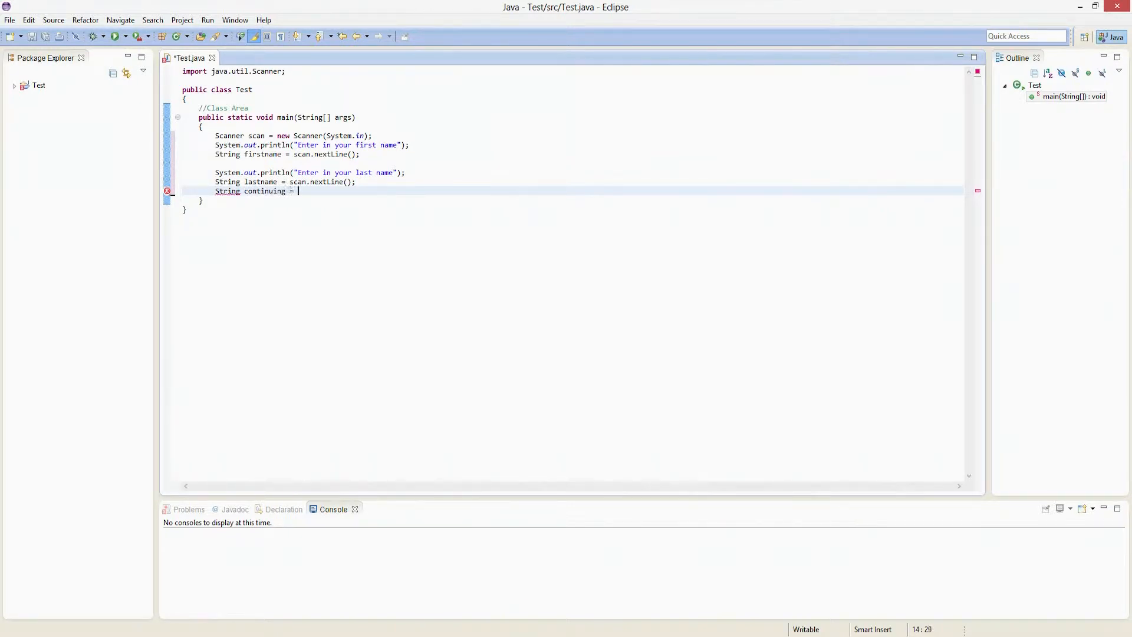
{"action": "type", "text": "\"con"}
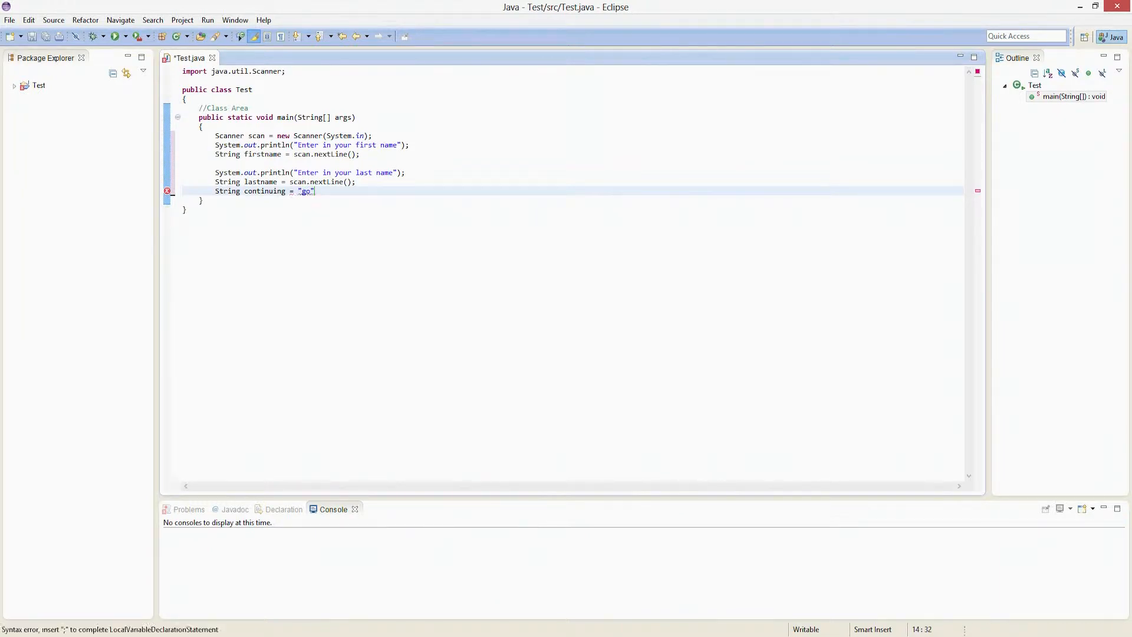
{"action": "type", "text": ";"}
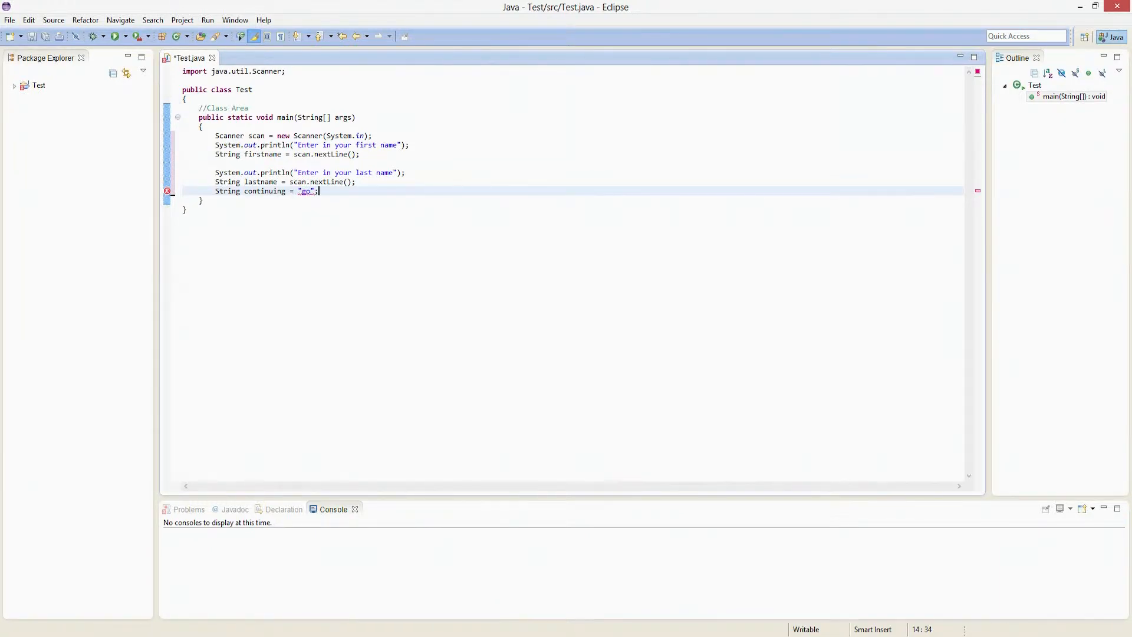
{"action": "key", "text": "Return"}
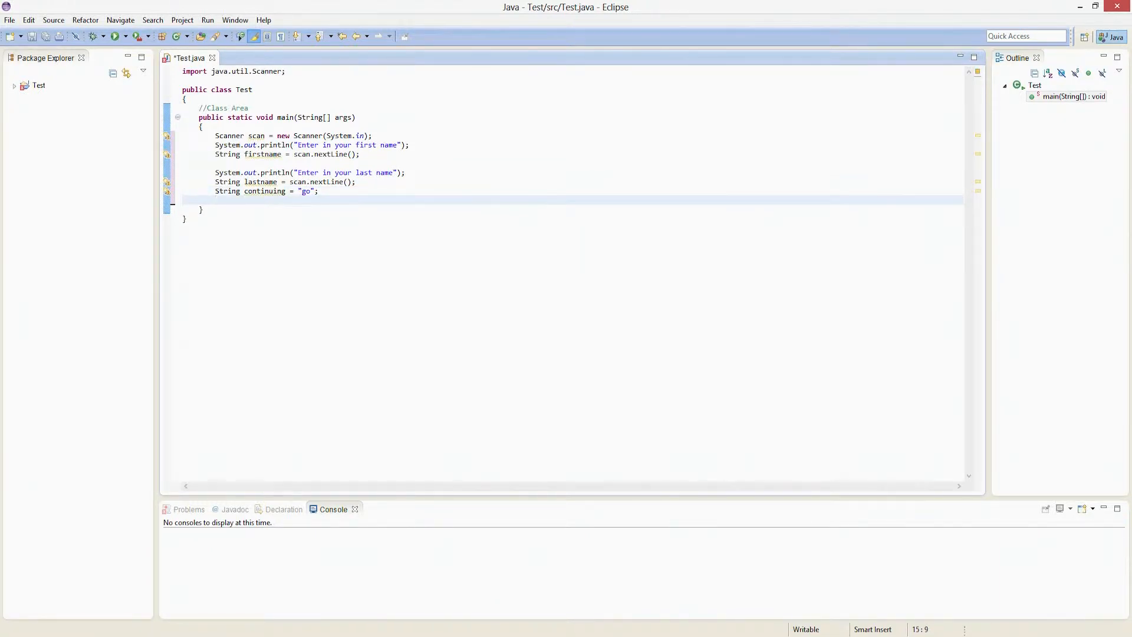
- Write the loop header while(continuing.equals("go")) with an empty body
{"action": "type", "text": "while"}
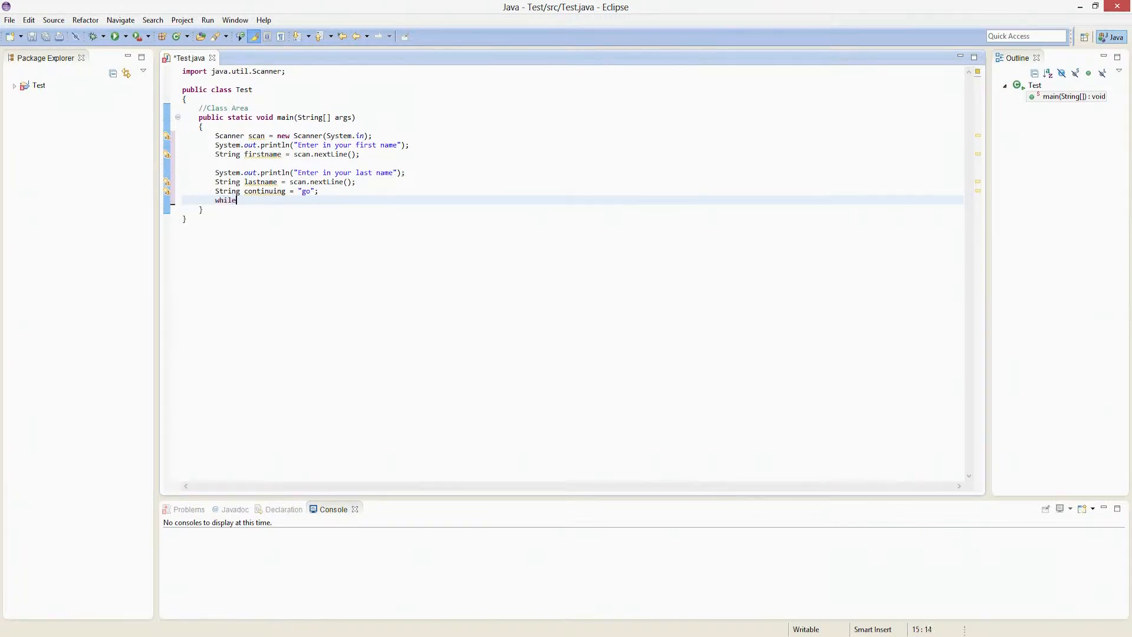
{"action": "type", "text": "(conti"}
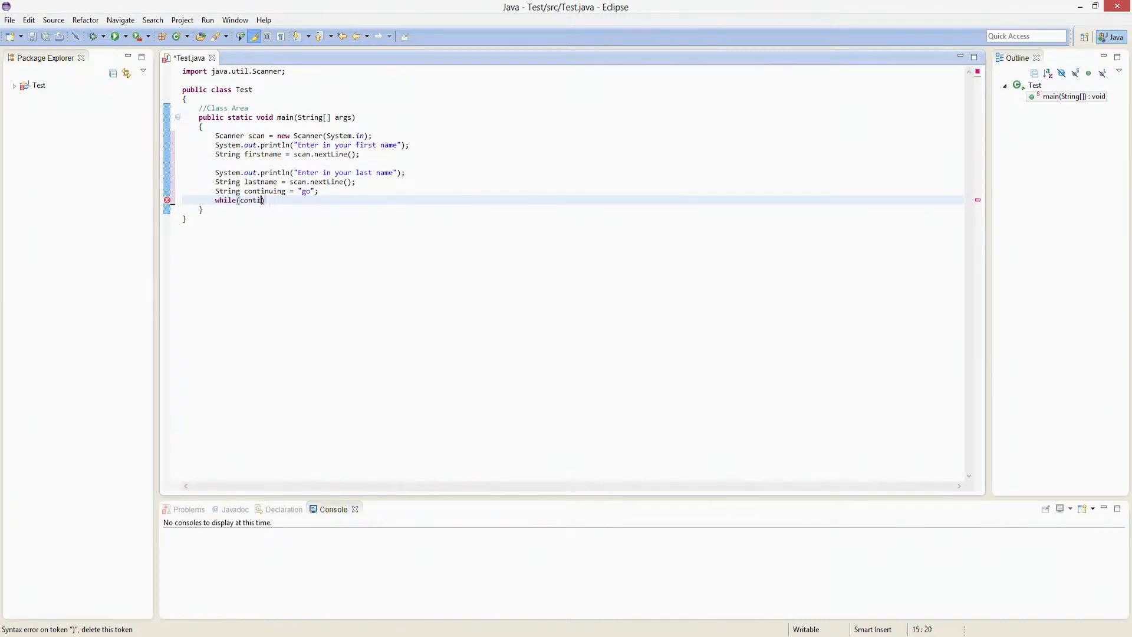
{"action": "type", "text": "nuing"}
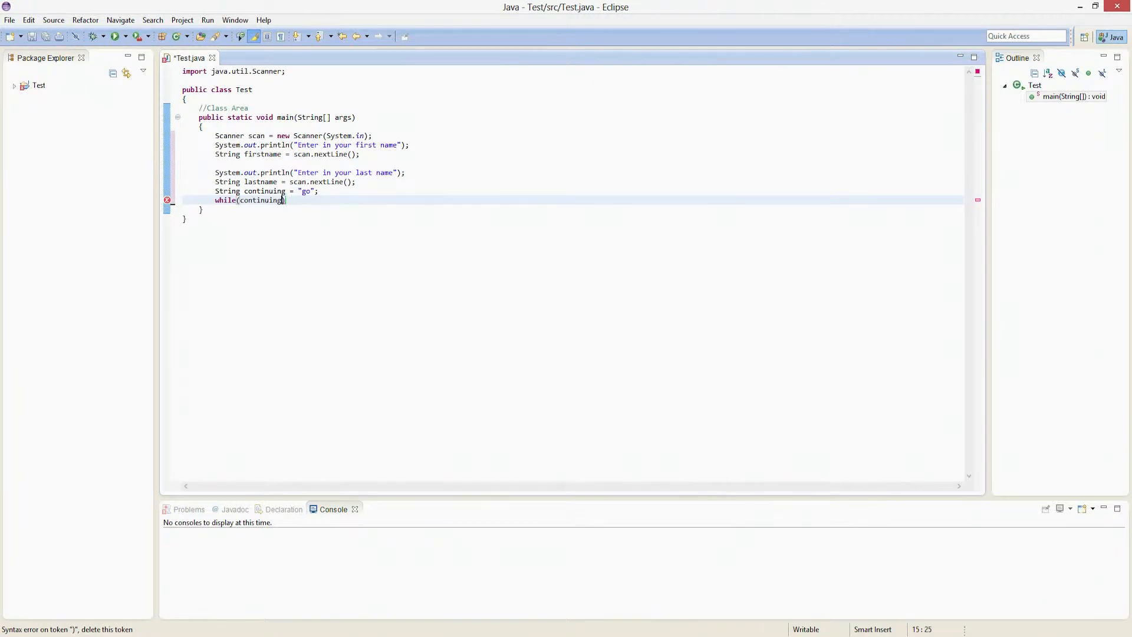
{"action": "type", "text": ".equals(\"go"}
{"action": "type", "text": "{"}
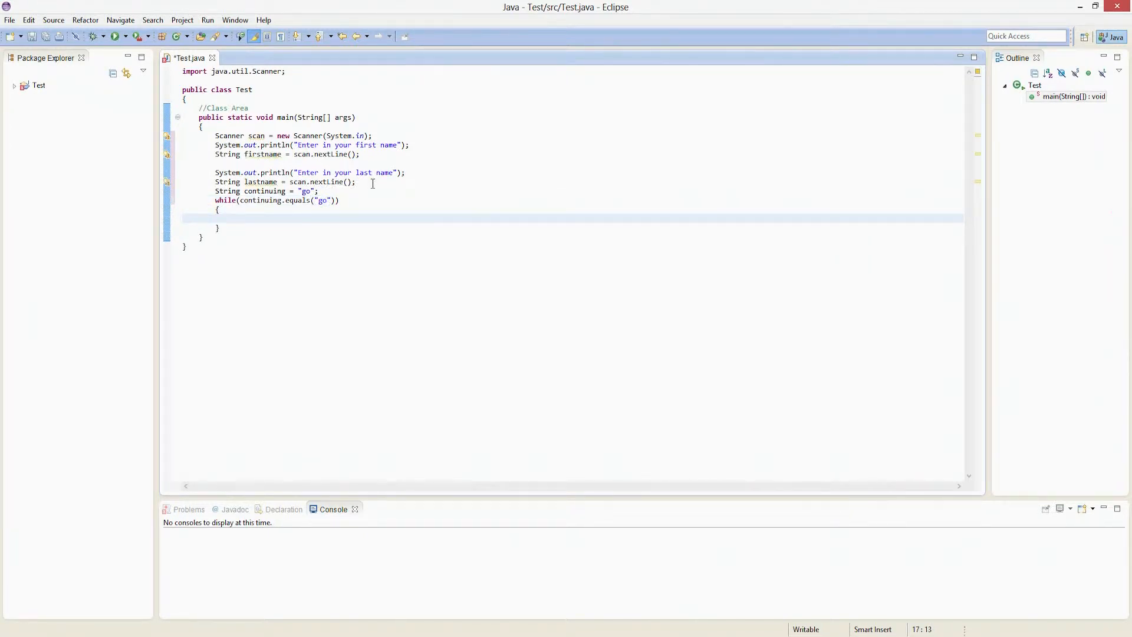
- Inside the loop print "Enter in your grade", fix the println spelling, and add blank lines around it
{"action": "type", "text": "s"}
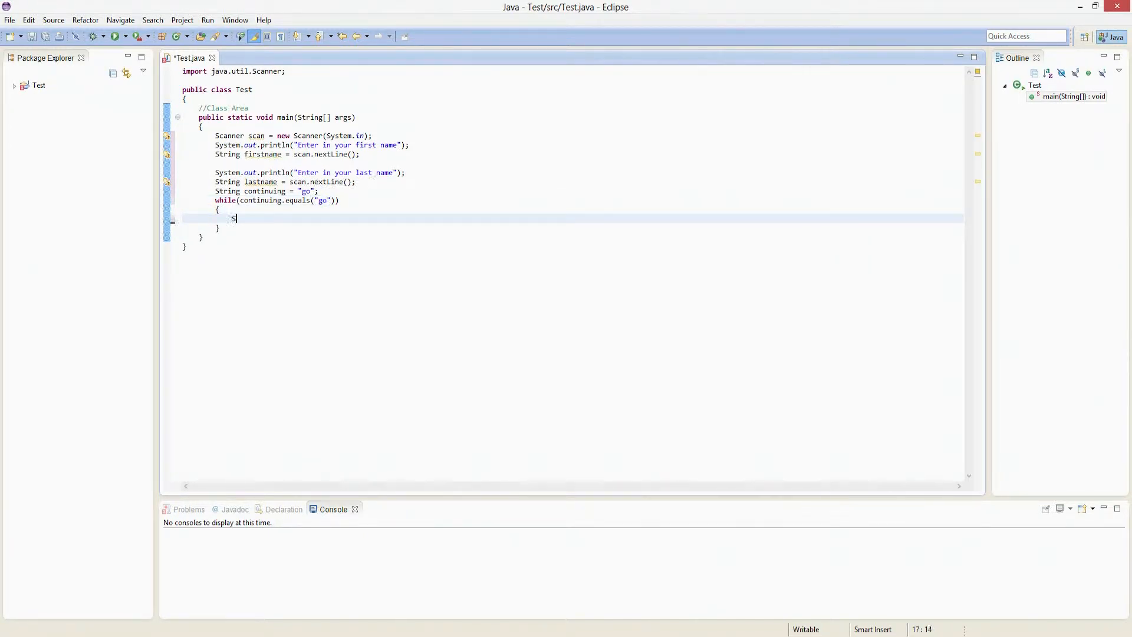
{"action": "type", "text": "System.out.pri"}
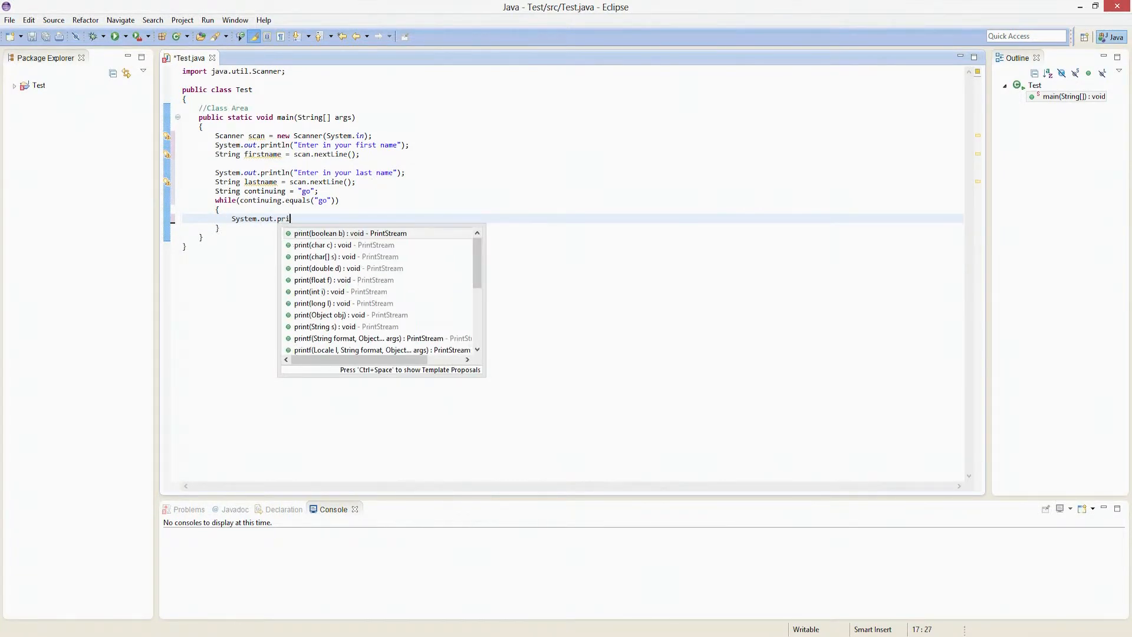
{"action": "type", "text": "tln"}
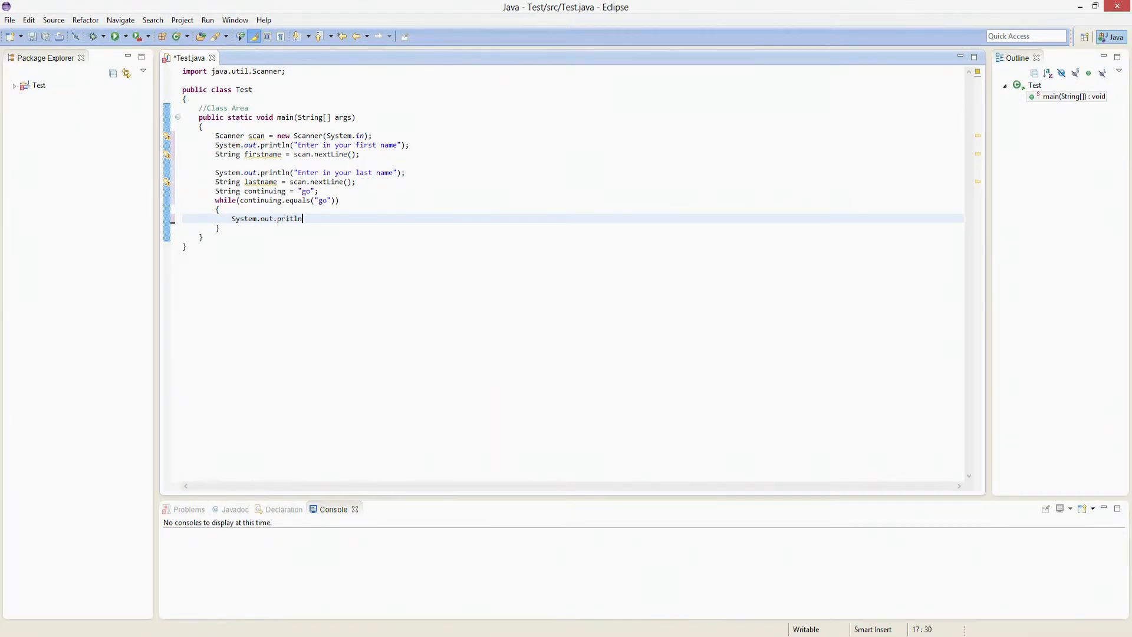
{"action": "type", "text": "(\"\")"}
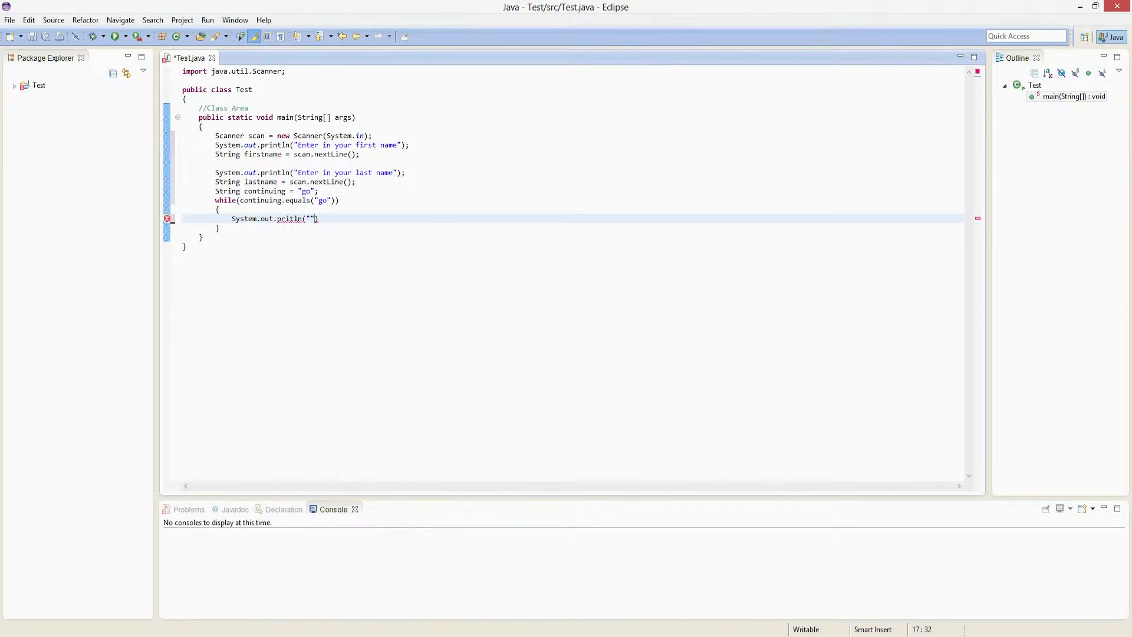
{"action": "type", "text": "Enter in your grade"}
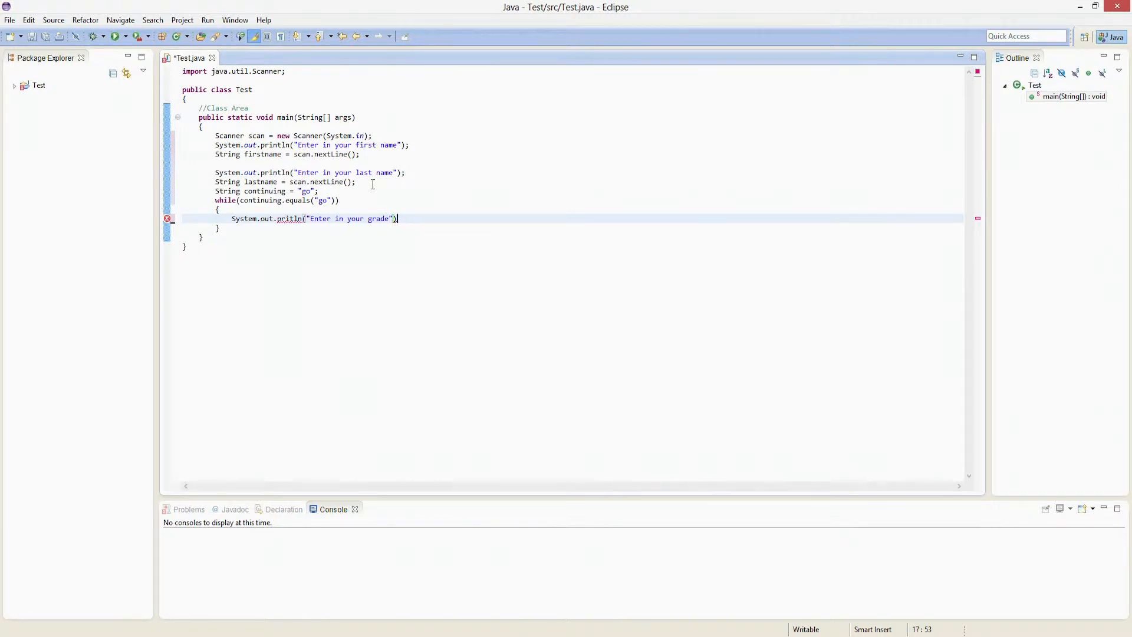
{"action": "left_click", "coordinate": [316, 218]}
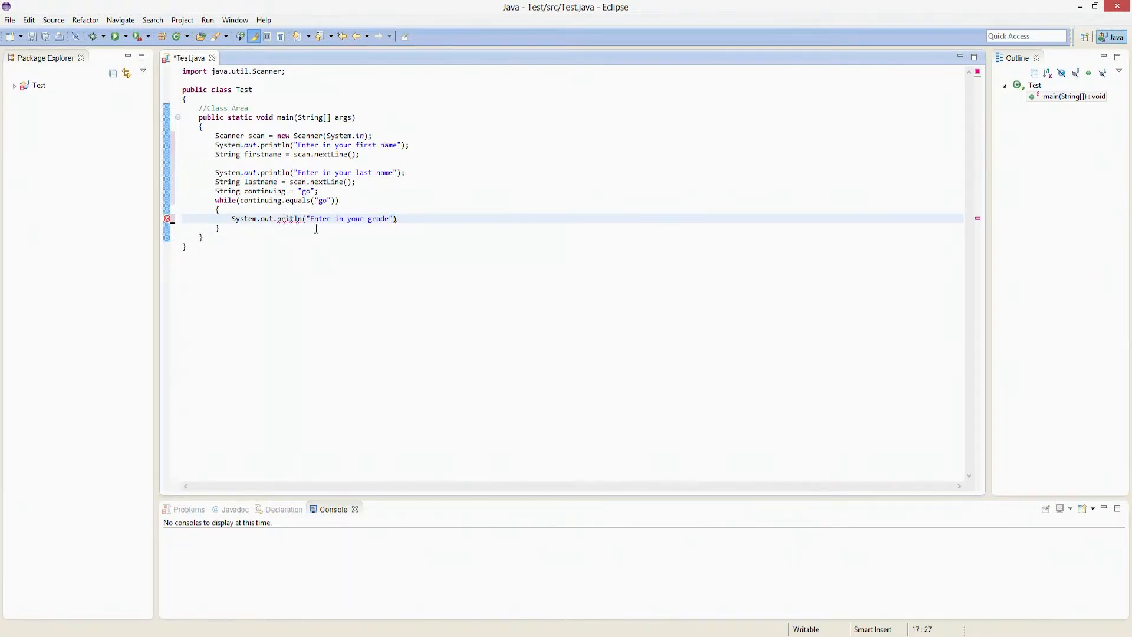
{"action": "type", "text": "n"}
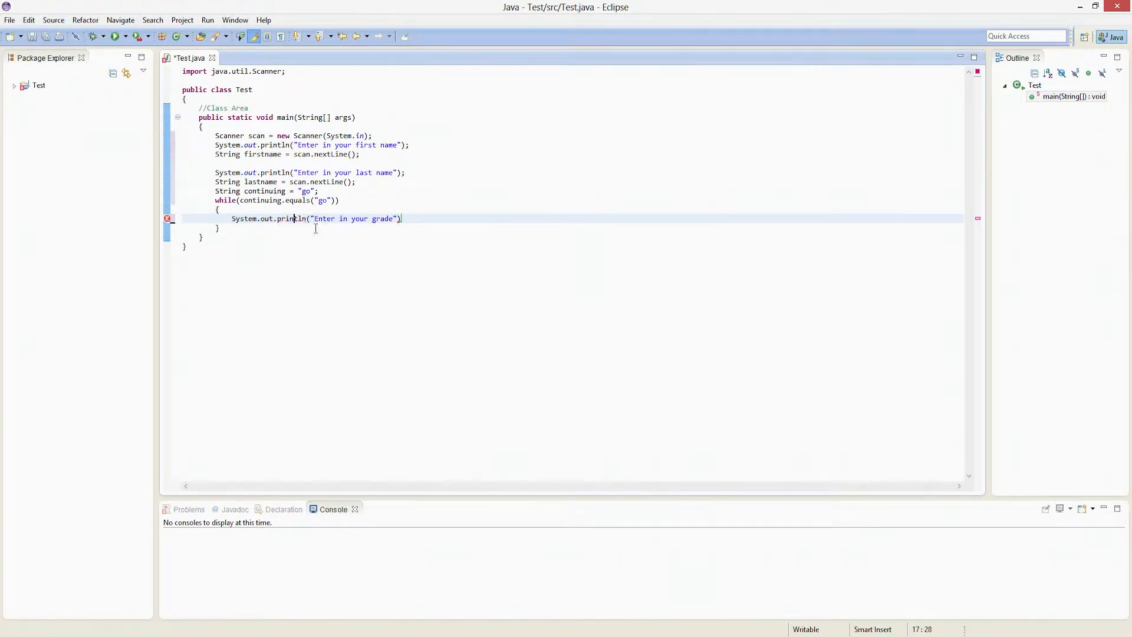
{"action": "left_click", "coordinate": [403, 219]}
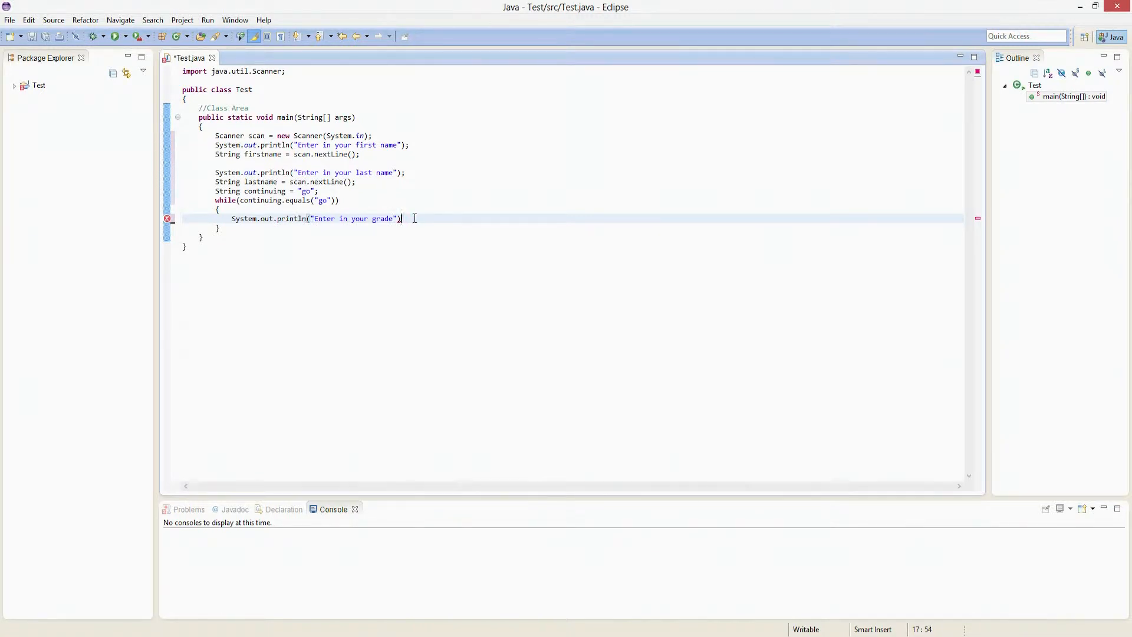
{"action": "type", "text": ";"}
{"action": "key", "text": "Return"}
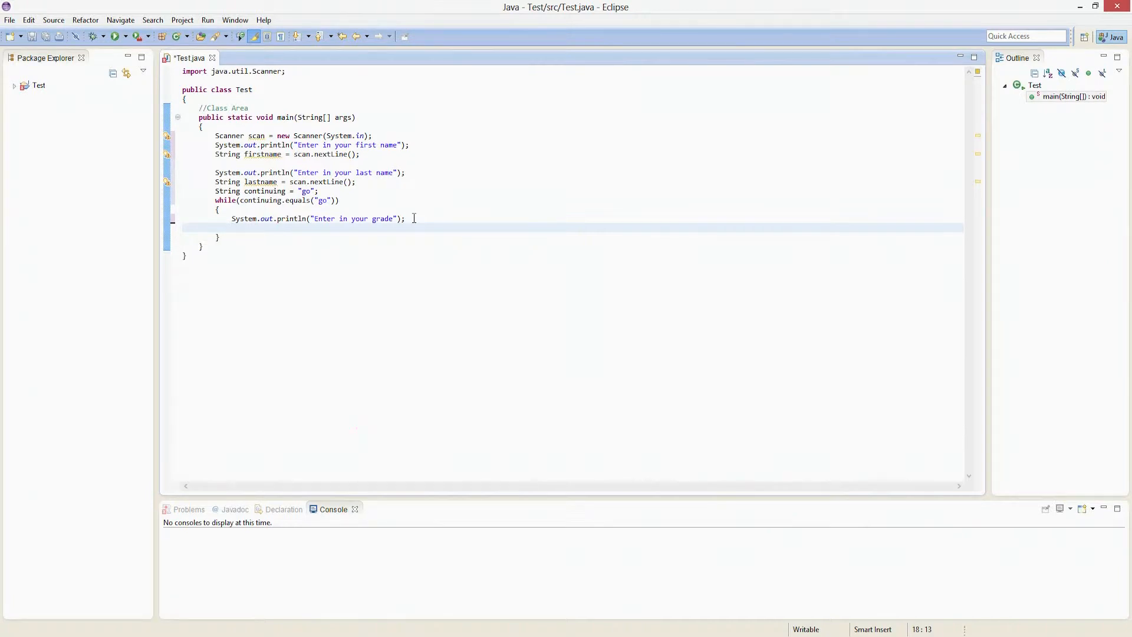
{"action": "key", "text": "Return"}
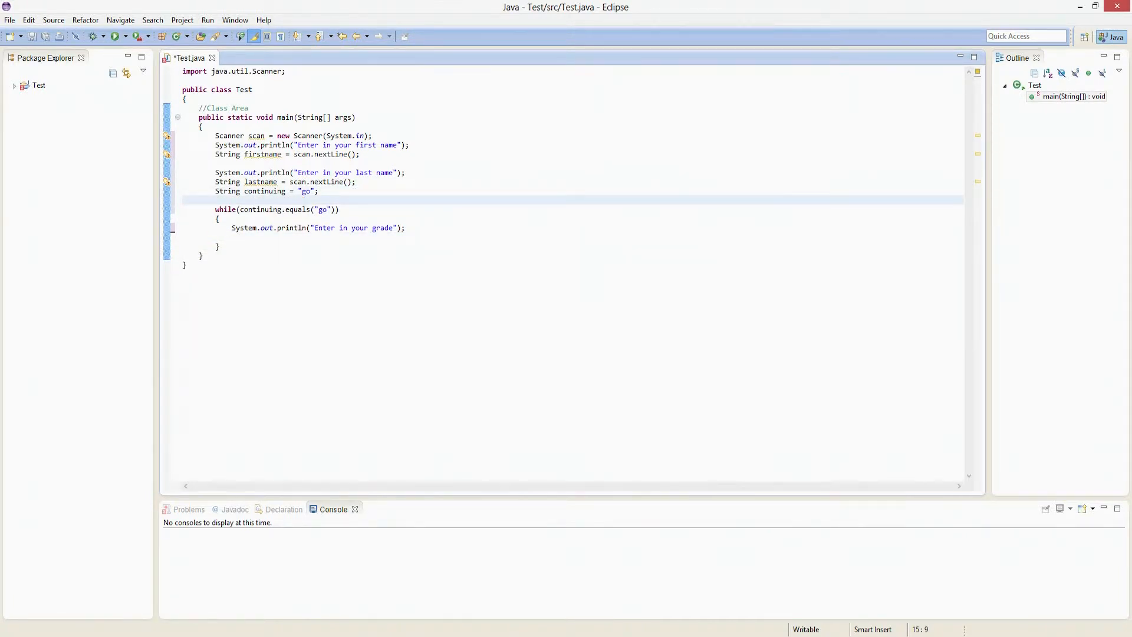
- Declare String grade above the while loop
{"action": "type", "text": "String c"}
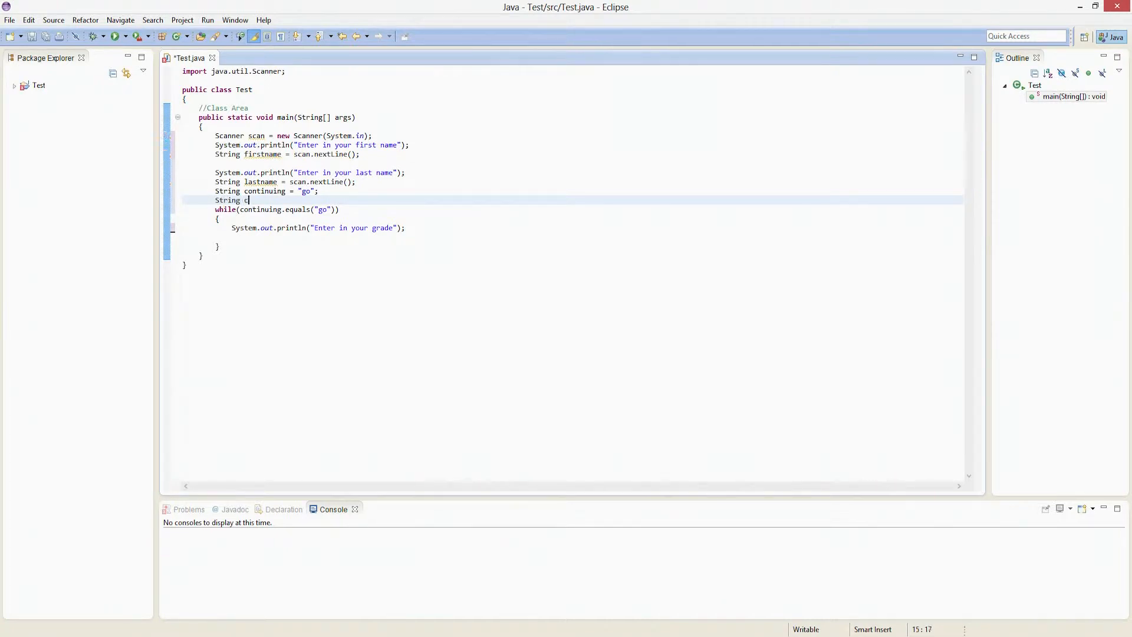
{"action": "type", "text": "current gra"}
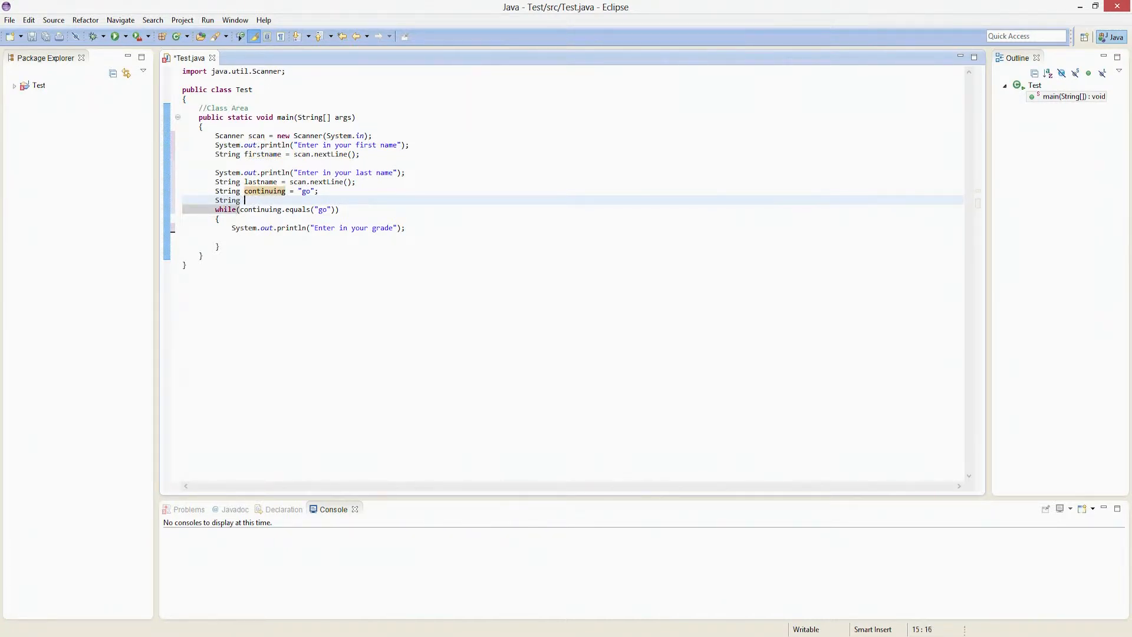
{"action": "type", "text": "grade;"}
{"action": "left_click", "coordinate": [573, 237]}
{"action": "type", "text": "sca"}
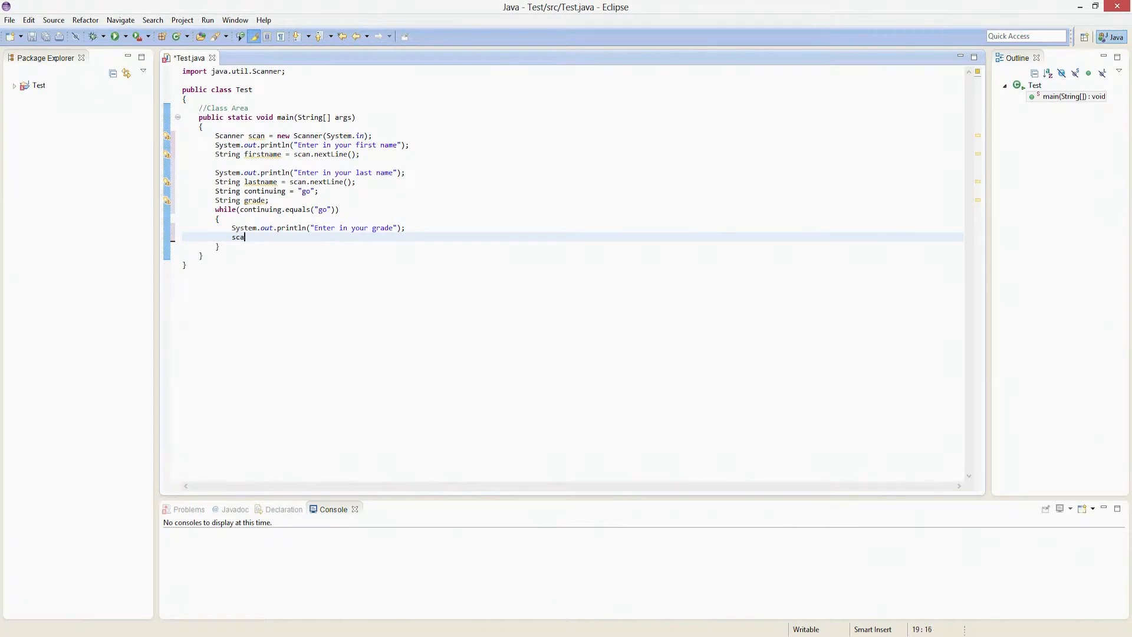
- Read the grade inside the loop with grade = scan.nextLine(); and start an int declaration
{"action": "type", "text": "grade ="}
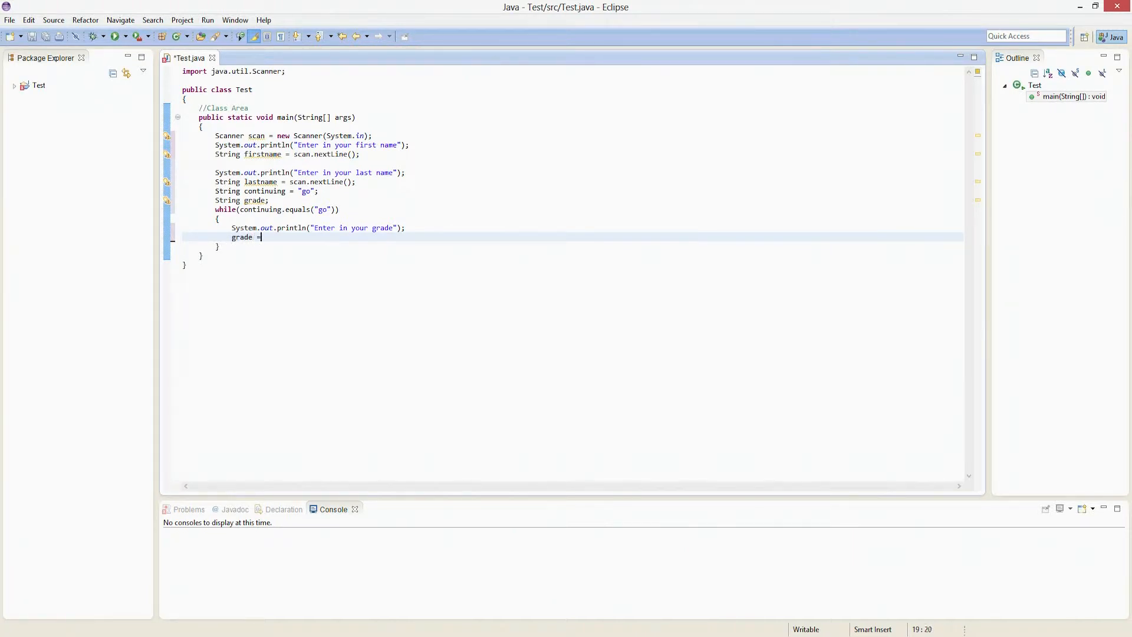
{"action": "type", "text": "scan.nextLine();"}
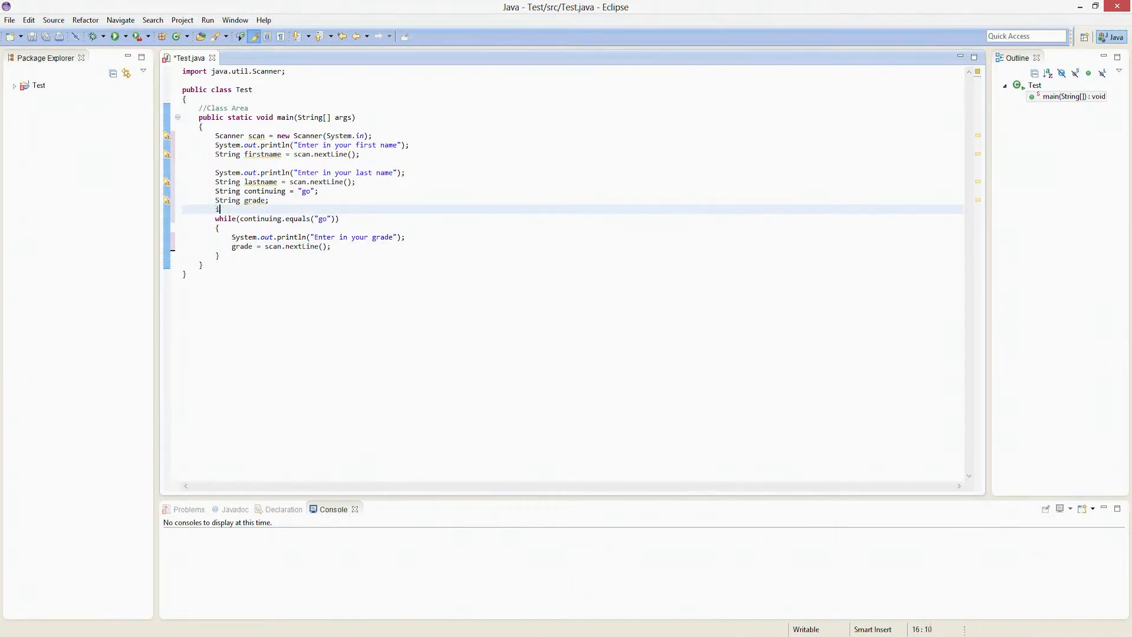
{"action": "type", "text": "int gp"}
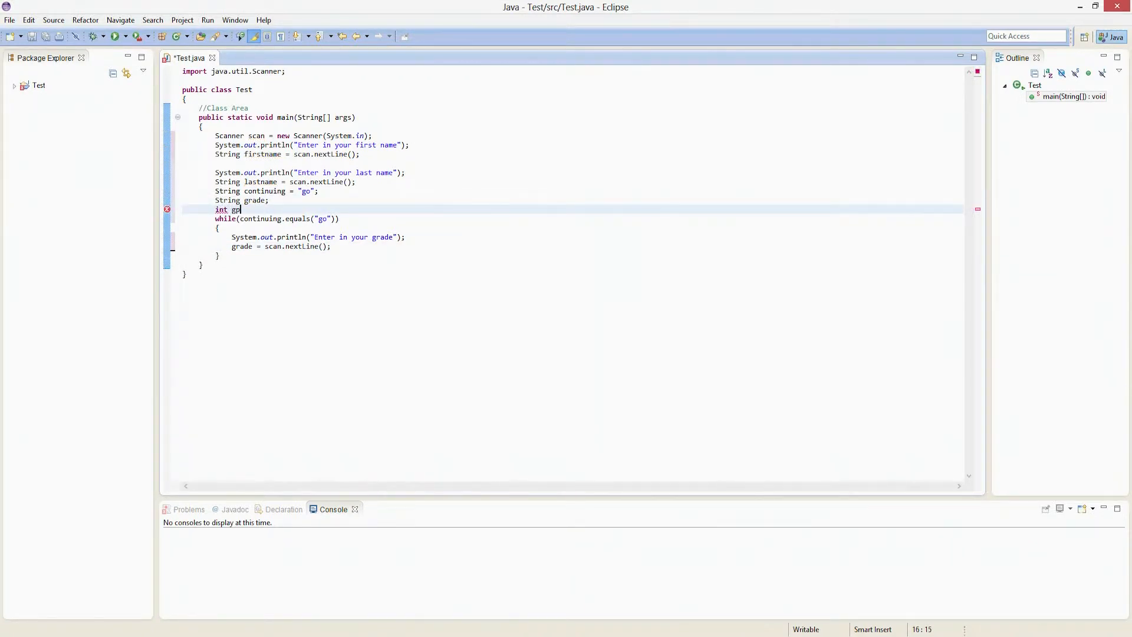
{"action": "type", "text": "a"}
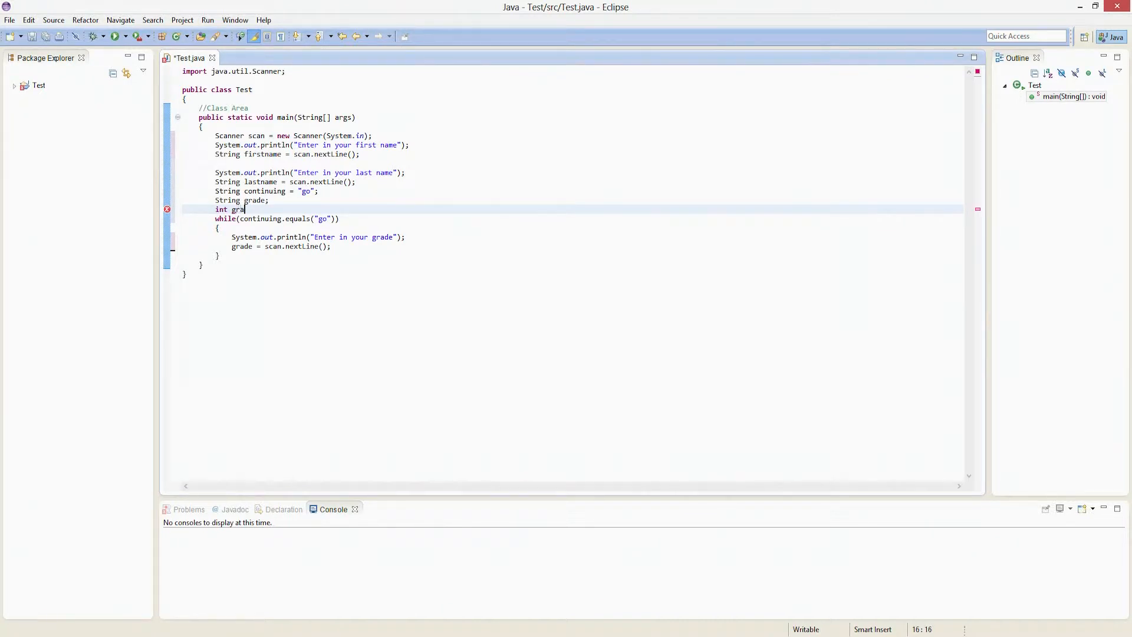
- Declare int gradepoints and totalgrades = 0, and increment totalgrades++ after each grade is read
{"action": "type", "text": "depoints;"}
{"action": "type", "text": "int totalg"}
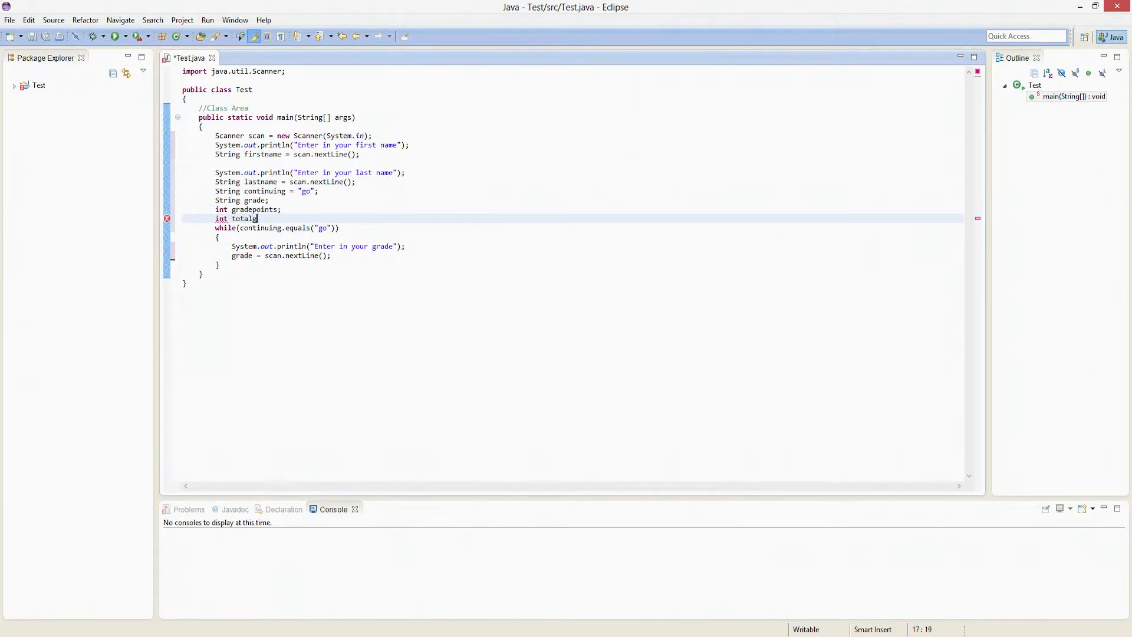
{"action": "type", "text": "rades;"}
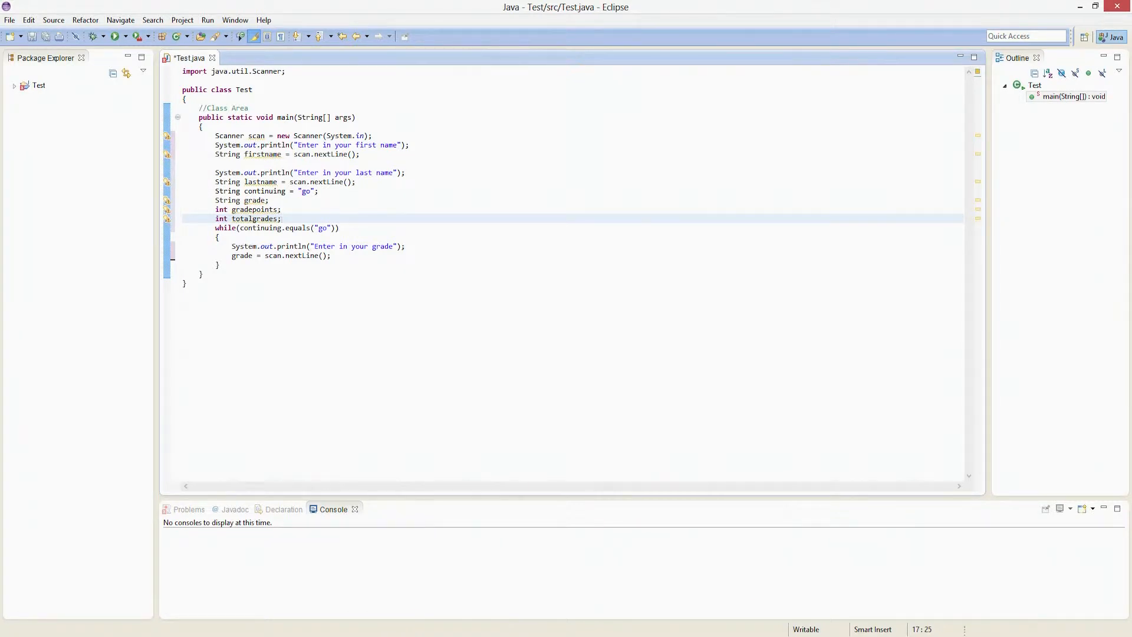
{"action": "left_click", "coordinate": [332, 255]}
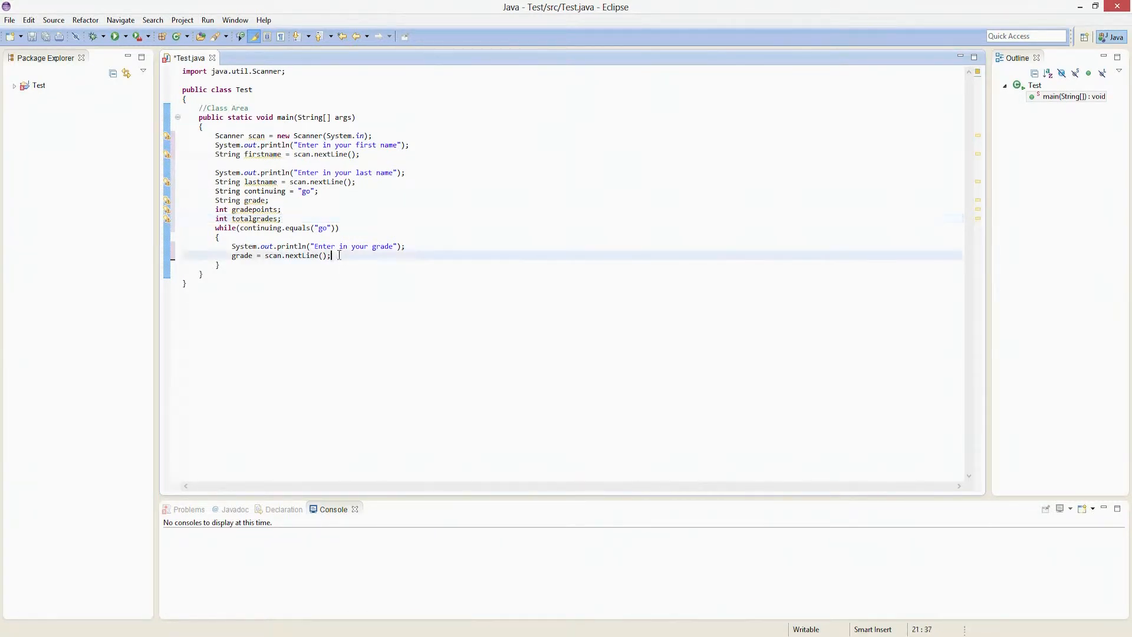
{"action": "key", "text": "Return"}
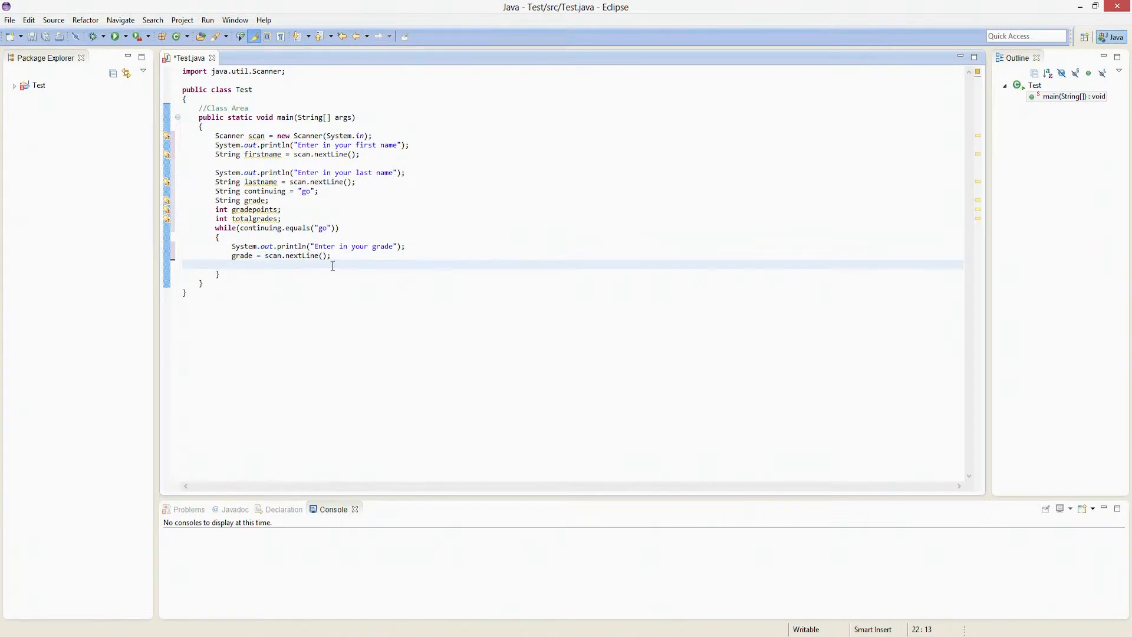
{"action": "type", "text": "totalgre"}
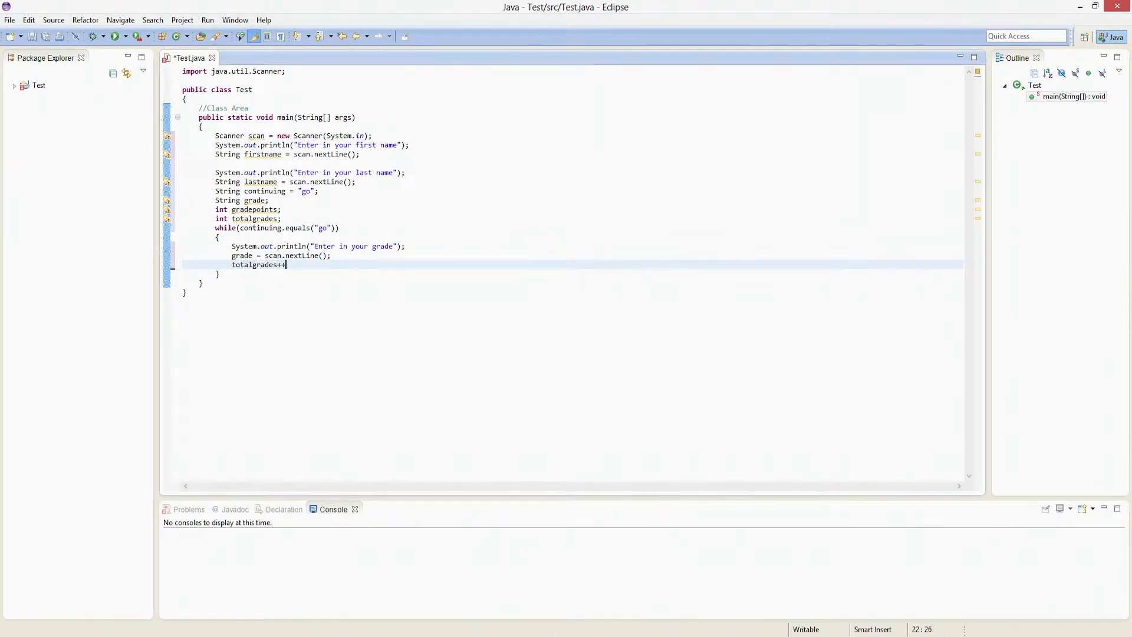
{"action": "type", "text": ";"}
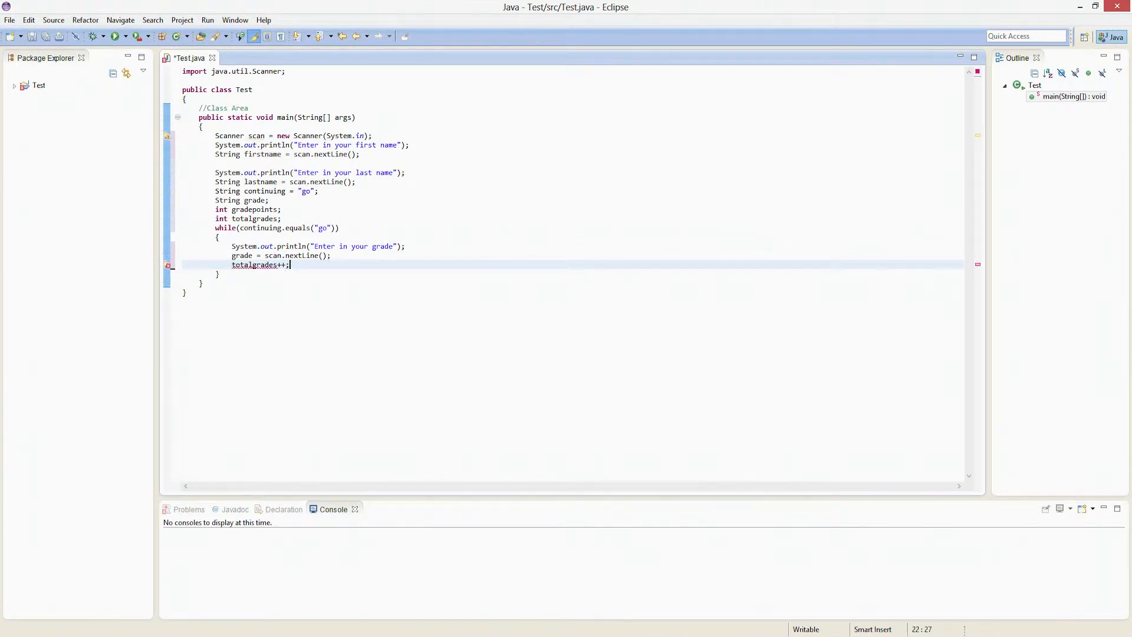
{"action": "mouse_move", "coordinate": [259, 264]}
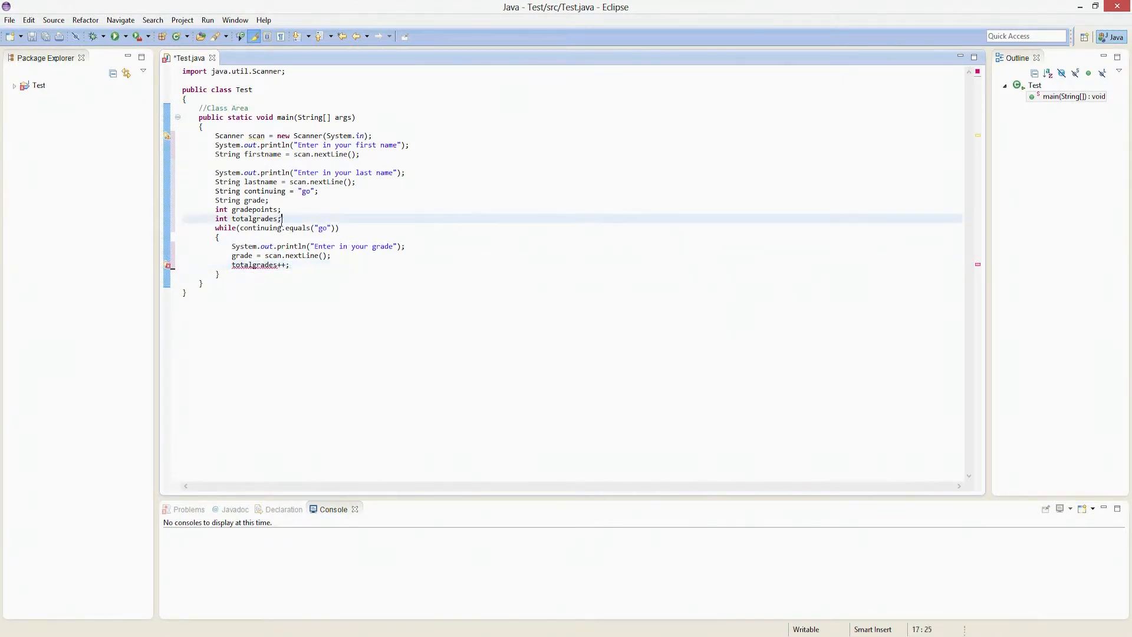
{"action": "type", "text": "= 0"}
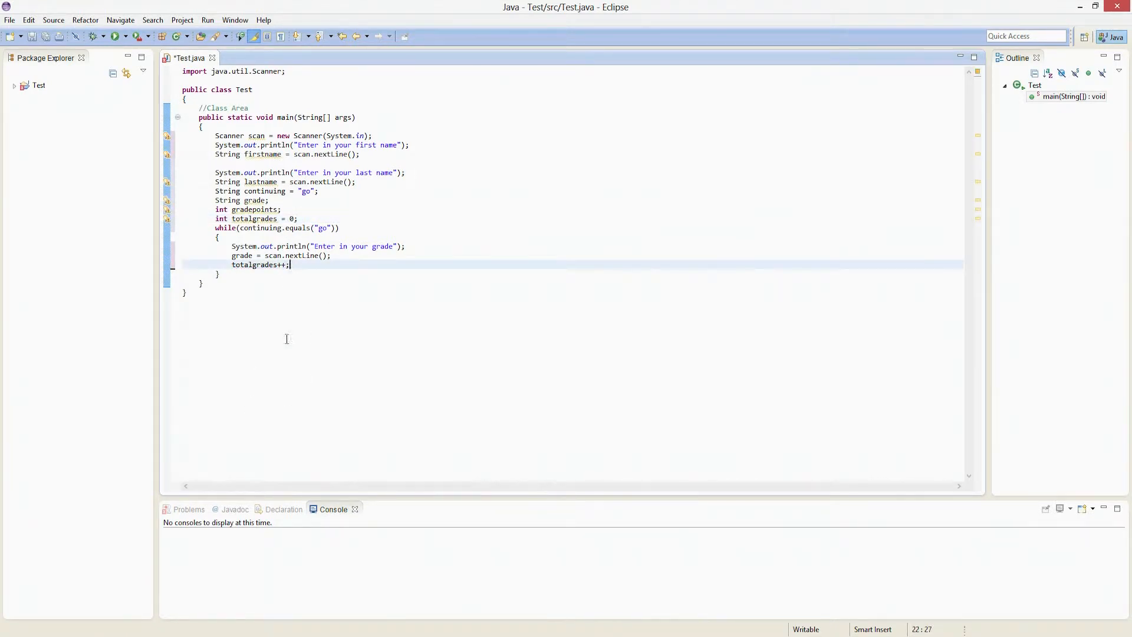
{"action": "mouse_move", "coordinate": [309, 282]}
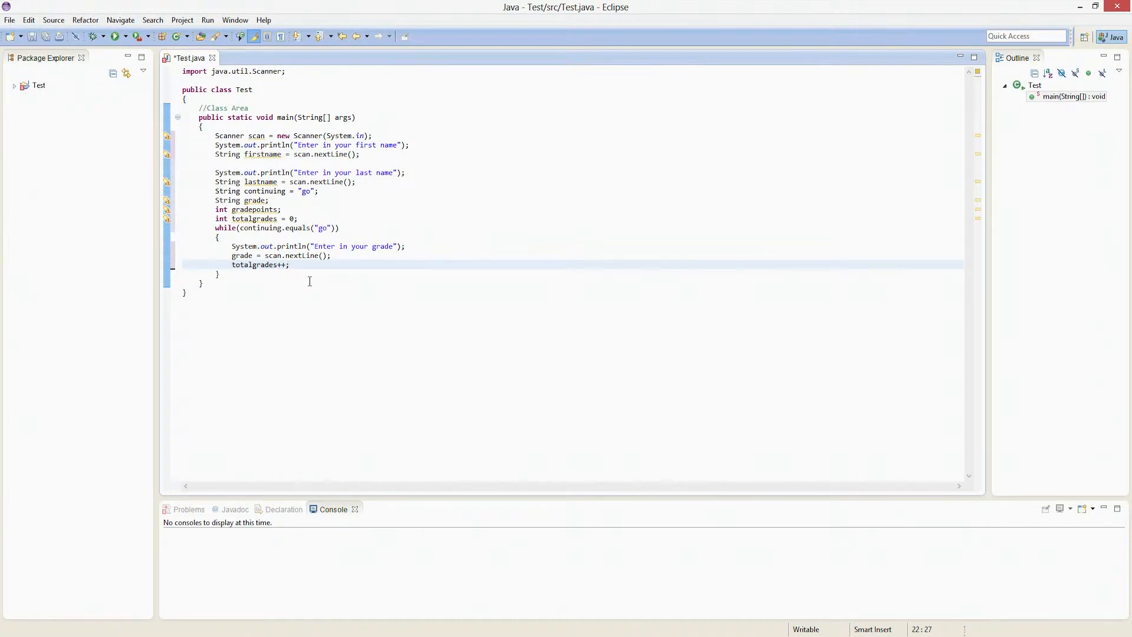
{"action": "key", "text": "Return"}
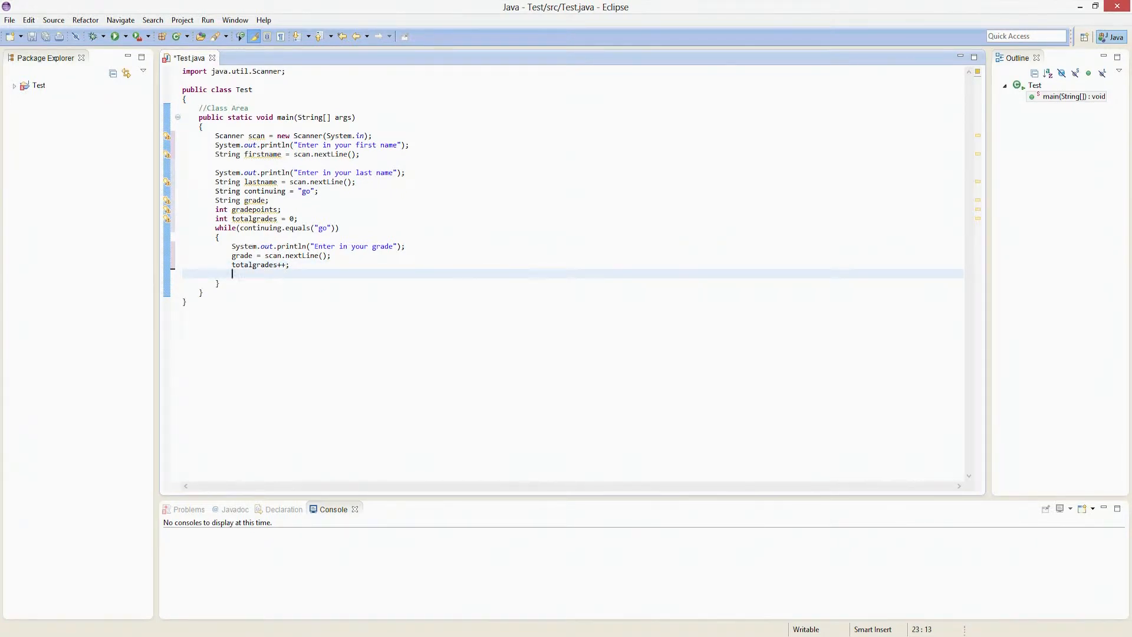
- Start if(grade.equals("A")) with a gradepoints assignment in its body
{"action": "type", "text": "if"}
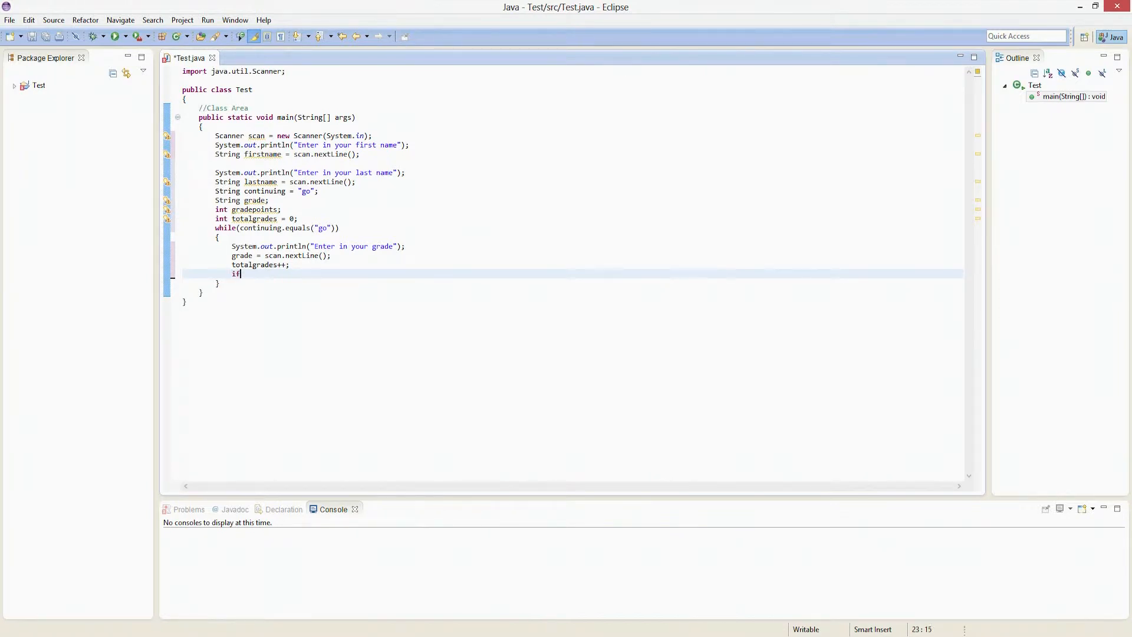
{"action": "type", "text": "()"}
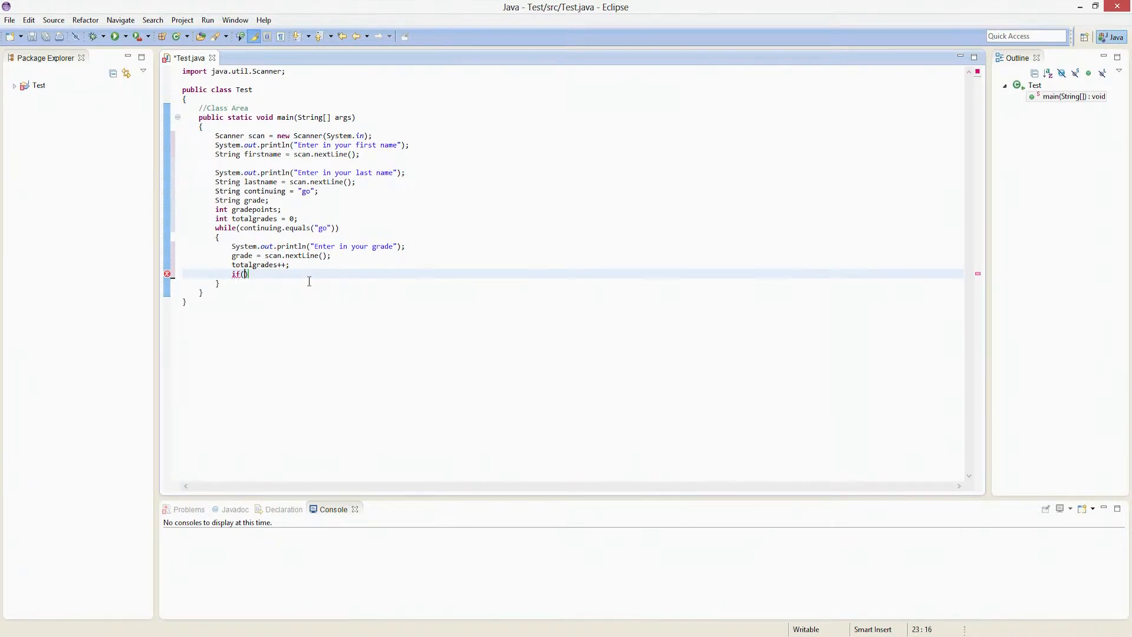
{"action": "type", "text": "grade.equals(\"A"}
{"action": "type", "text": "{"}
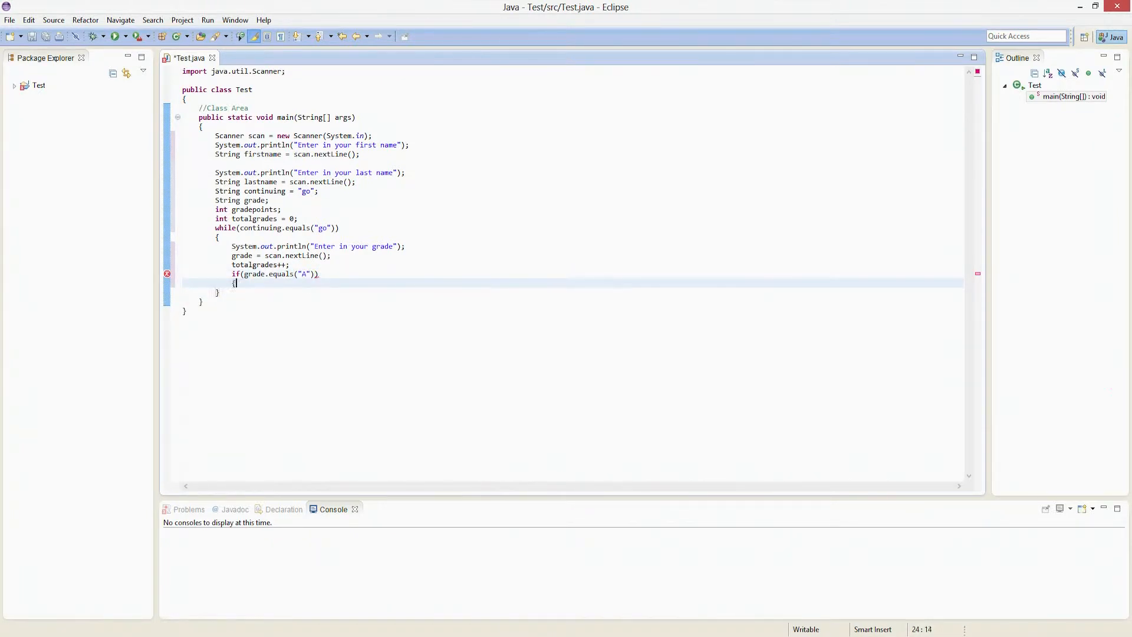
{"action": "type", "text": "gra"}
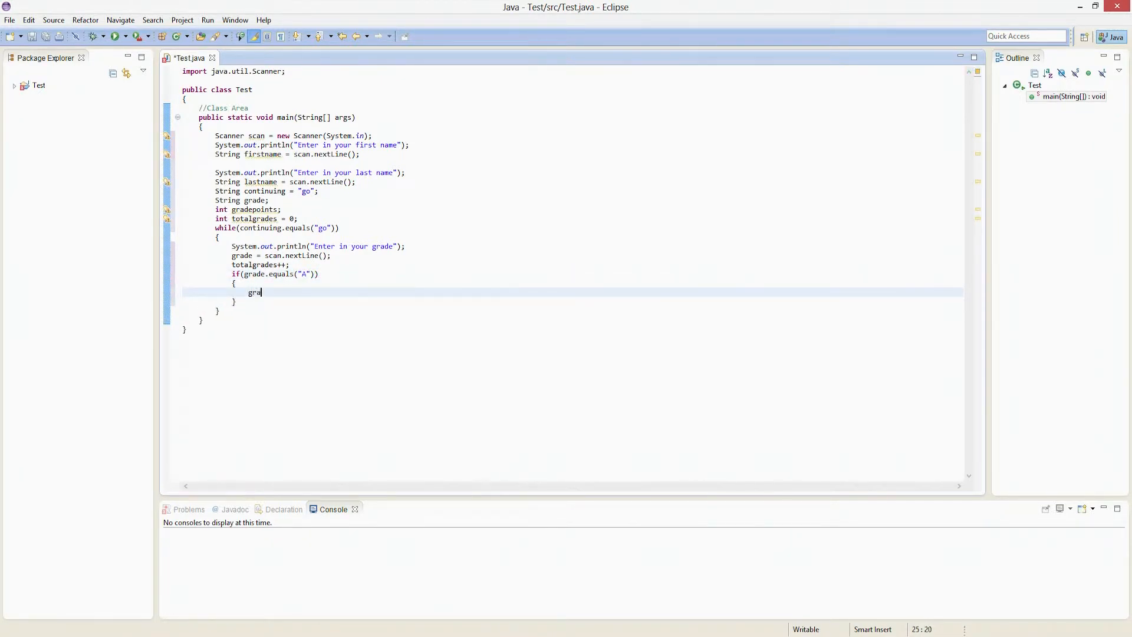
{"action": "type", "text": "depoints"}
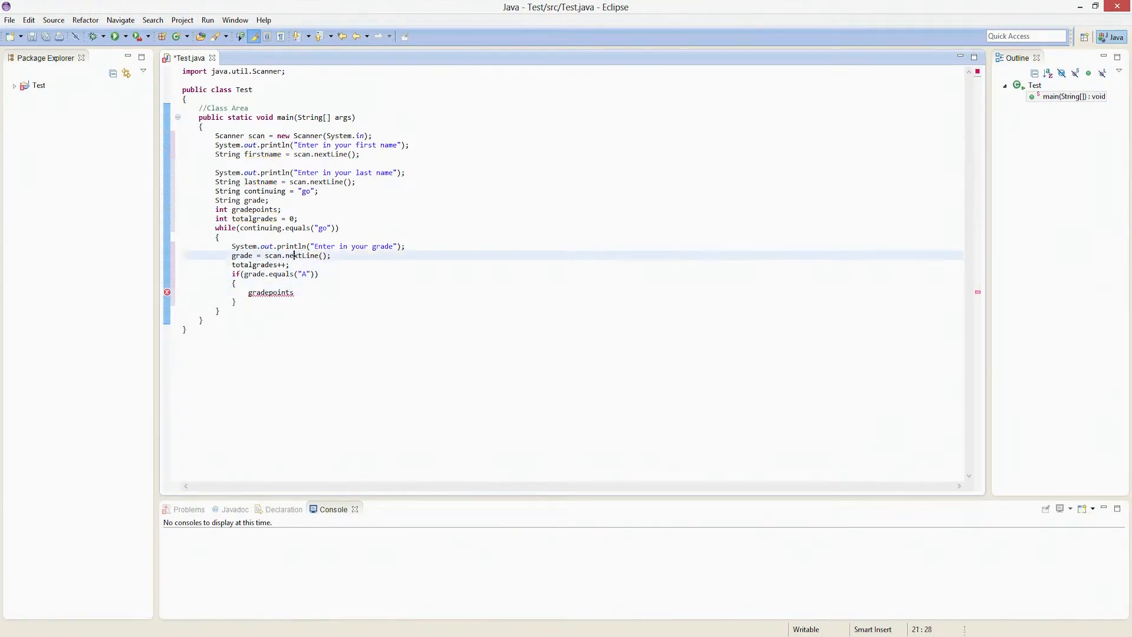
- Initialise gradepoints to 0, finish gradepoints = gradepoints + 4; and begin another if
{"action": "left_click", "coordinate": [292, 208]}
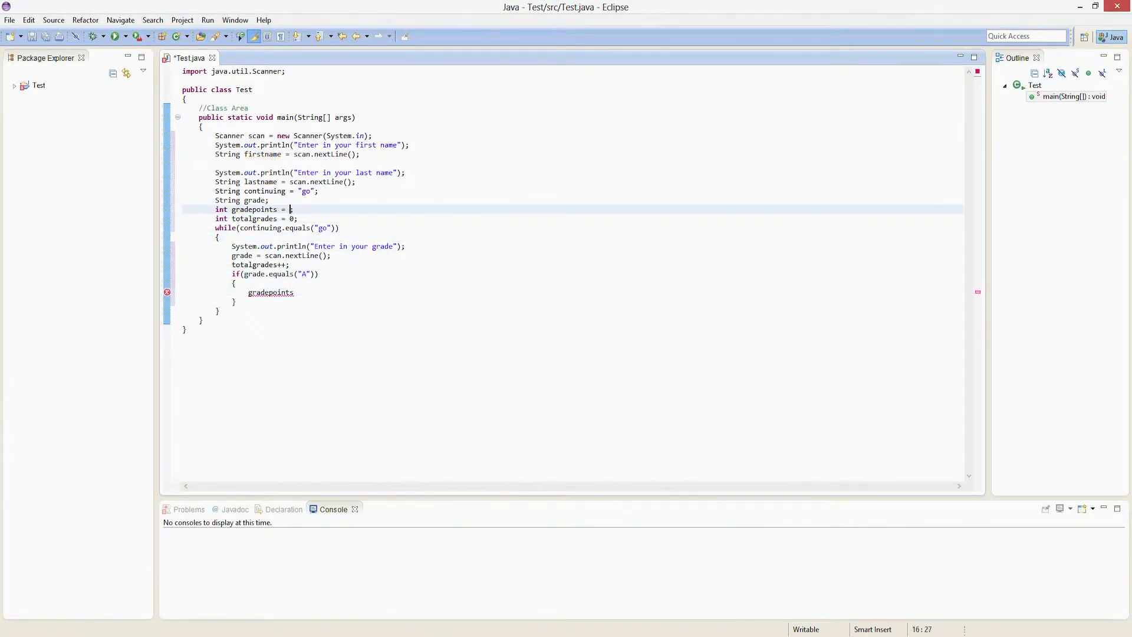
{"action": "type", "text": "0;"}
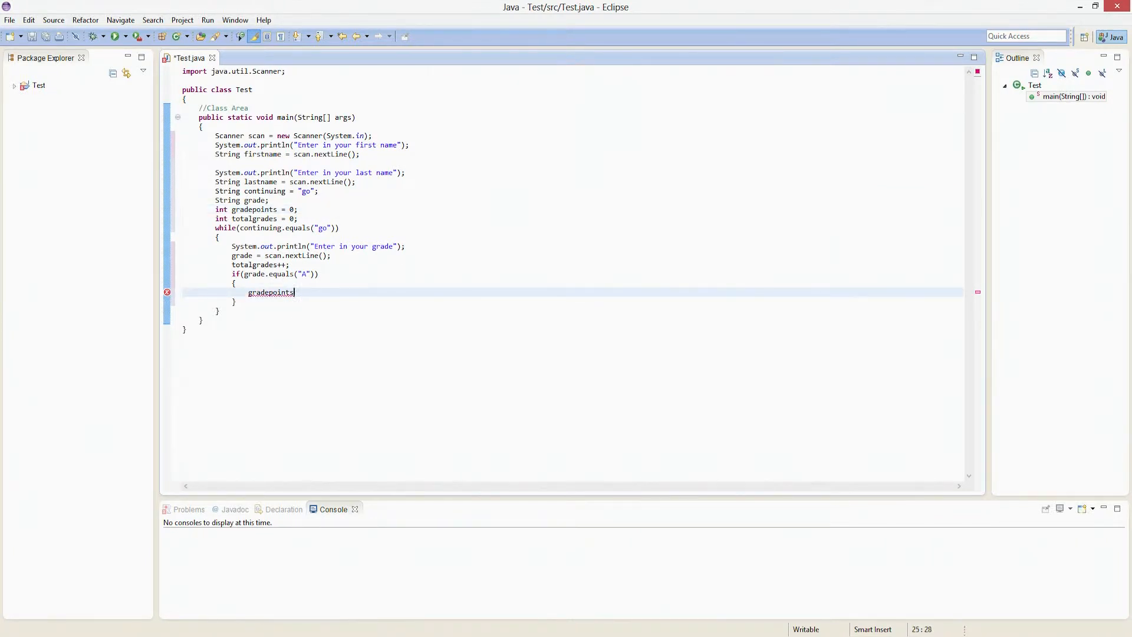
{"action": "type", "text": "= gradepoints + 4;"}
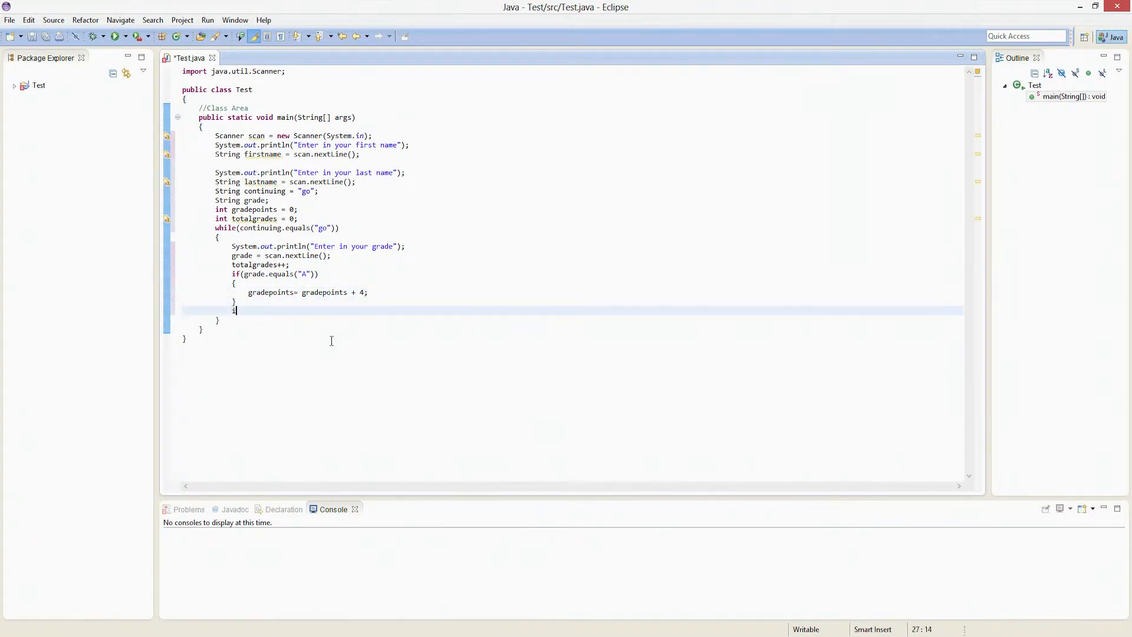
{"action": "type", "text": "if()"}
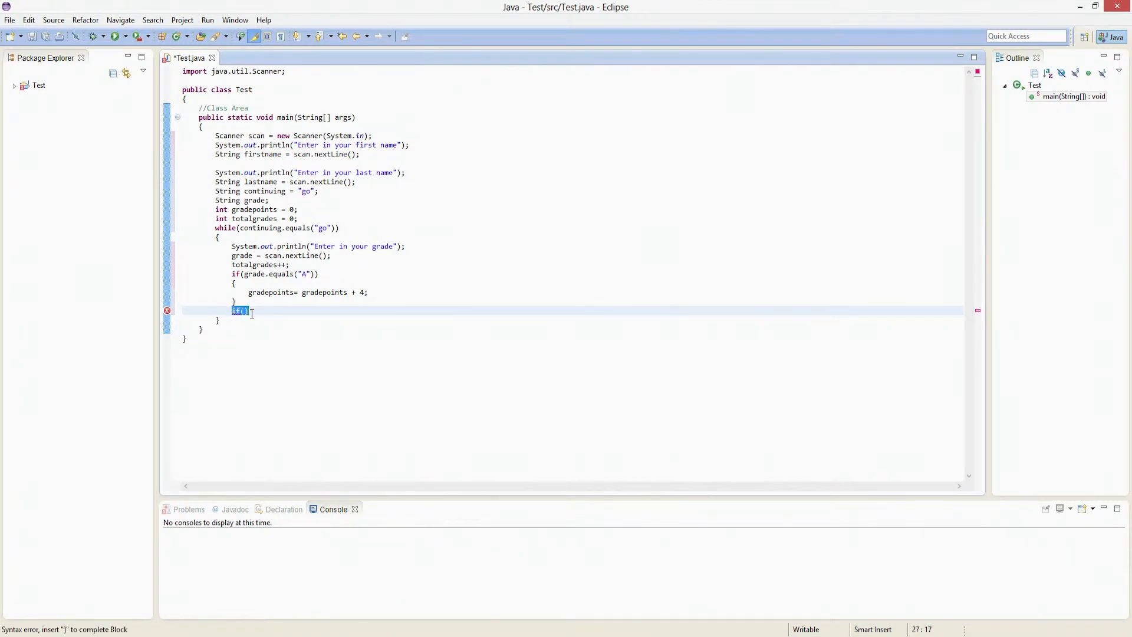
- Paste copies of the A block and change their grade letters to B, C and D
{"action": "key", "text": "Delete"}
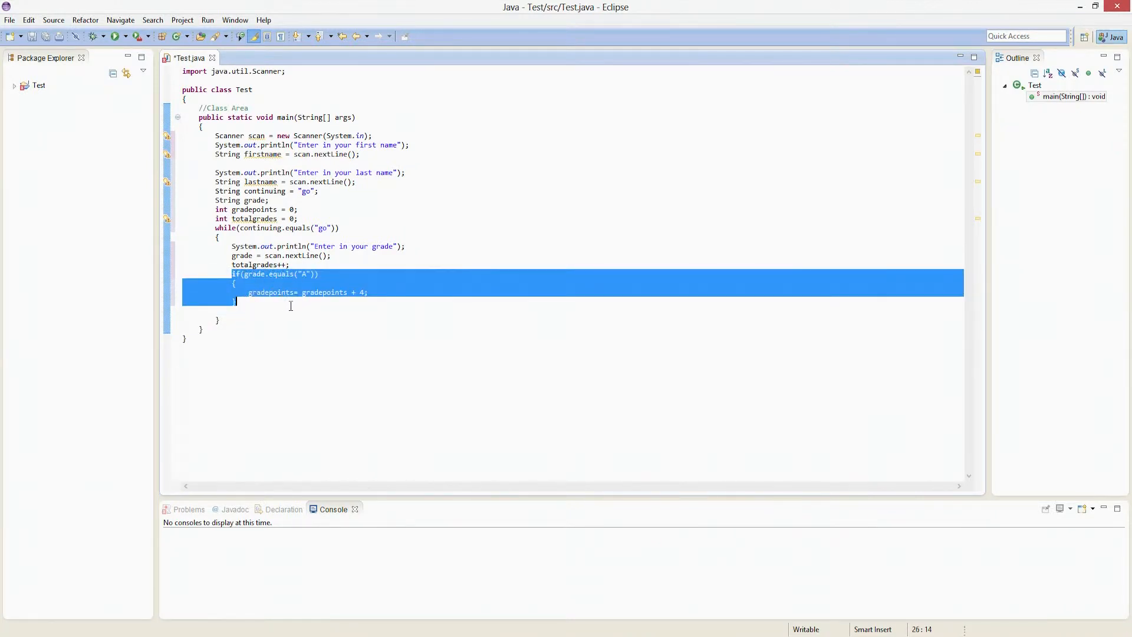
{"action": "key", "text": "ctrl+v"}
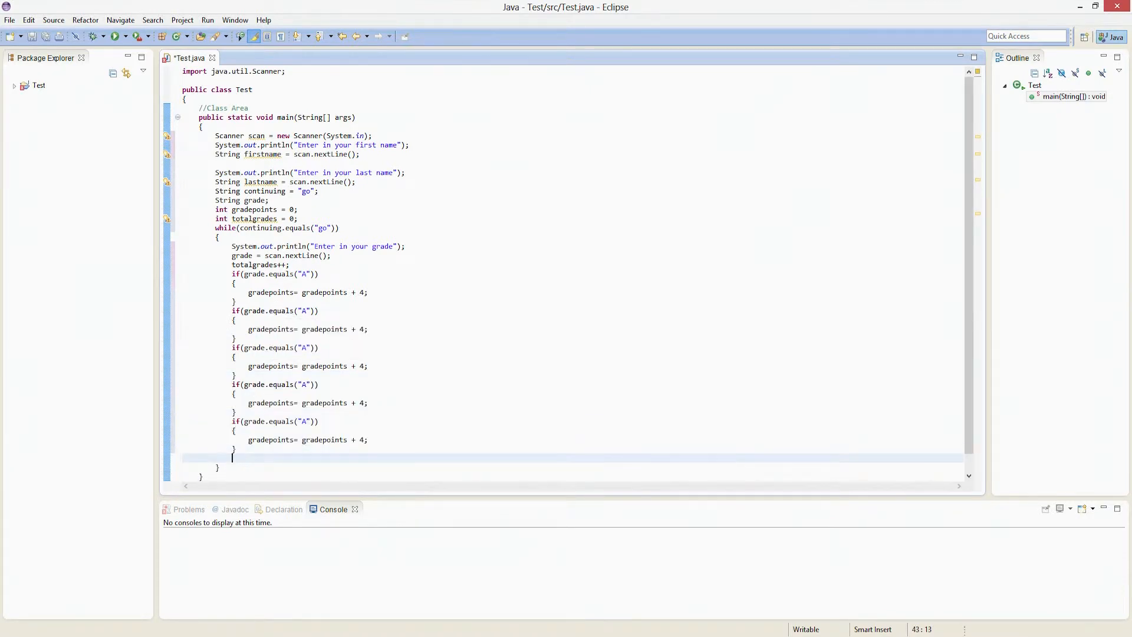
{"action": "left_click", "coordinate": [311, 316]}
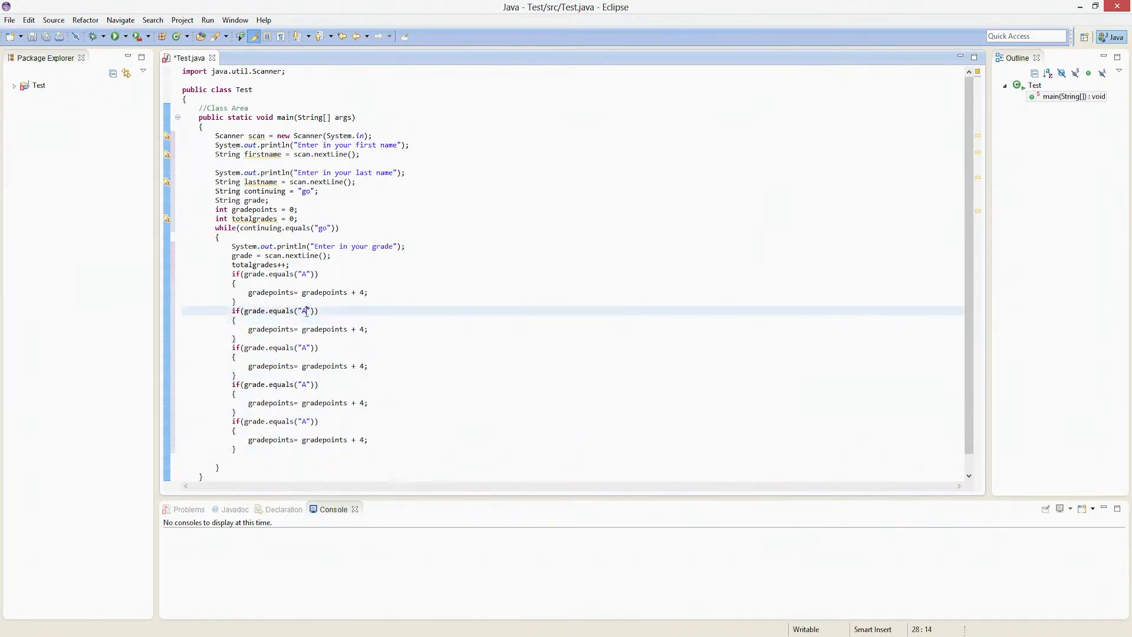
{"action": "type", "text": "B"}
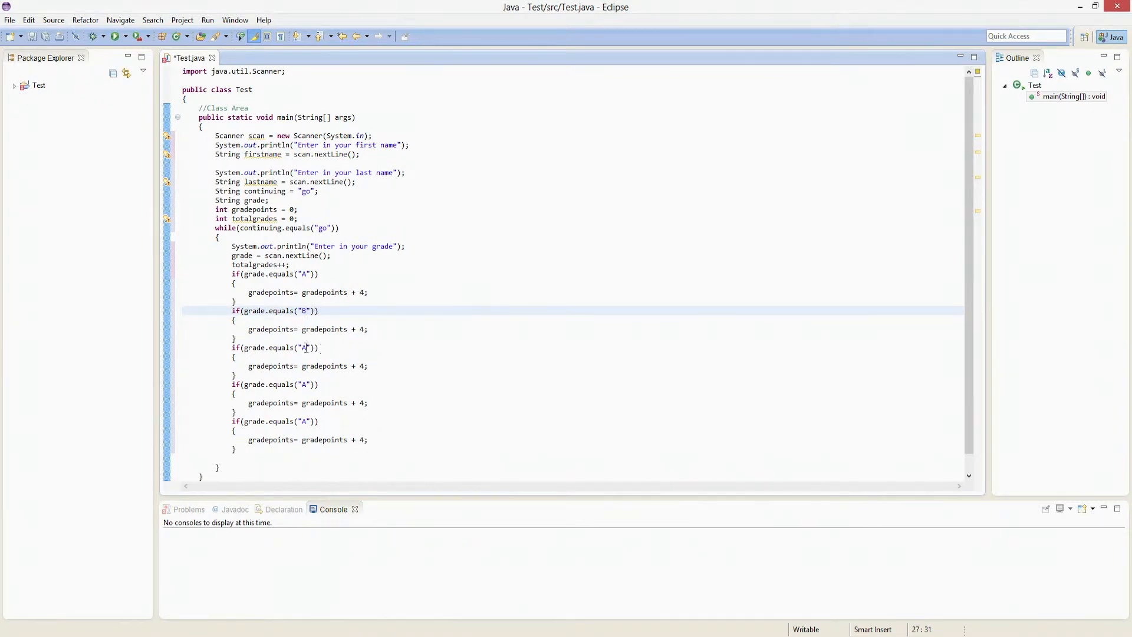
{"action": "type", "text": "C"}
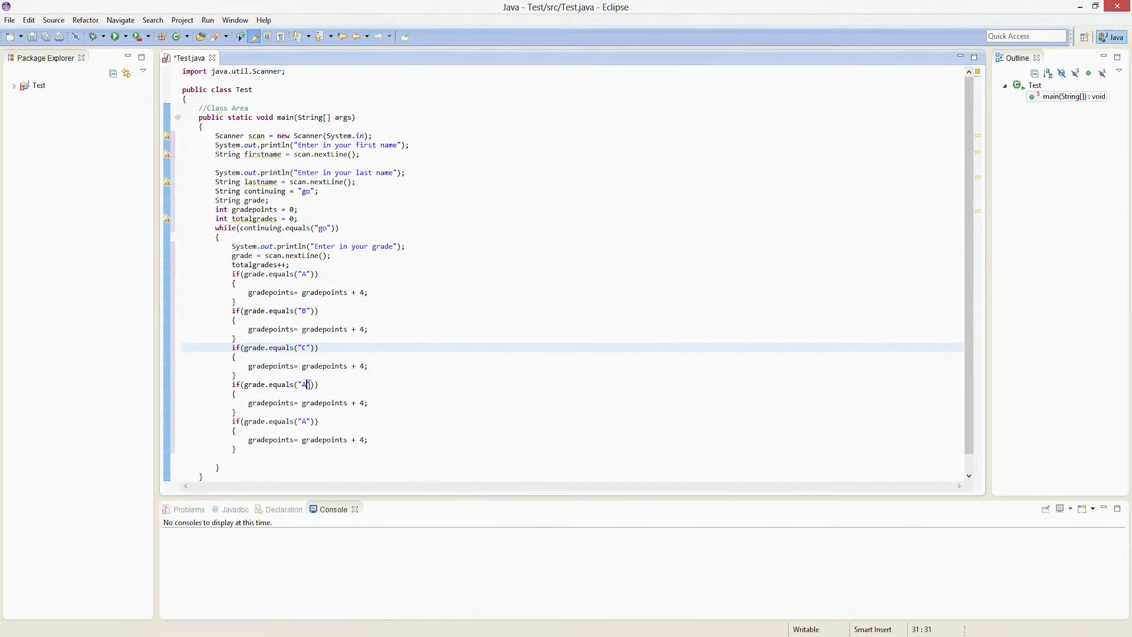
{"action": "type", "text": "D"}
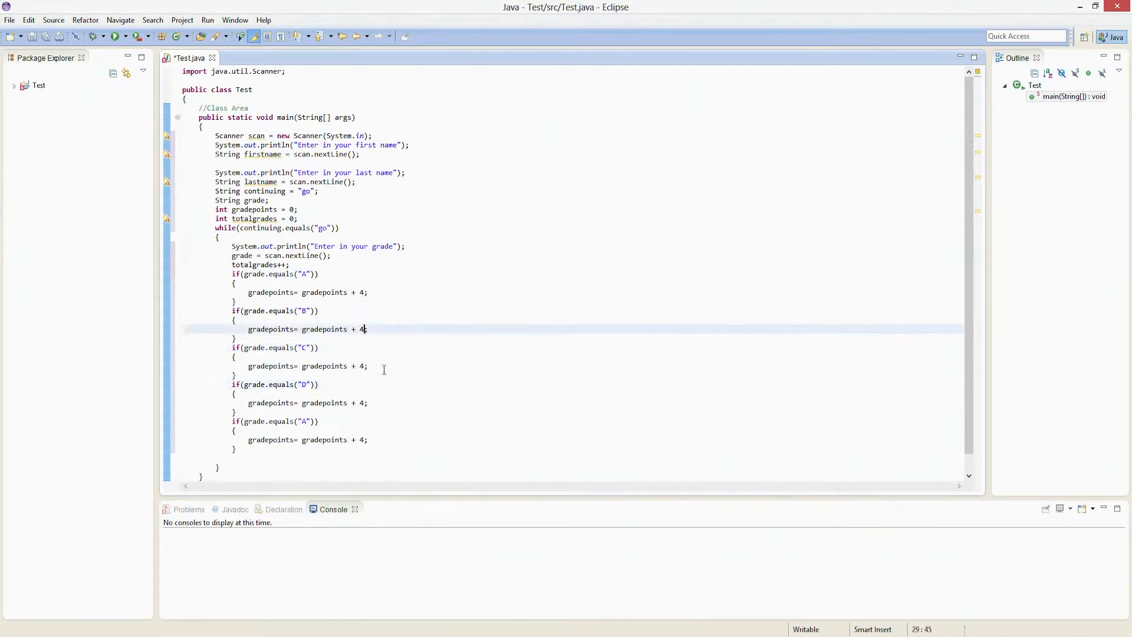
- Set the point values to 3, 2, 1, delete the extra block, and start a System. statement
{"action": "type", "text": "3"}
{"action": "left_click", "coordinate": [573, 403]}
{"action": "type", "text": "1"}
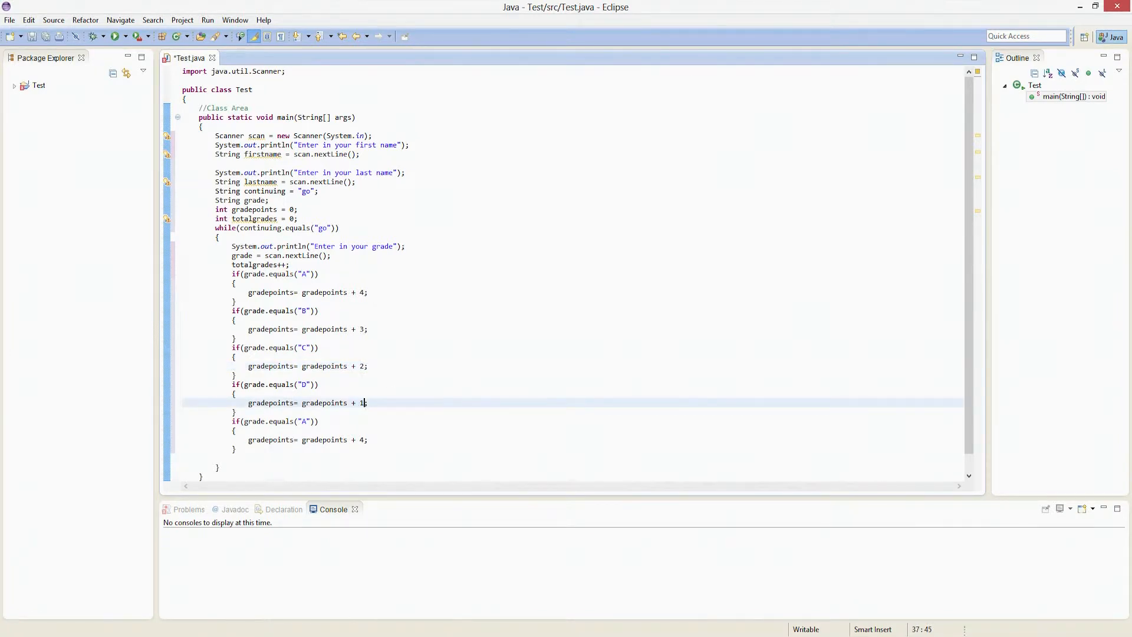
{"action": "mouse_move", "coordinate": [212, 431]}
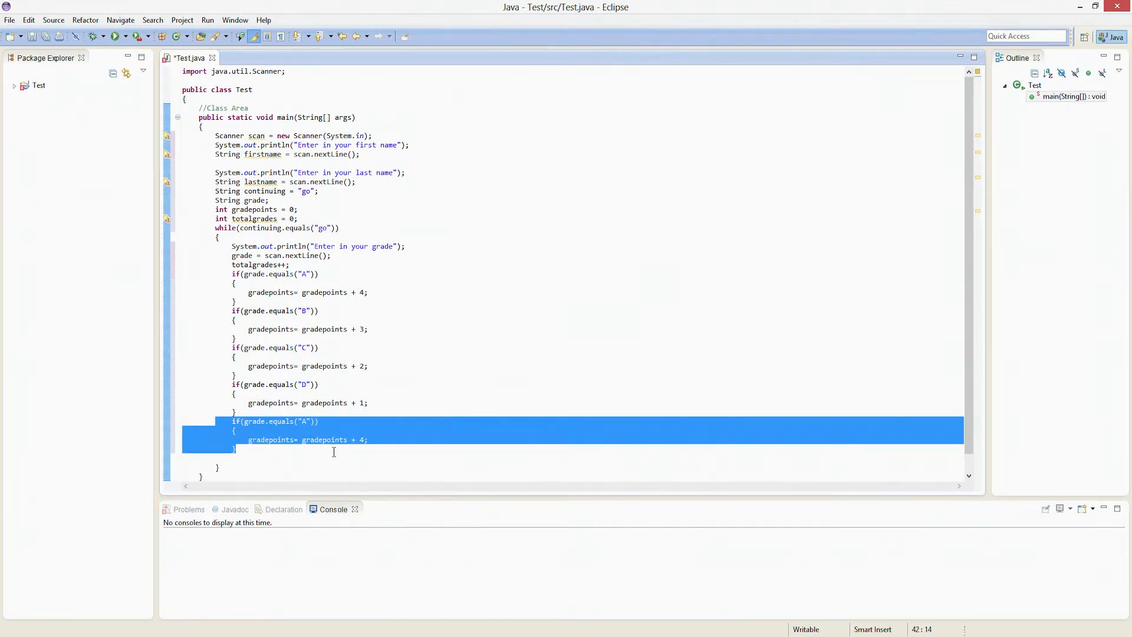
{"action": "key", "text": "Delete"}
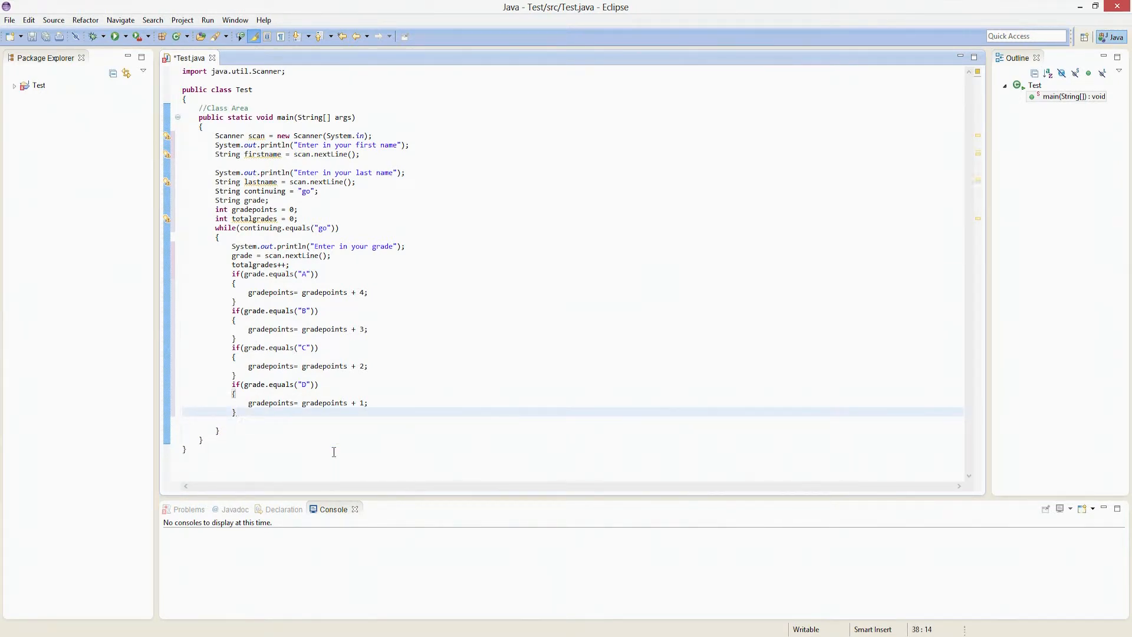
{"action": "type", "text": "System."}
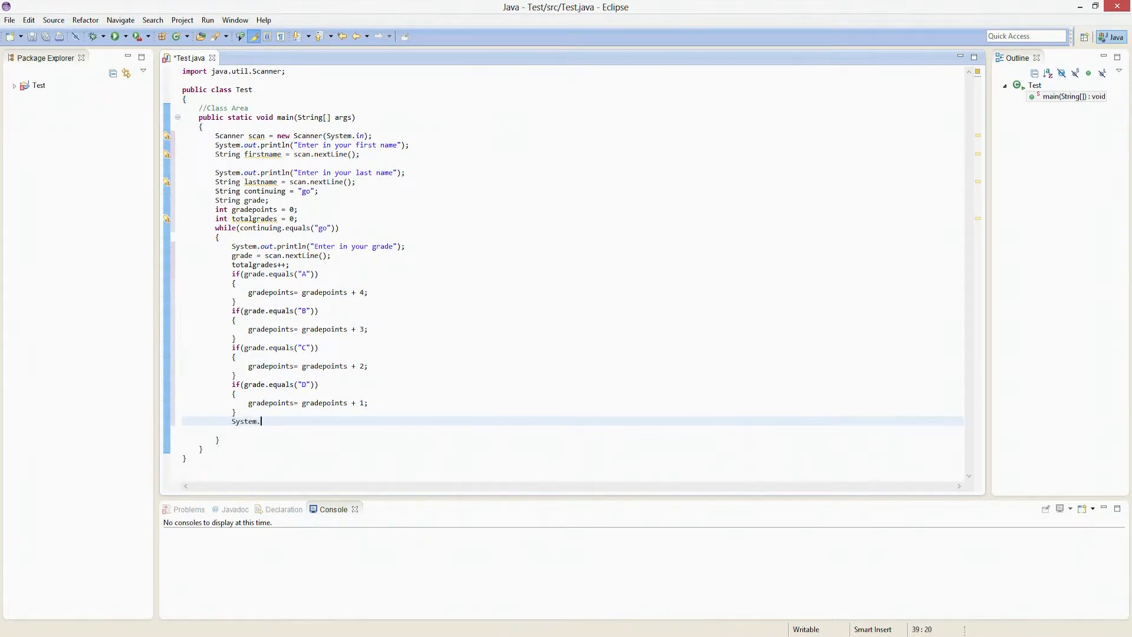
- Finish System.out.println, correcting the pritn typo
{"action": "type", "text": "out.pritn"}
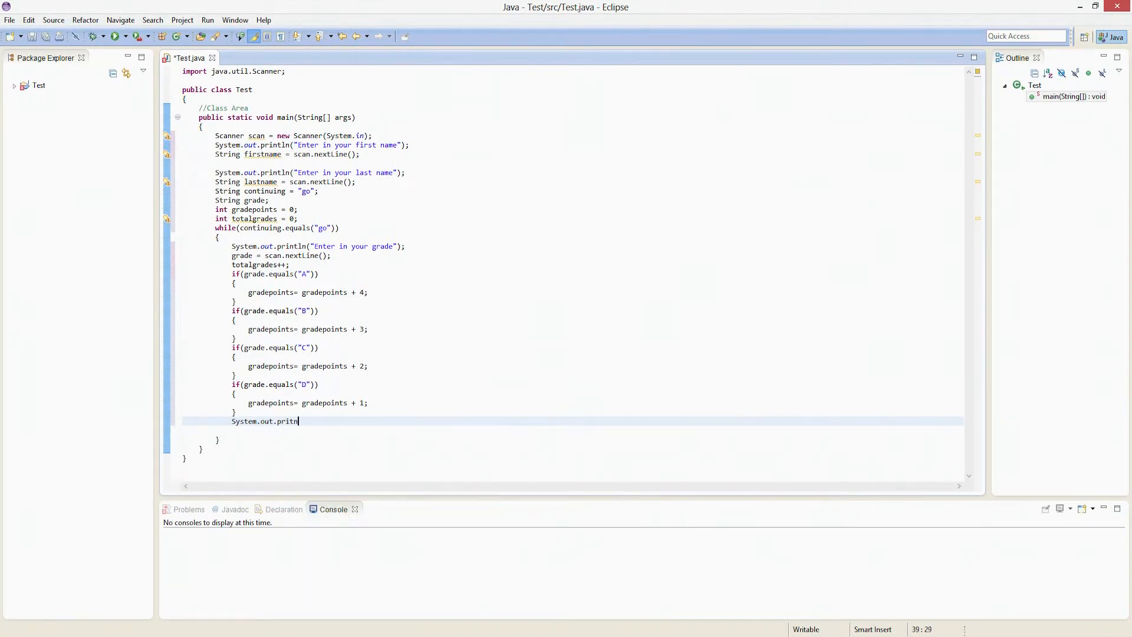
{"action": "key", "text": "BackSpace"}
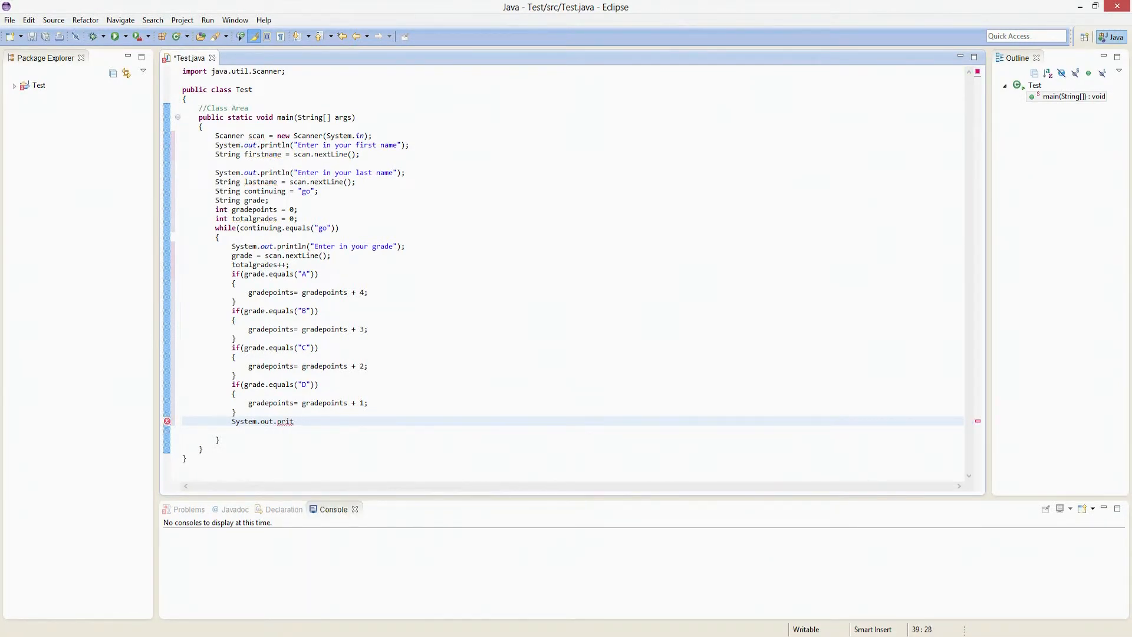
{"action": "type", "text": "ln"}
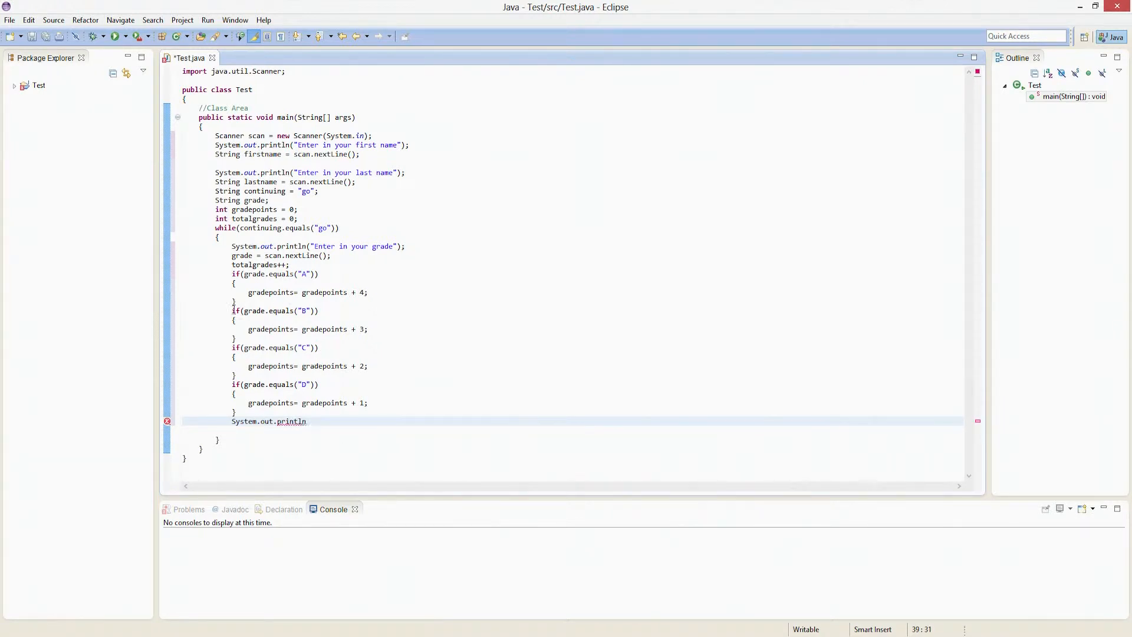
- Add else before the B, C and D checks to chain them as else-if branches
{"action": "type", "text": "else"}
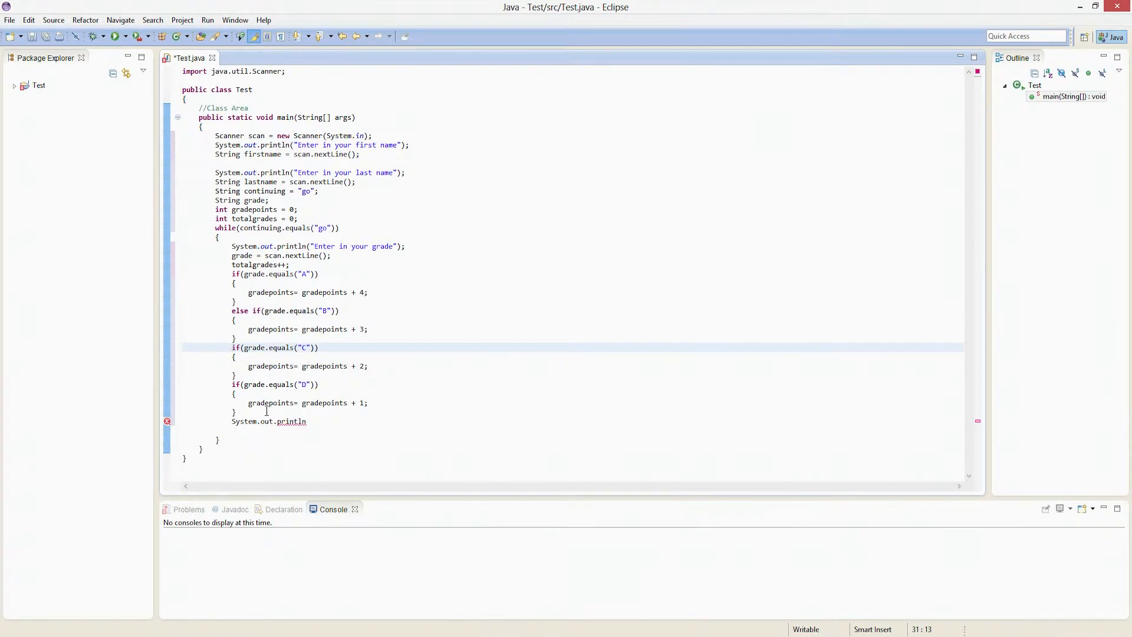
{"action": "type", "text": "else"}
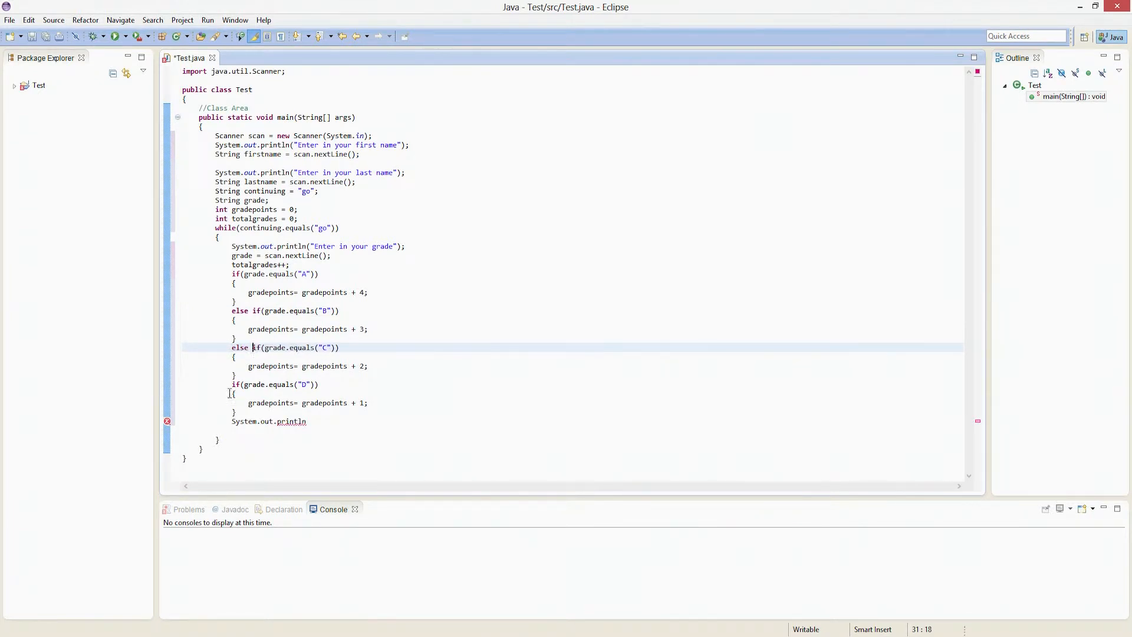
{"action": "type", "text": "else"}
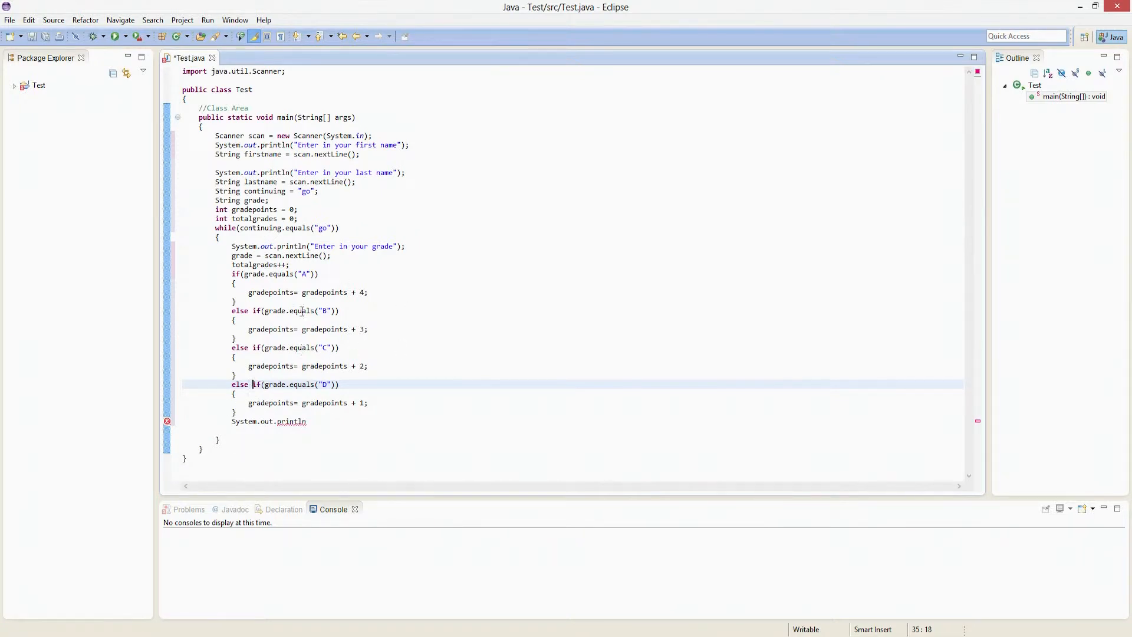
{"action": "left_click", "coordinate": [249, 292]}
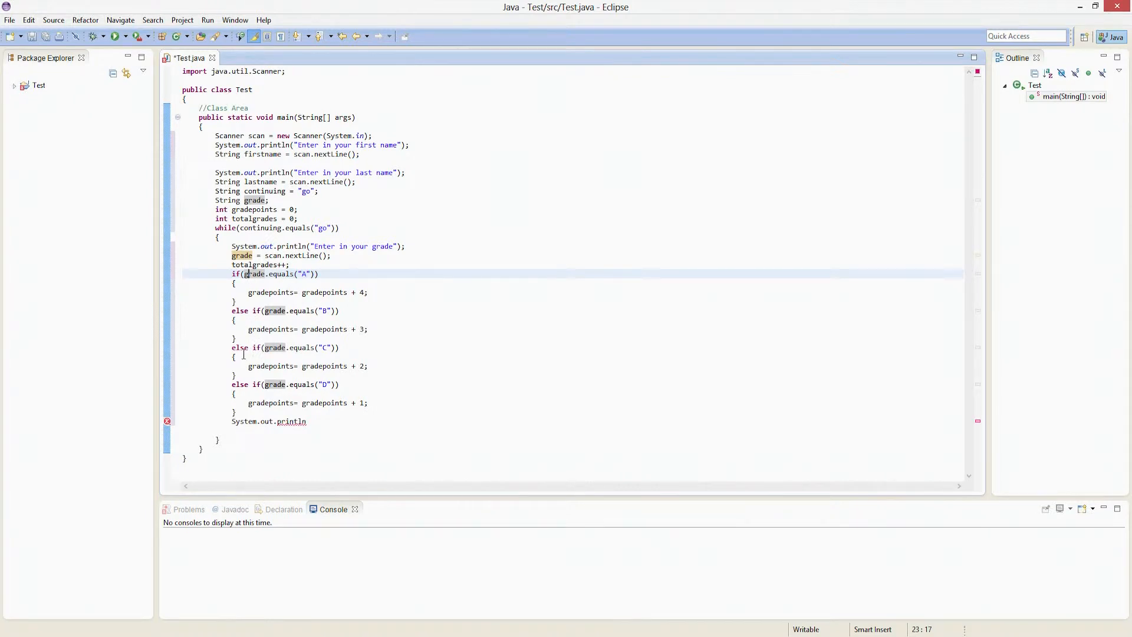
- Finish the loop's prompt line as System.out.println("type in go to continue");
{"action": "left_click", "coordinate": [307, 421]}
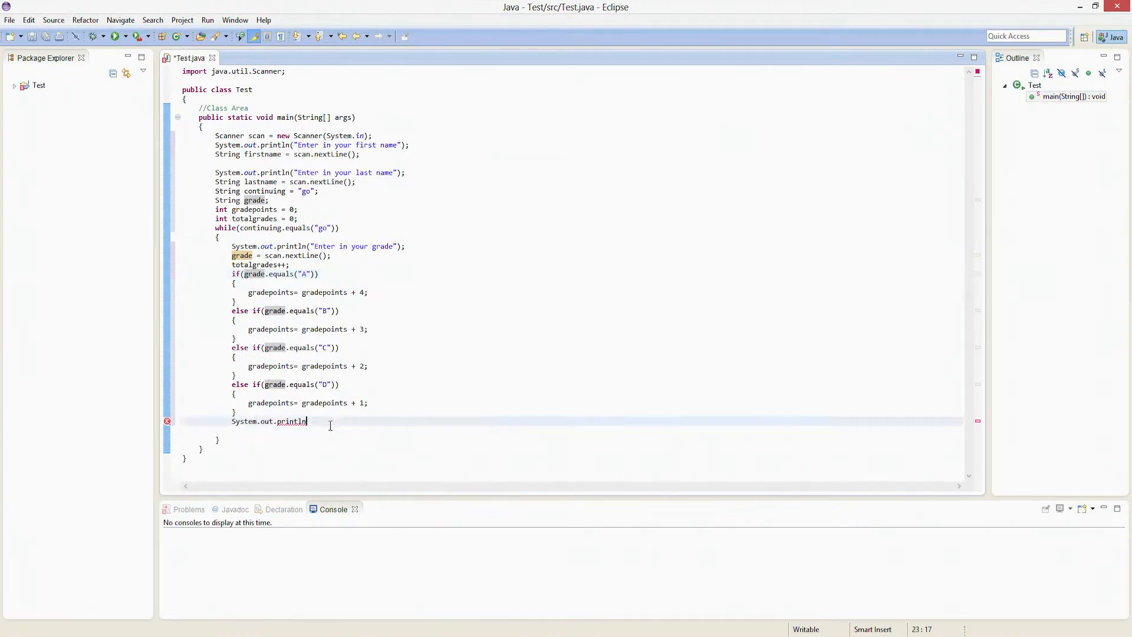
{"action": "key", "text": "BackSpace"}
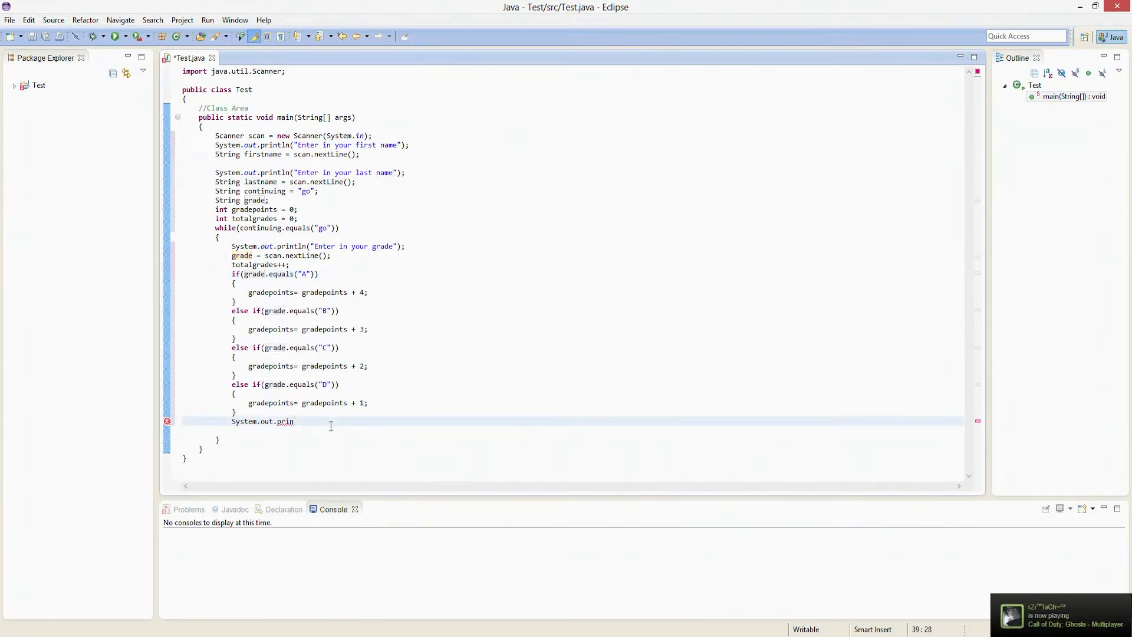
{"action": "type", "text": "tln()"}
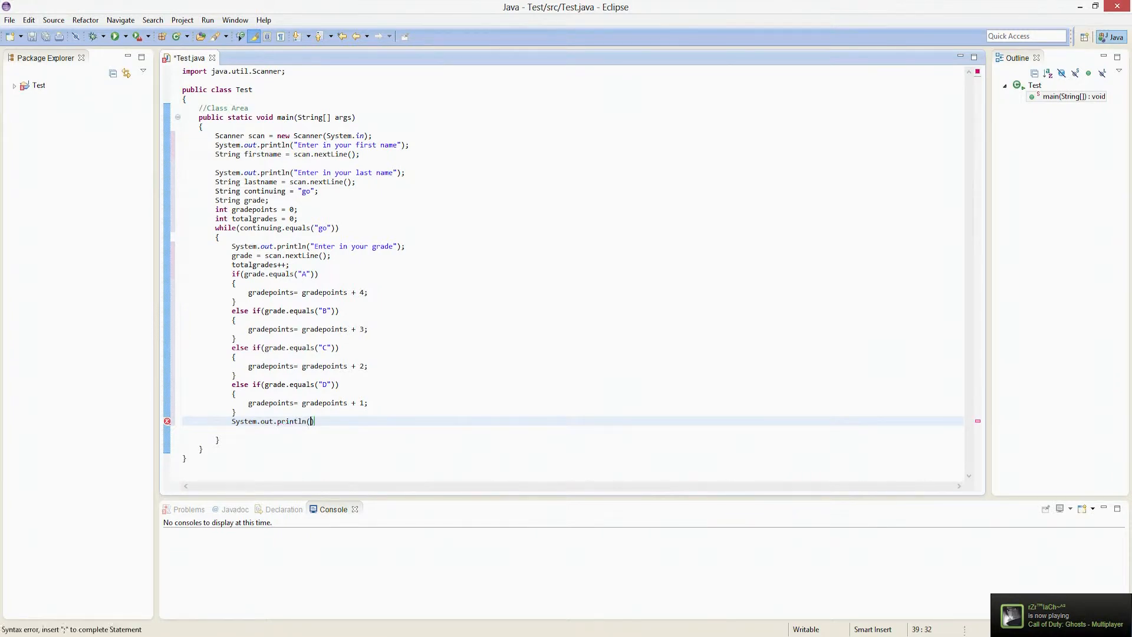
{"action": "type", "text": "\"\""}
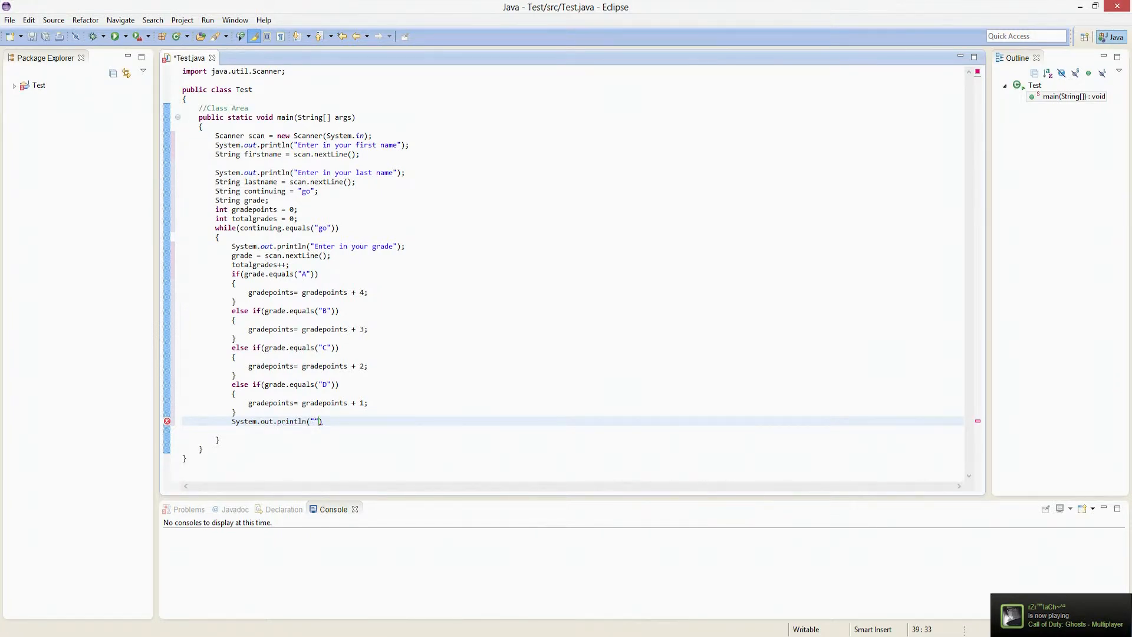
{"action": "type", "text": "type in"}
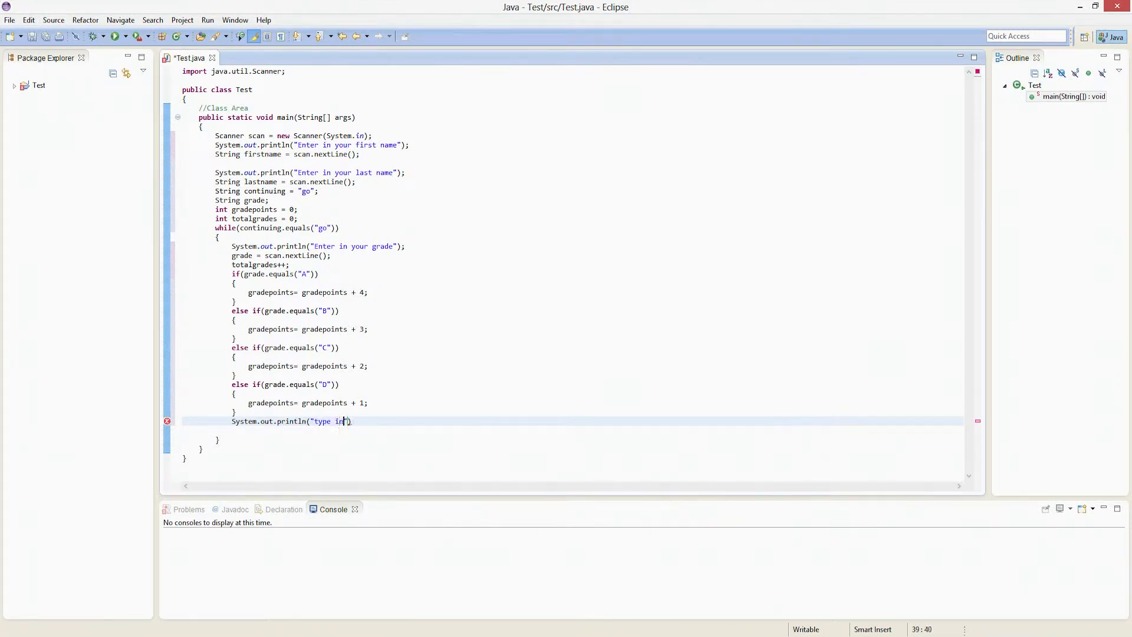
{"action": "type", "text": "go to continue"}
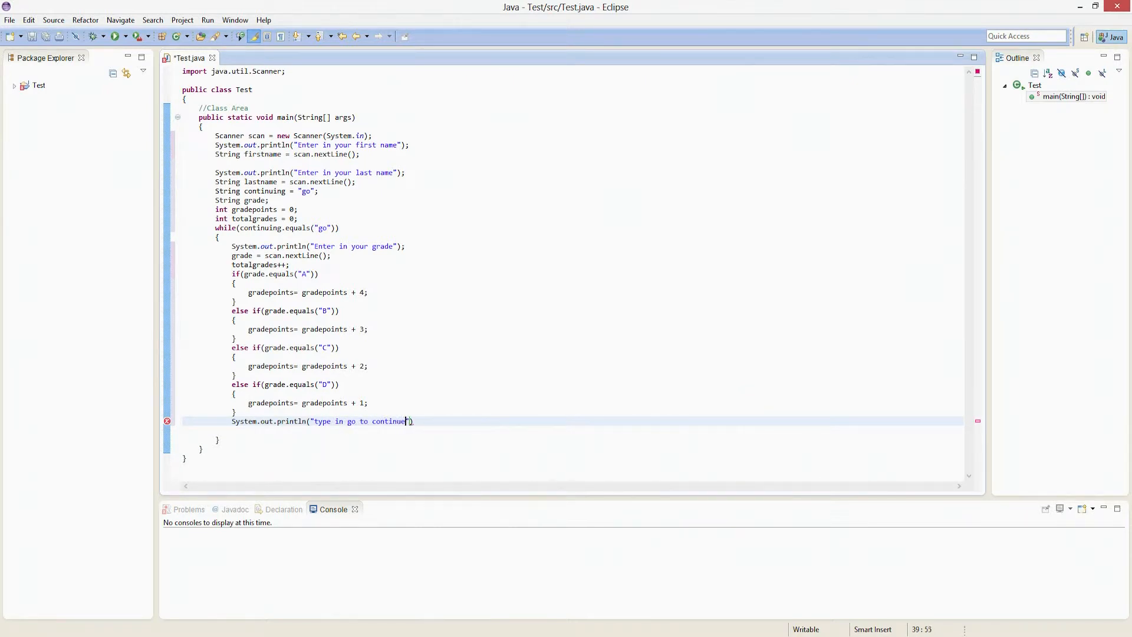
{"action": "key", "text": "Return"}
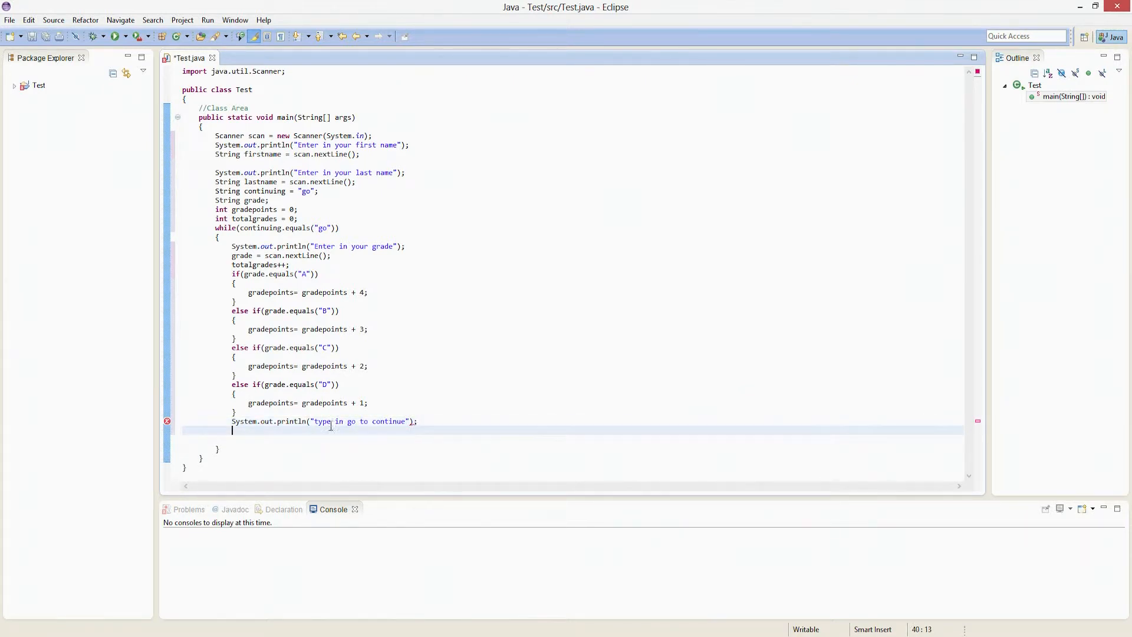
- Begin the statement continuing = scan.nextLine() to read the user's reply
{"action": "type", "text": "S"}
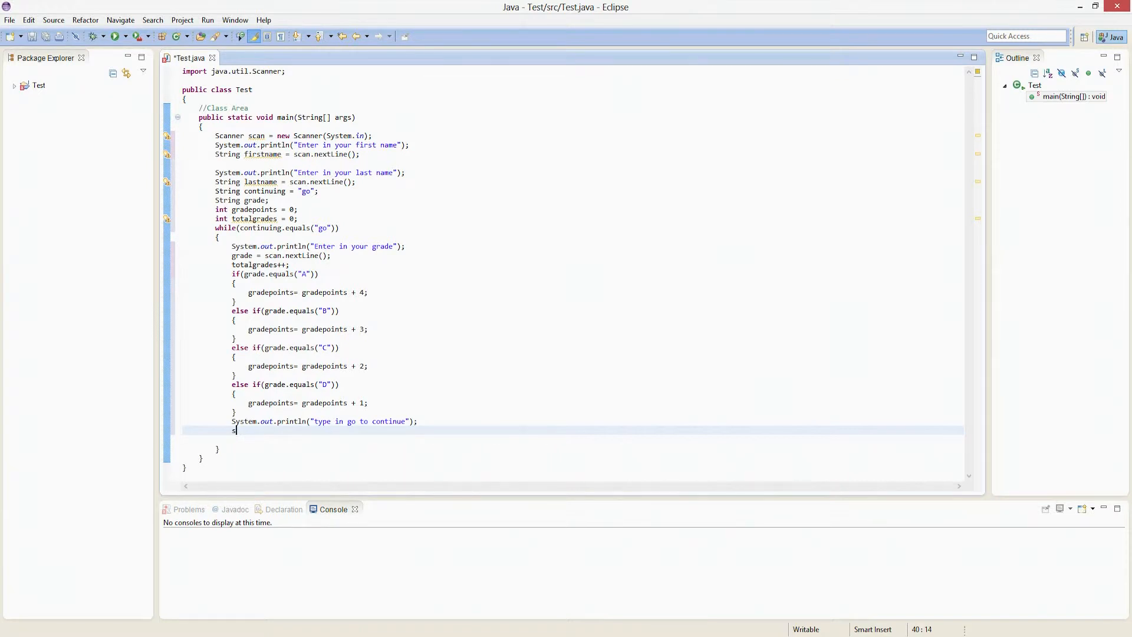
{"action": "key", "text": "BackSpace"}
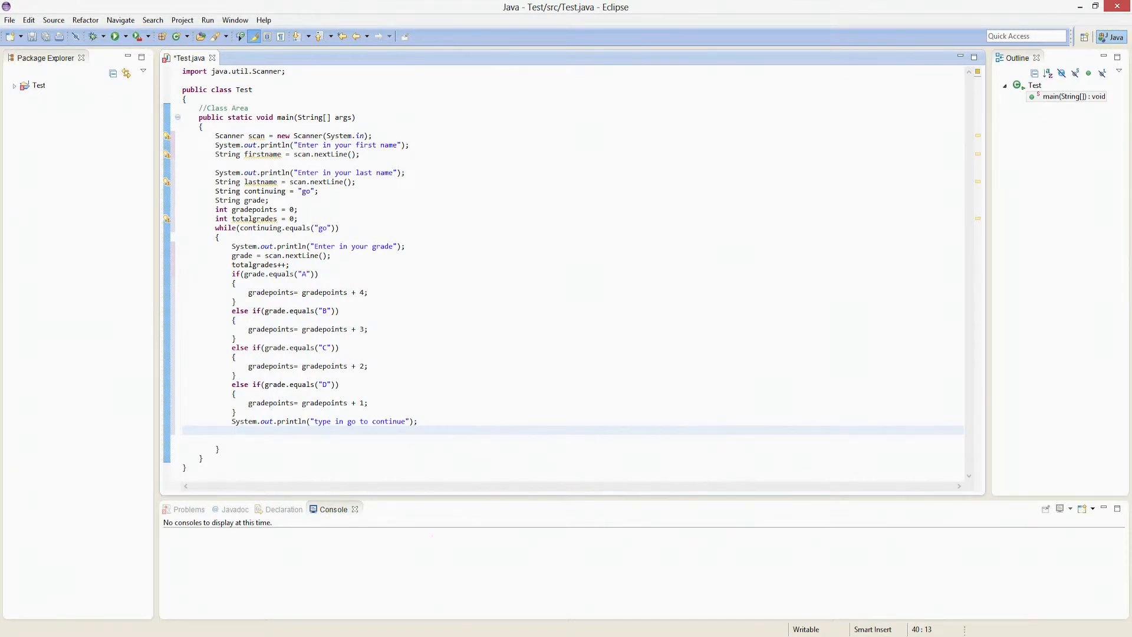
{"action": "type", "text": "continuing"}
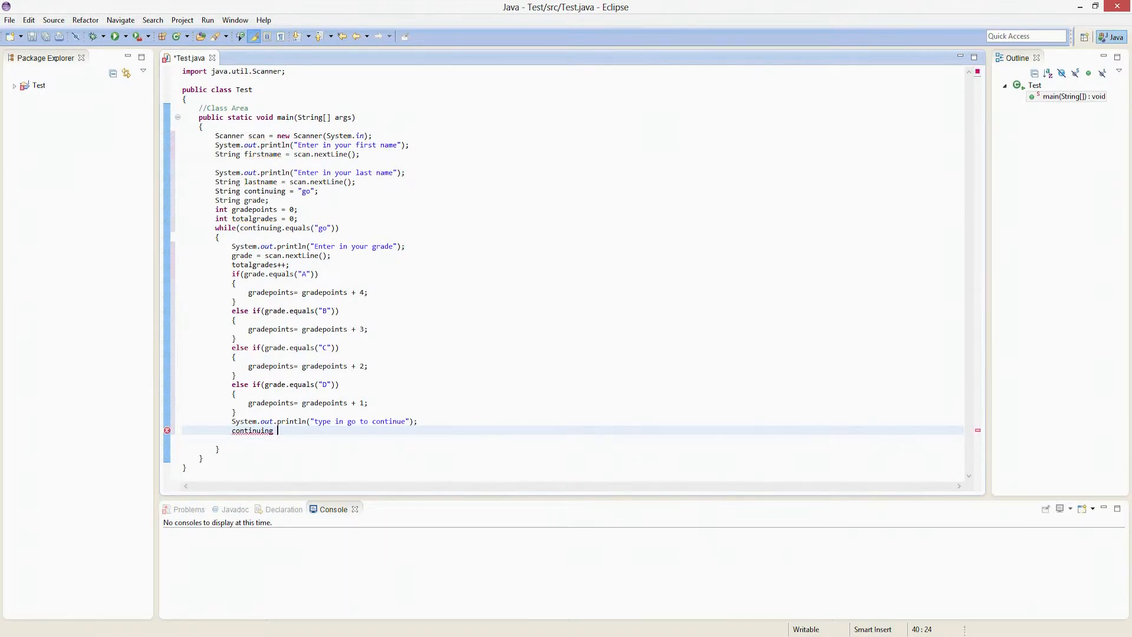
{"action": "type", "text": "= scan.nextLine();"}
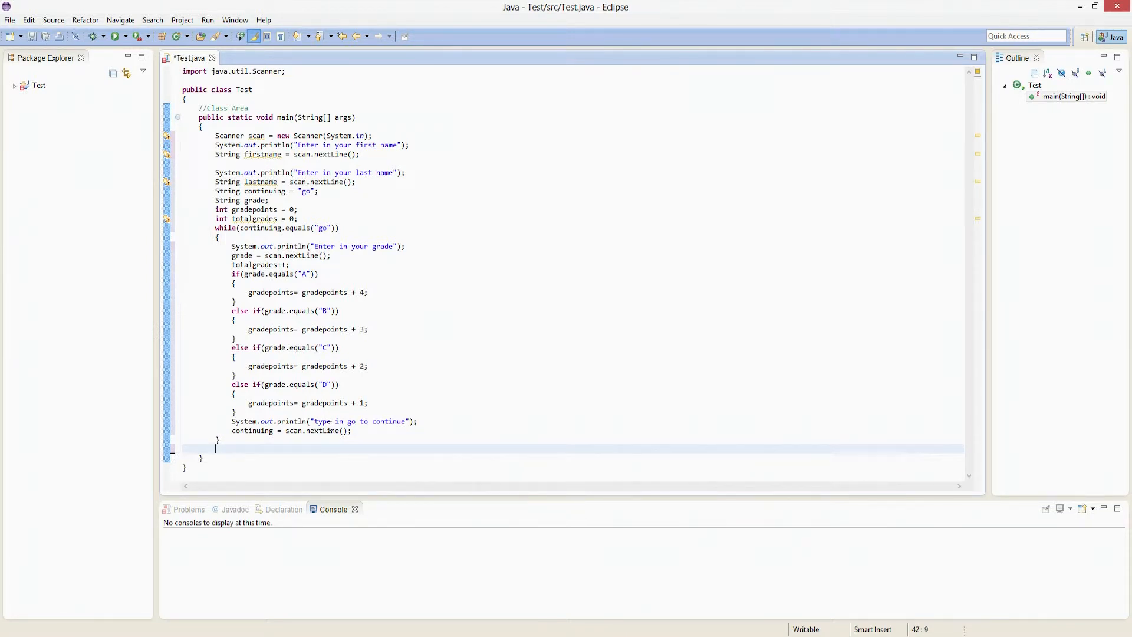
- Write System.out.println("Total Grade Points " + gradepoints); after the loop and select it for copying
{"action": "type", "text": "System.out.pritnl"}
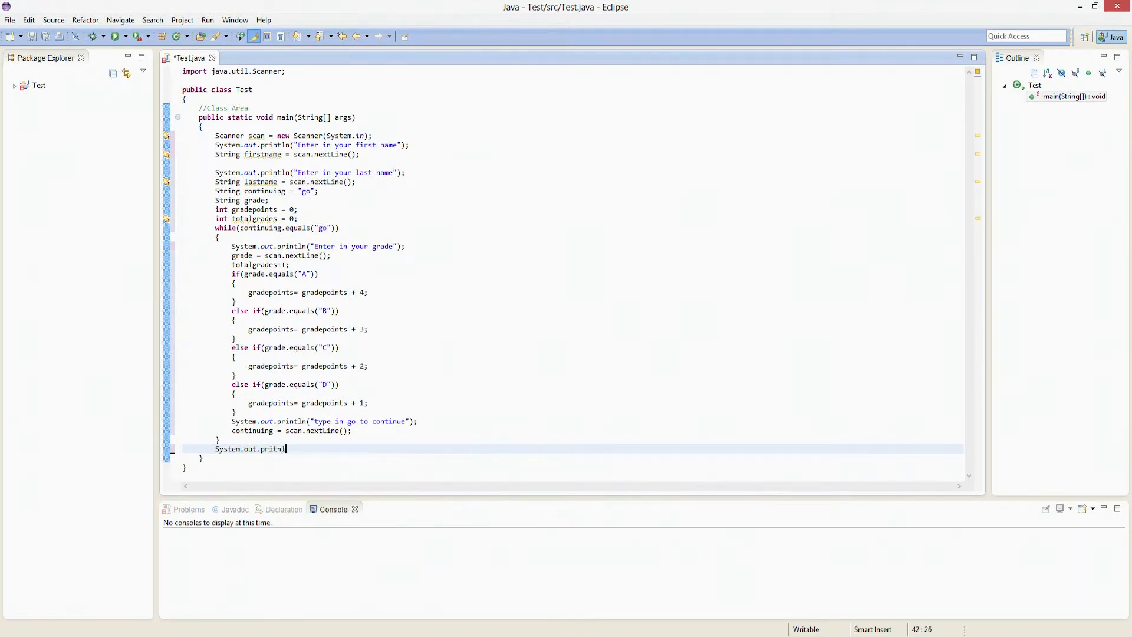
{"action": "type", "text": "()"}
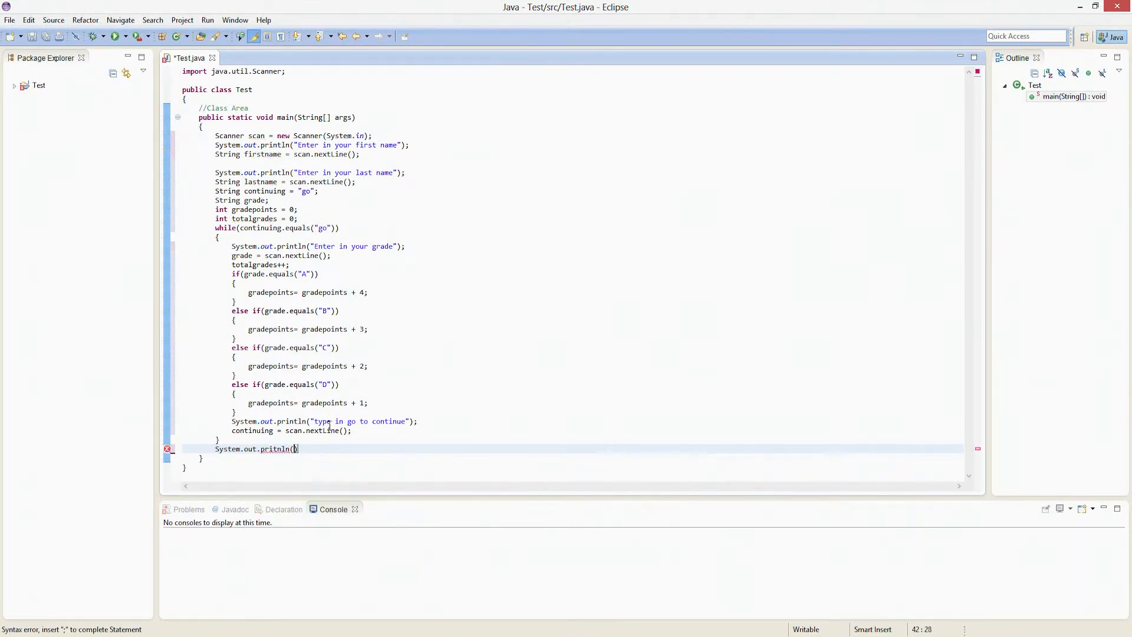
{"action": "type", "text": "\"Y"}
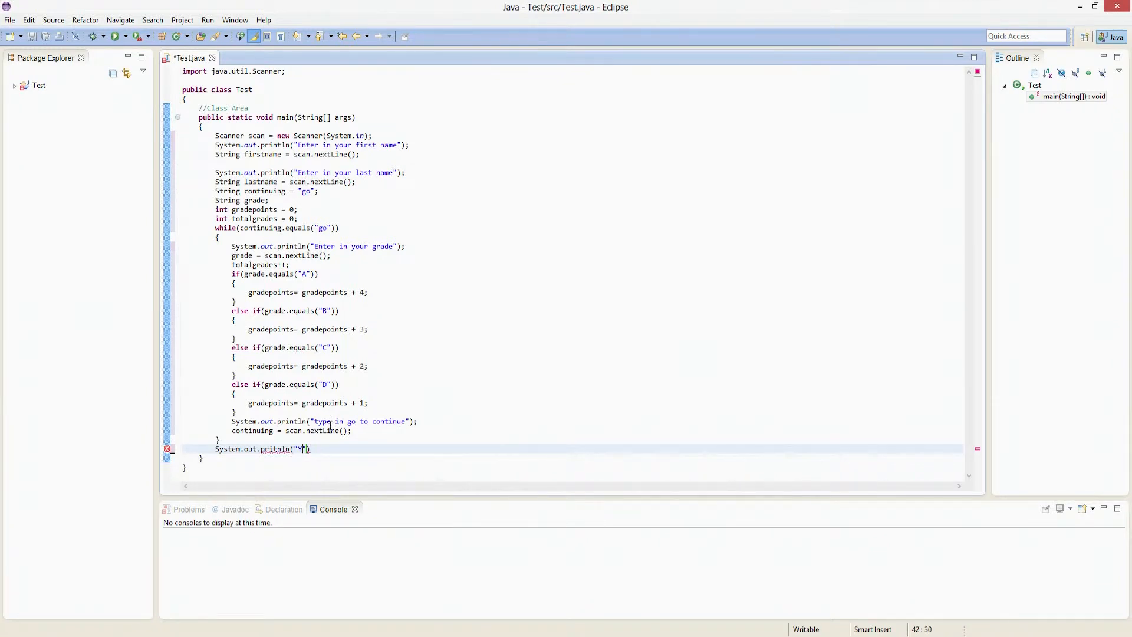
{"action": "type", "text": "Total Grade"}
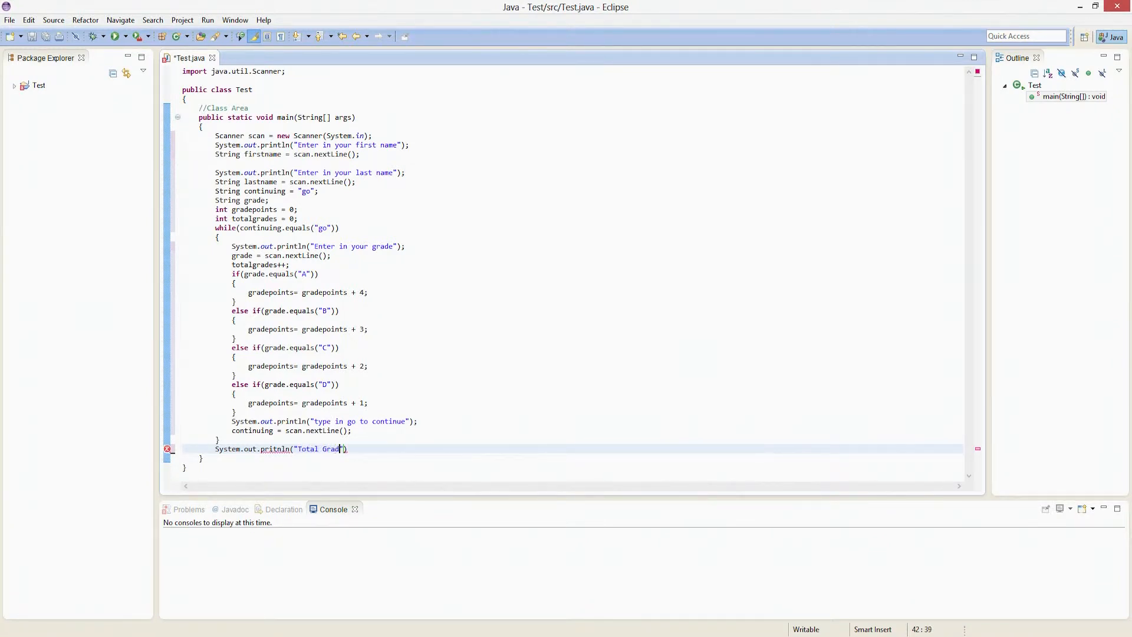
{"action": "type", "text": "Points"}
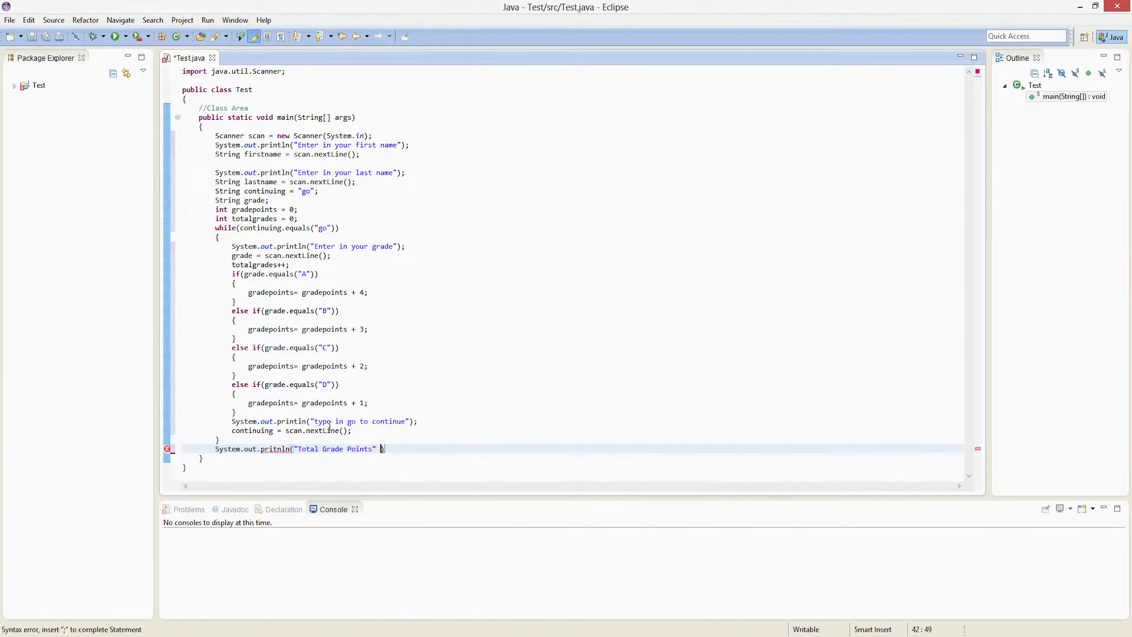
{"action": "key", "text": "BackSpace"}
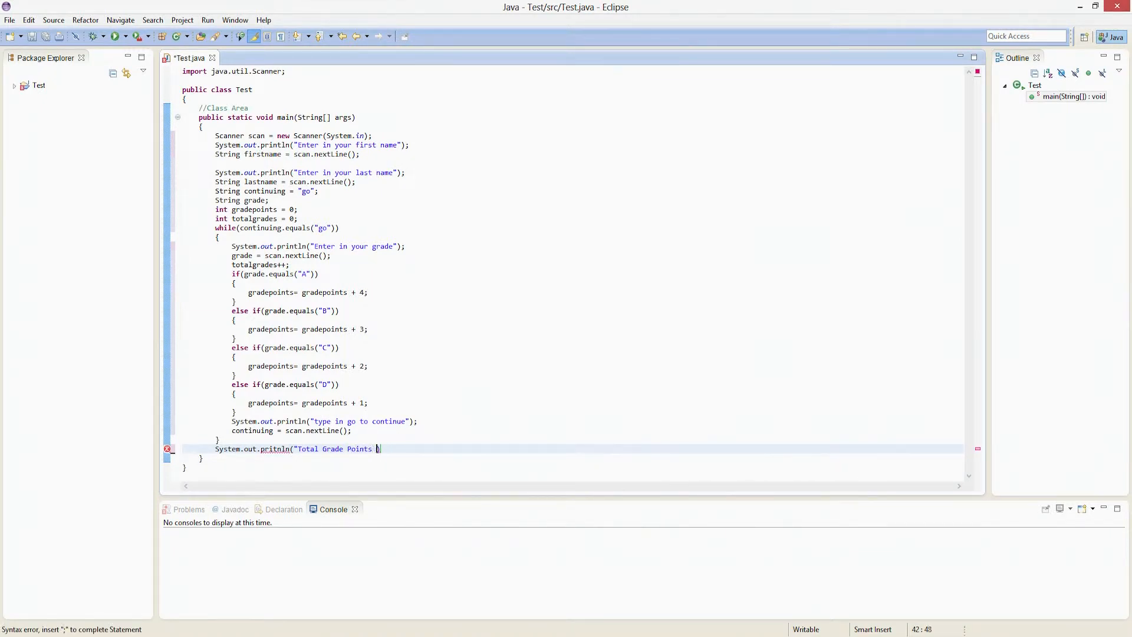
{"action": "type", "text": "\" + gradepoints"}
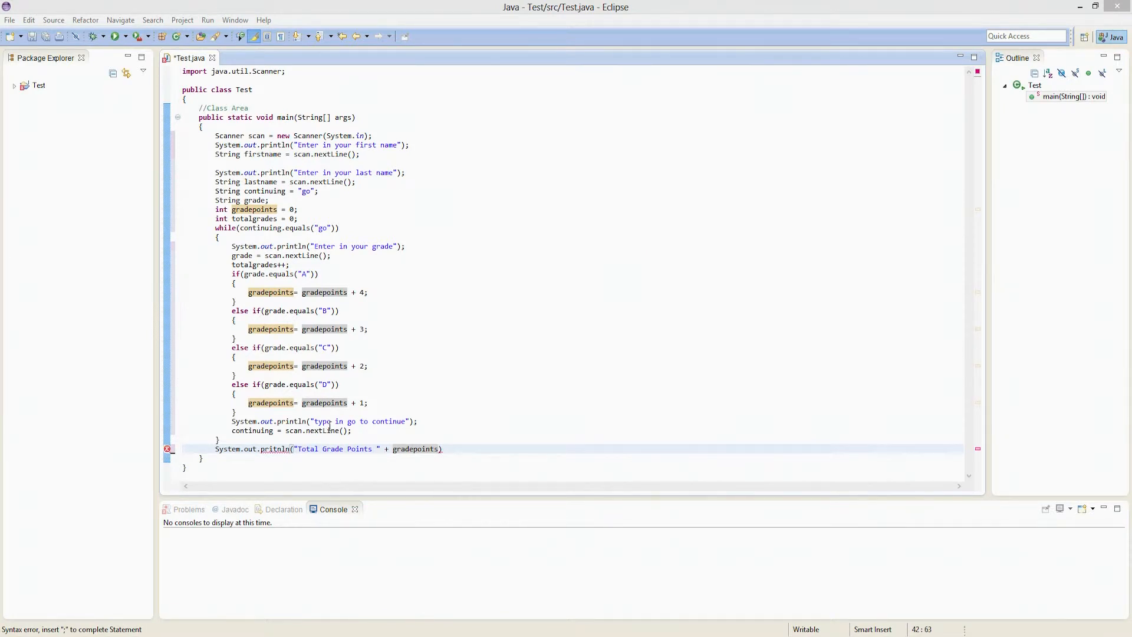
{"action": "type", "text": ";"}
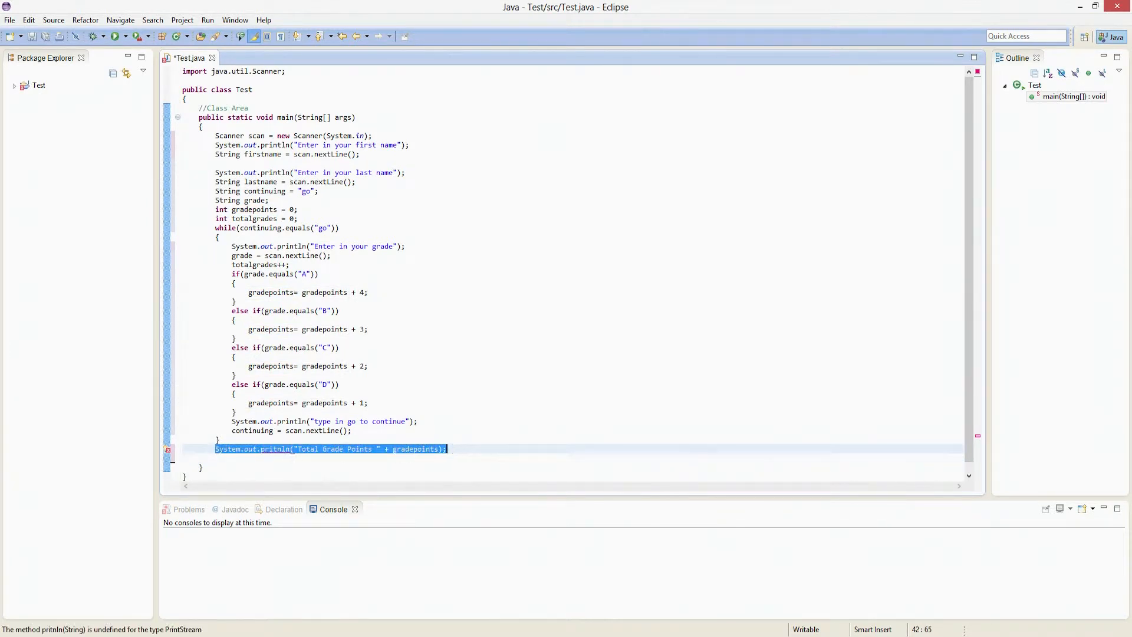
{"action": "left_click", "coordinate": [281, 448]}
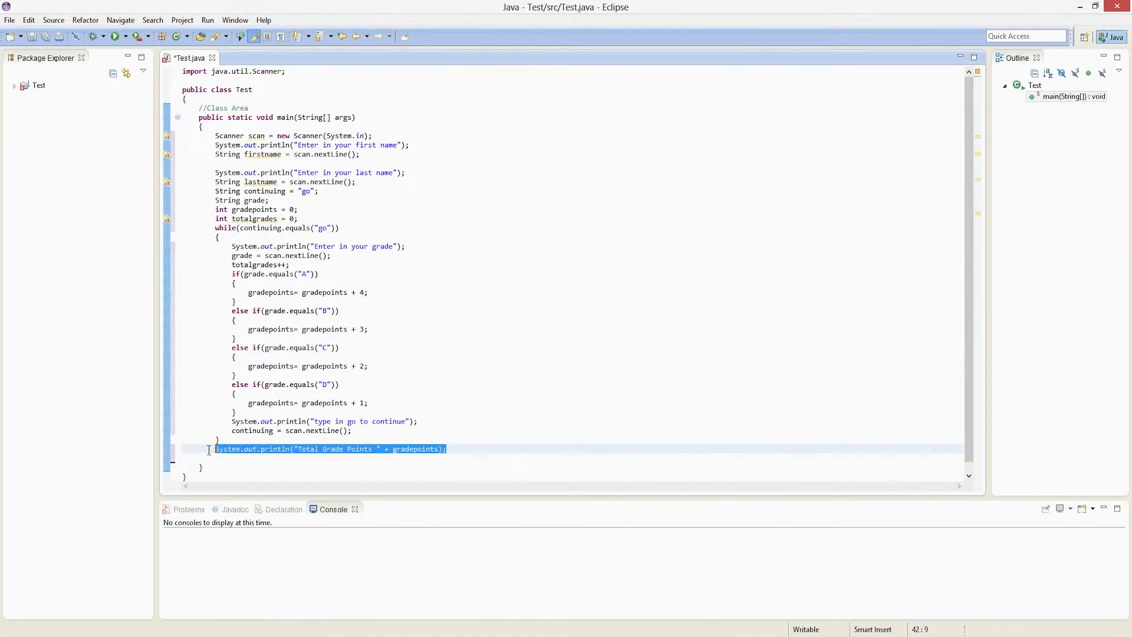
- Paste a copy reading "Total Grades " with totalgrades in place of gradepoints
{"action": "left_click", "coordinate": [461, 448]}
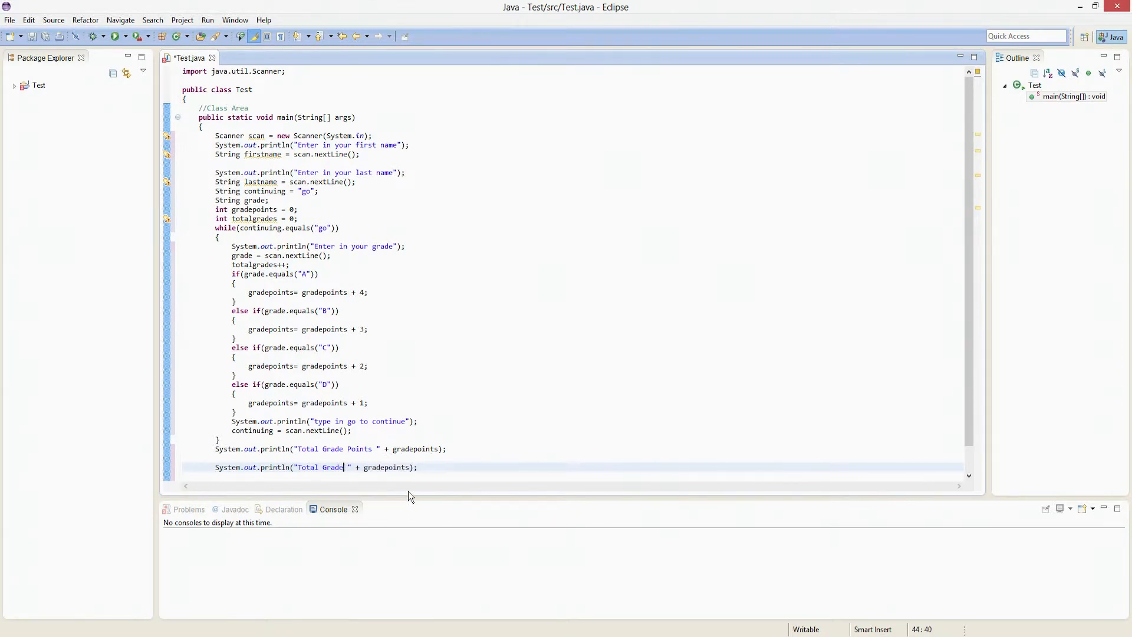
{"action": "type", "text": "s"}
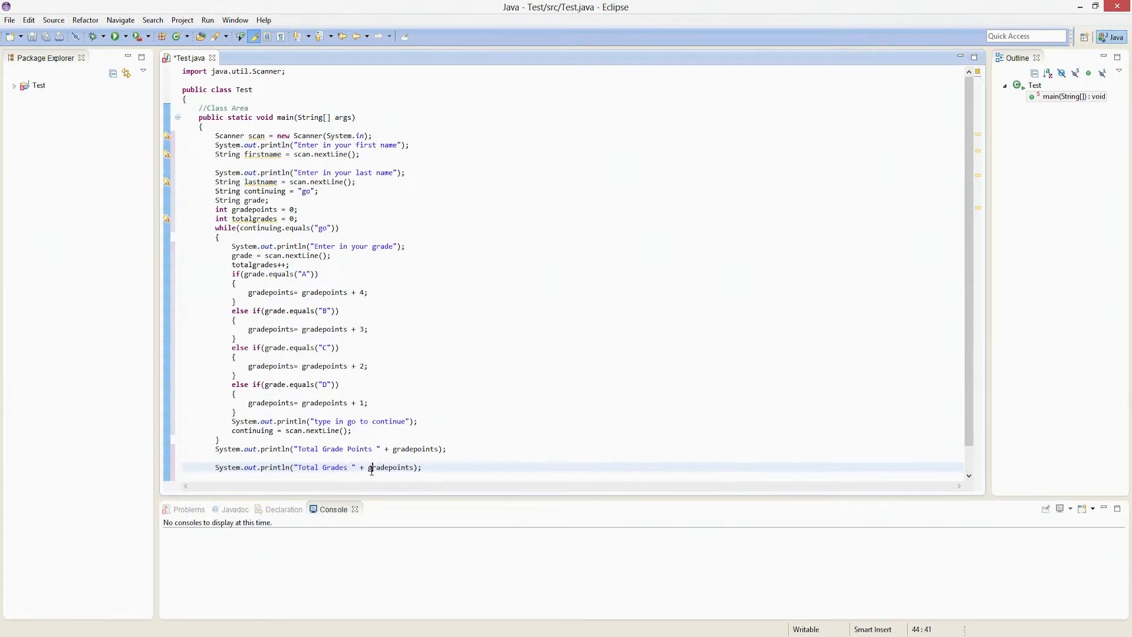
{"action": "double_click", "coordinate": [390, 467]}
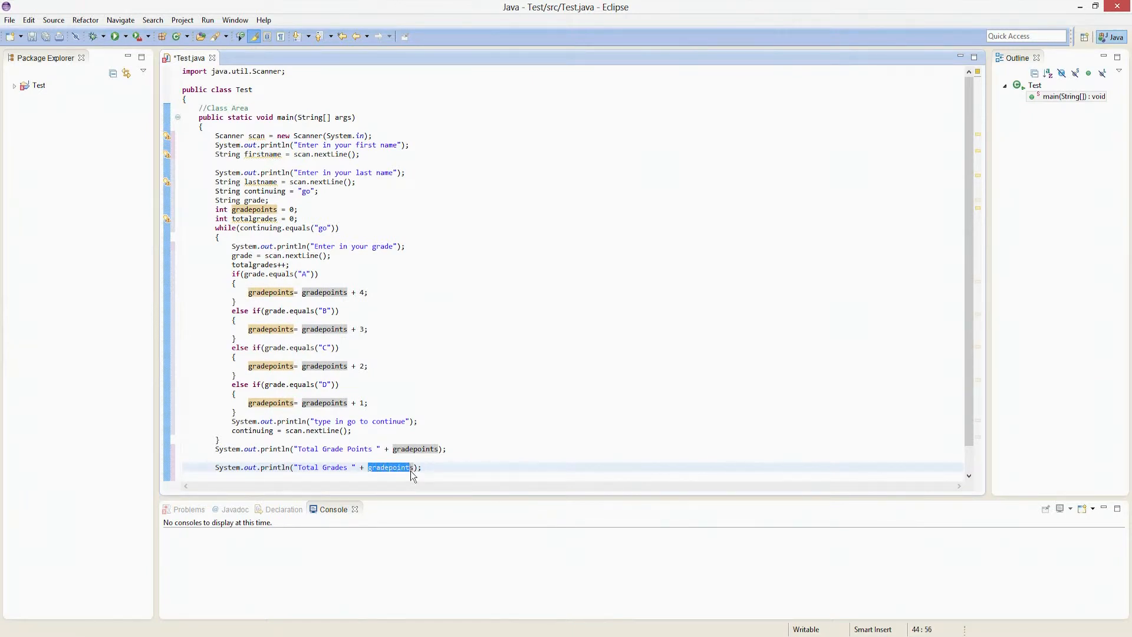
{"action": "key", "text": "Delete"}
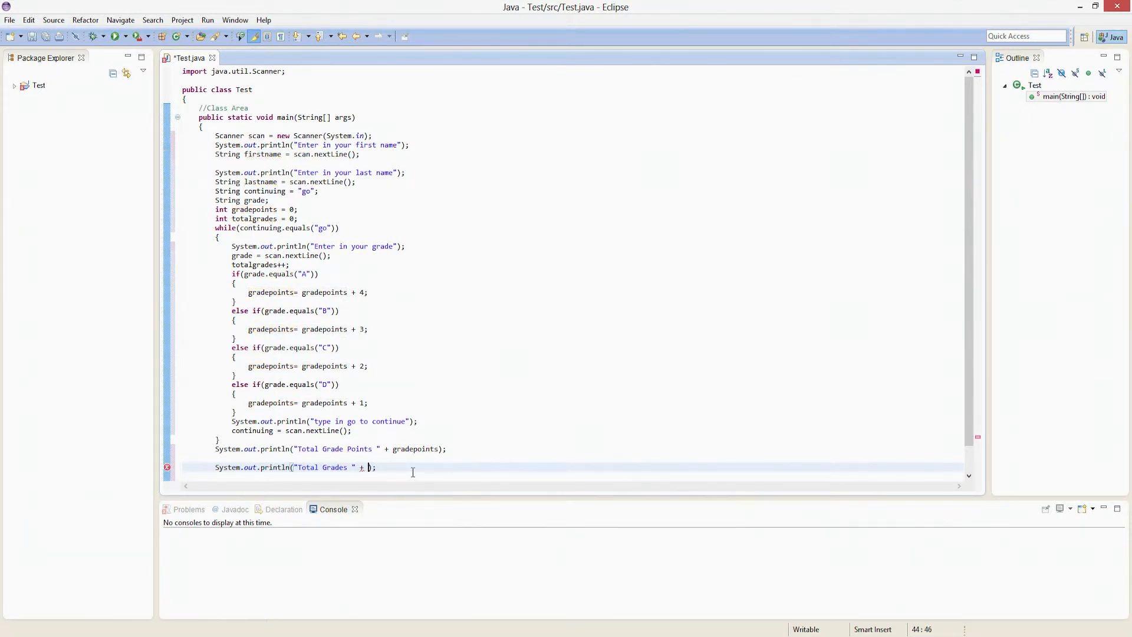
{"action": "type", "text": "totalgrad"}
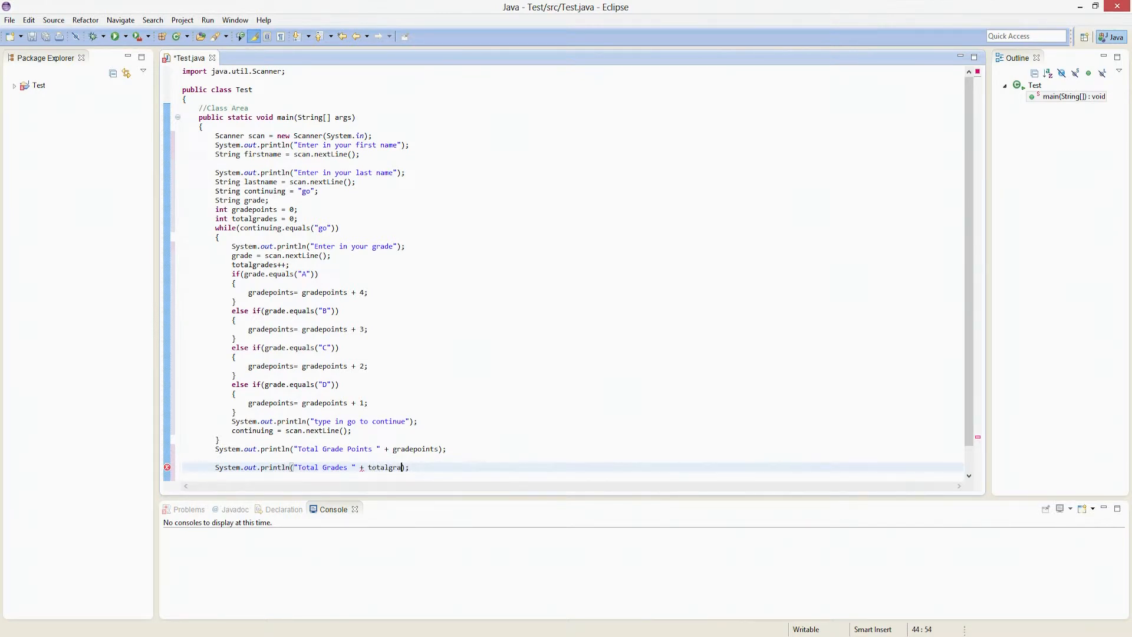
{"action": "type", "text": "es)"}
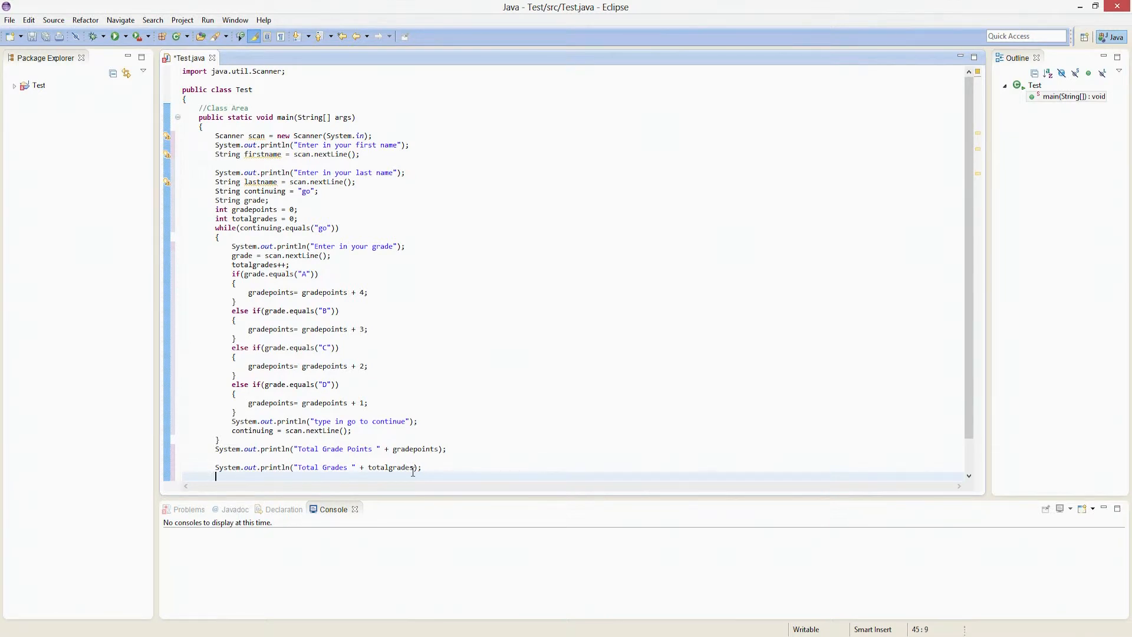
{"action": "mouse_move", "coordinate": [360, 459]}
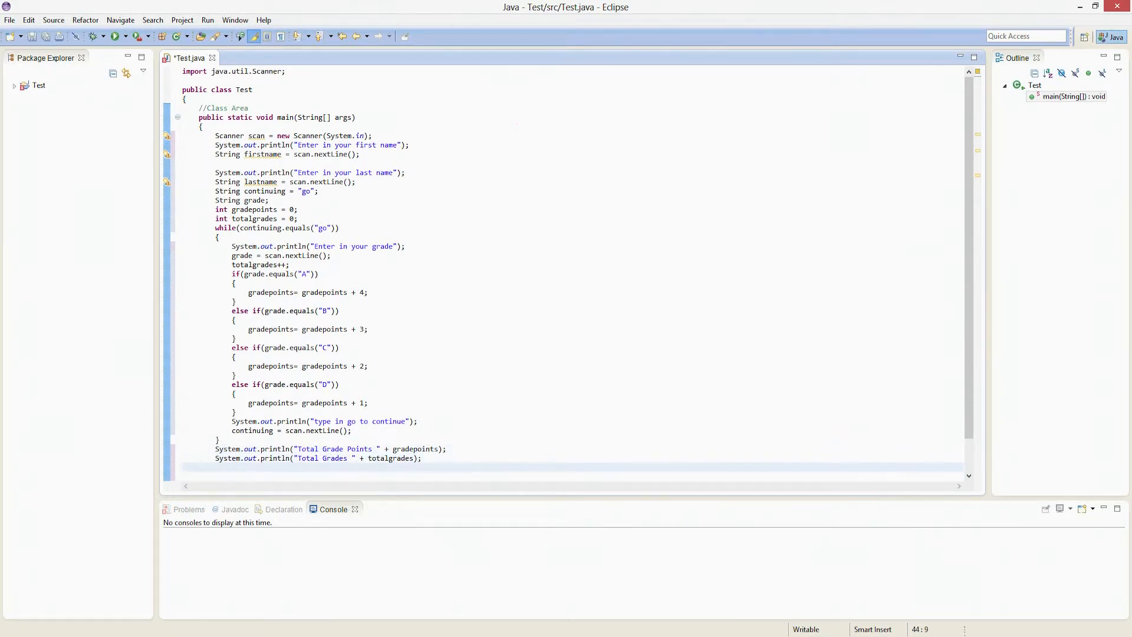
- Declare double gpa = gradepoints / totalgrades; correcting the stray dot to a slash
{"action": "type", "text": "double"}
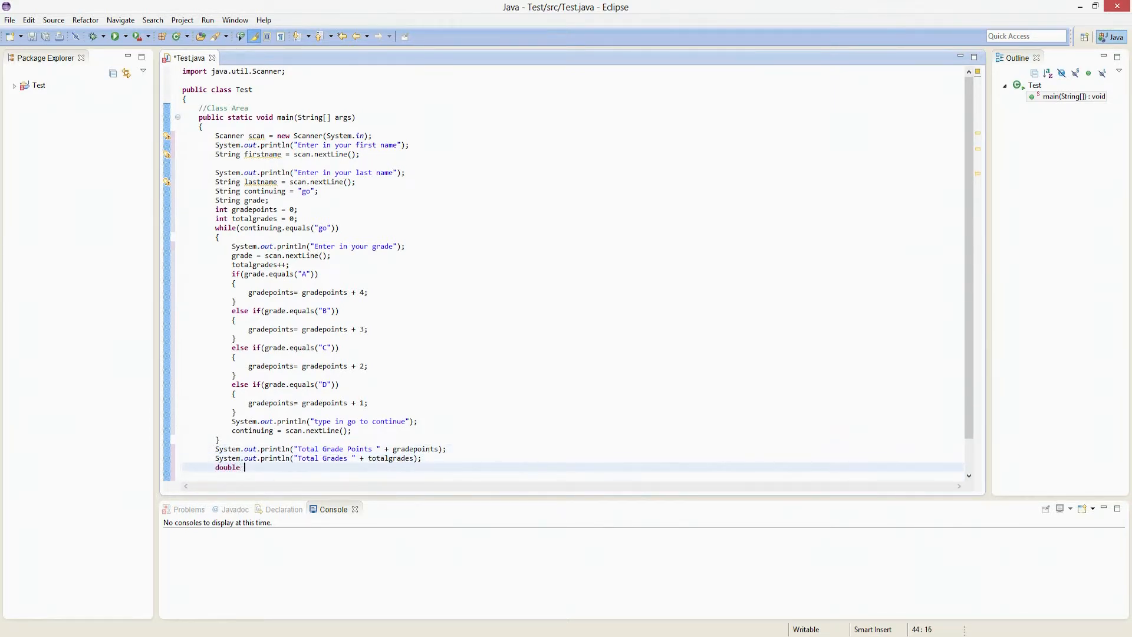
{"action": "type", "text": "gpa ="}
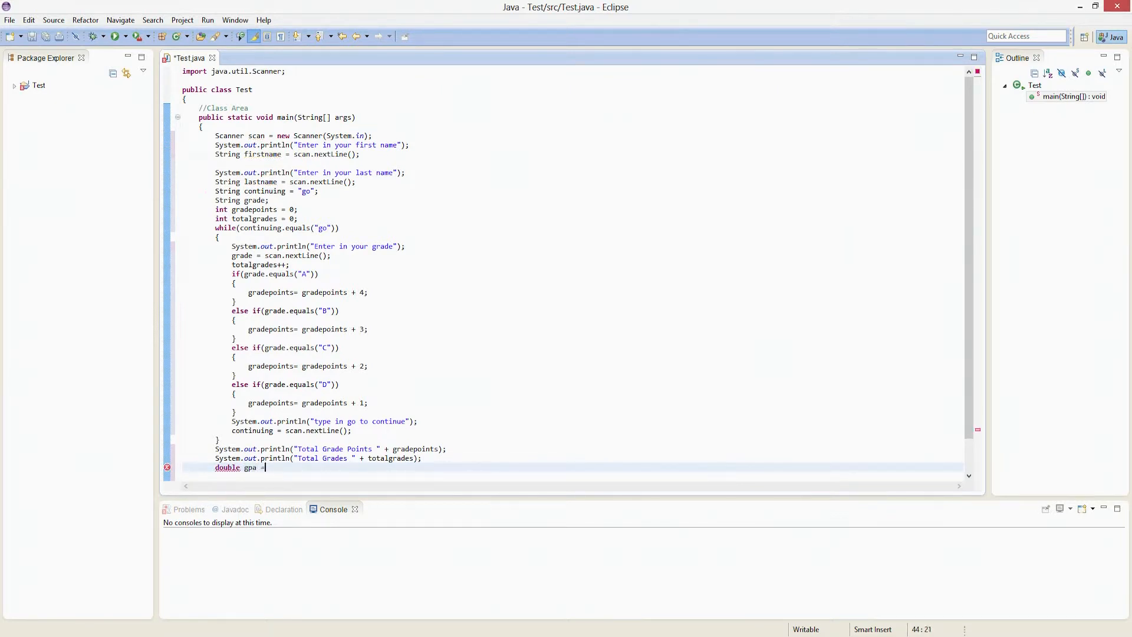
{"action": "type", "text": "= gradep"}
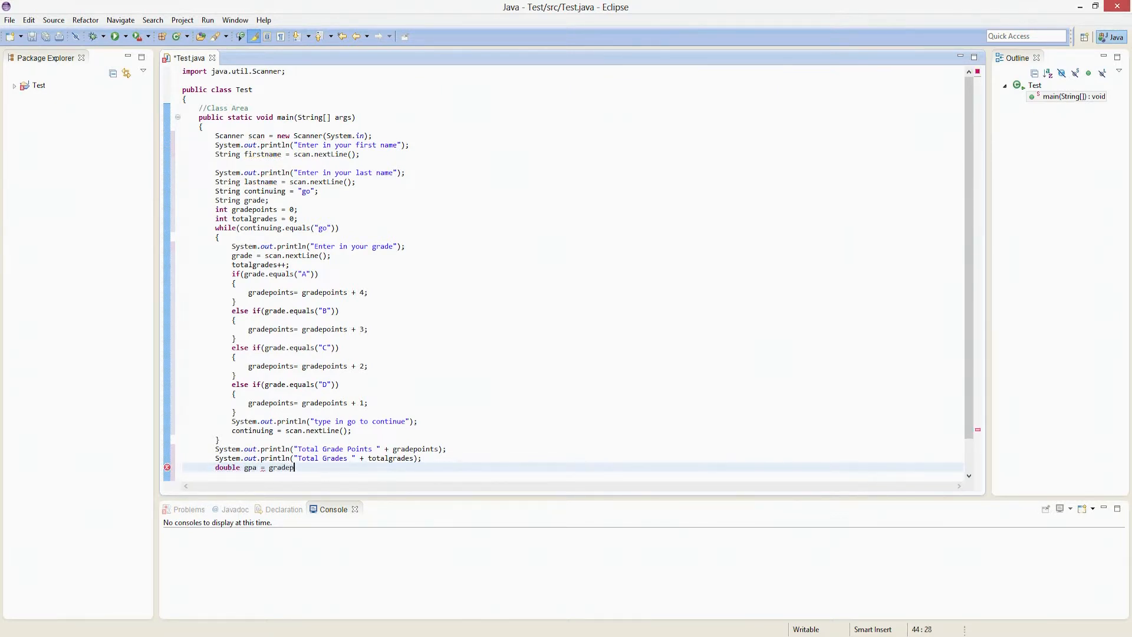
{"action": "type", "text": ". tot"}
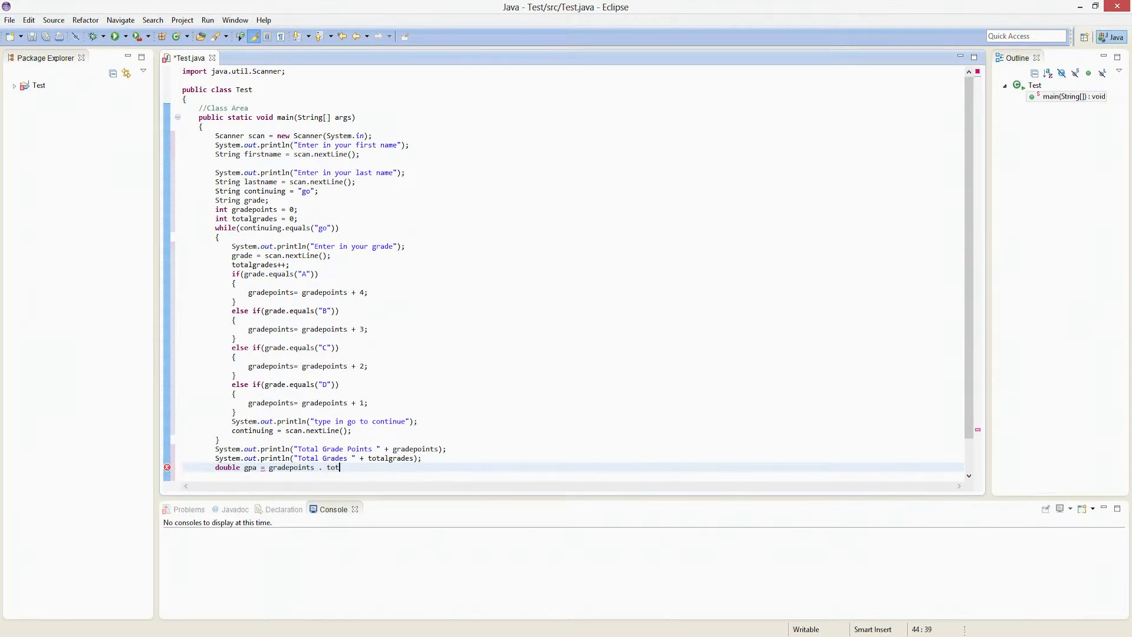
{"action": "type", "text": "algrades;"}
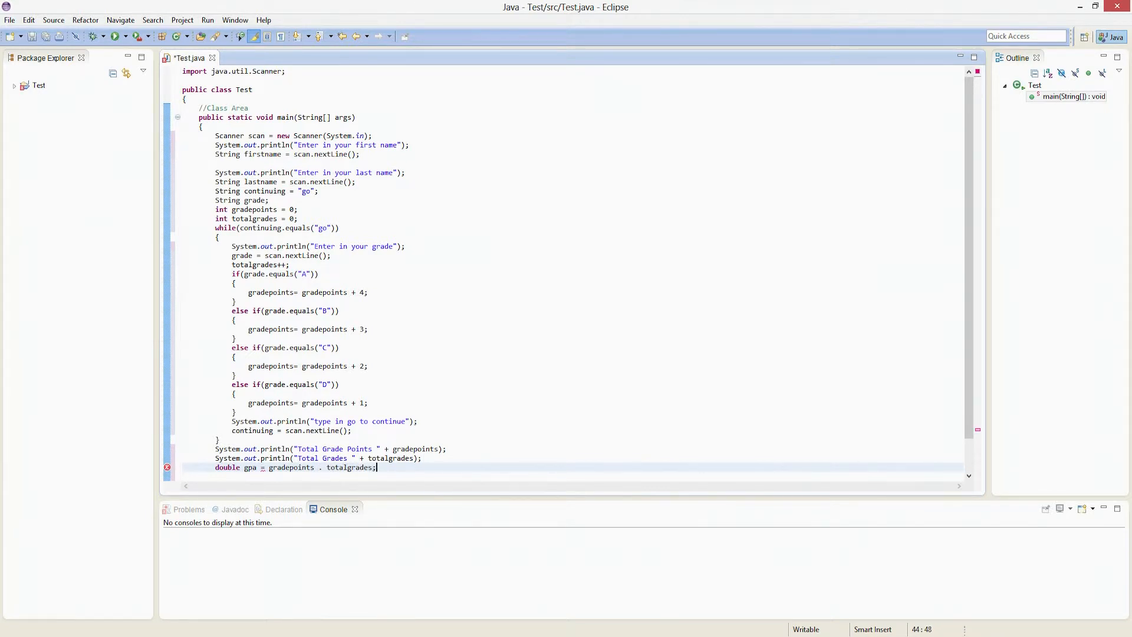
{"action": "key", "text": "Return"}
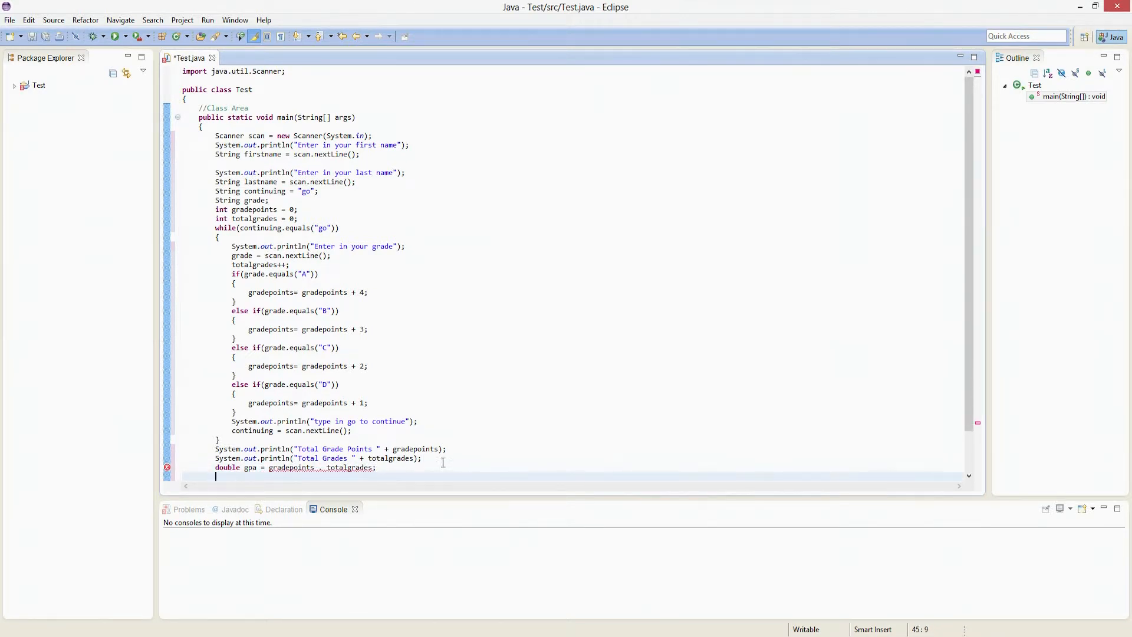
{"action": "left_click", "coordinate": [325, 467]}
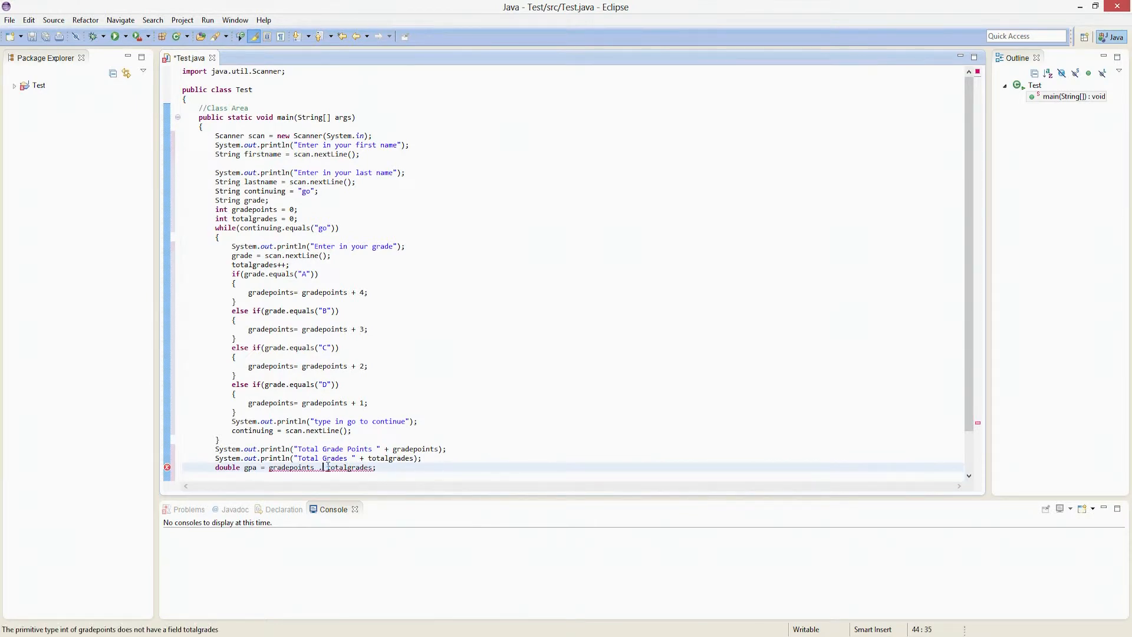
{"action": "type", "text": "/ totalgrades;"}
{"action": "type", "text": "System."}
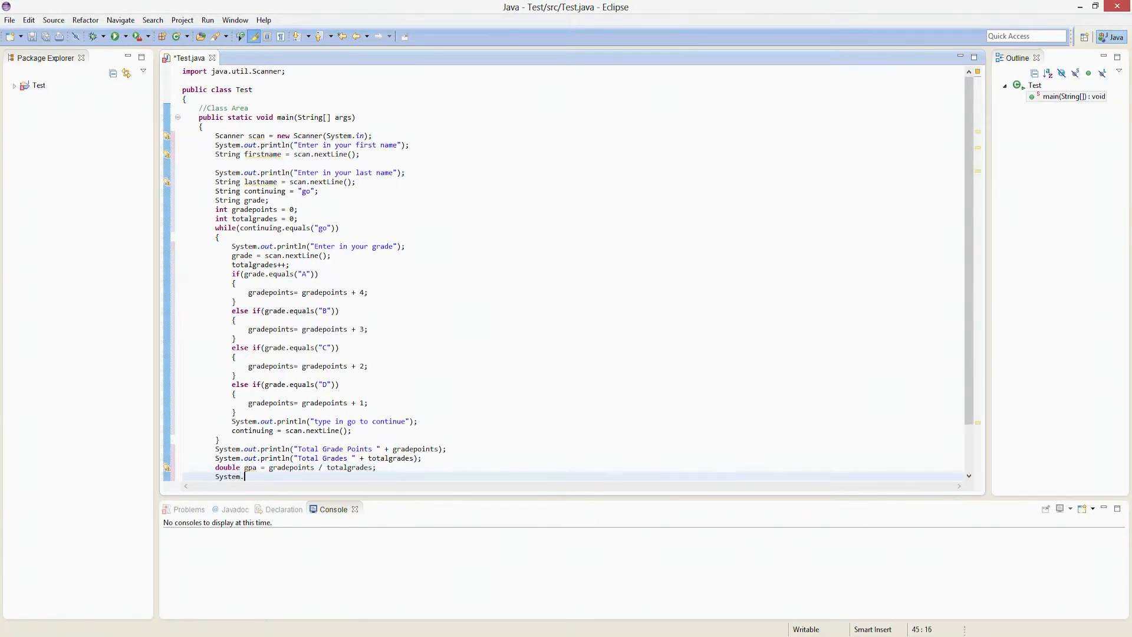
- Start an empty System.out.println() statement on the next line
{"action": "type", "text": "out.pritn"}
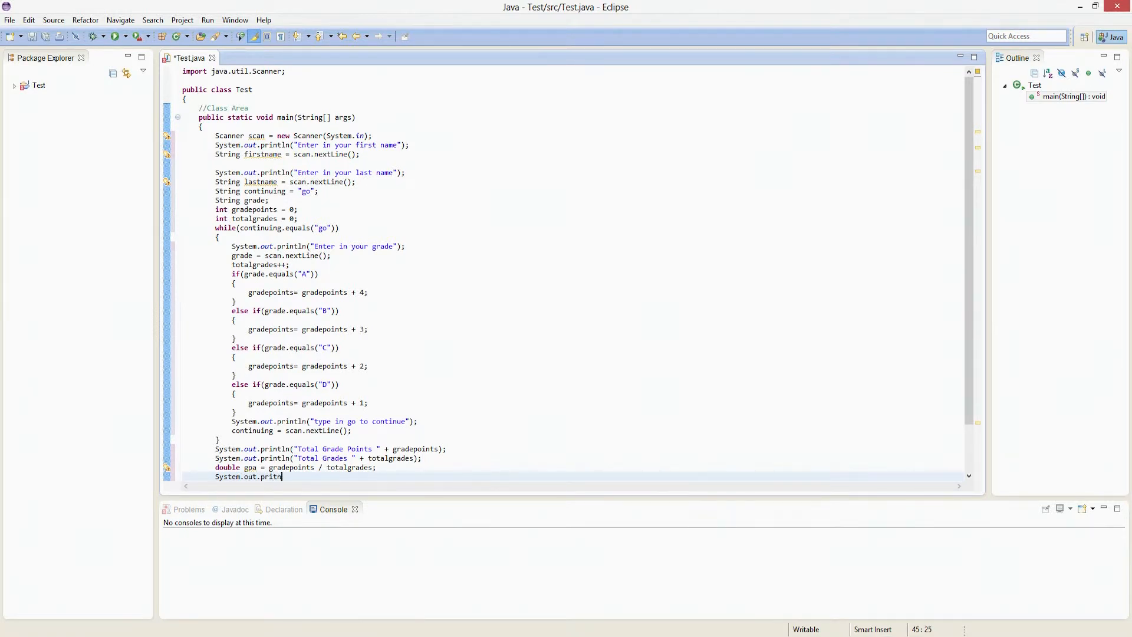
{"action": "type", "text": "ln()"}
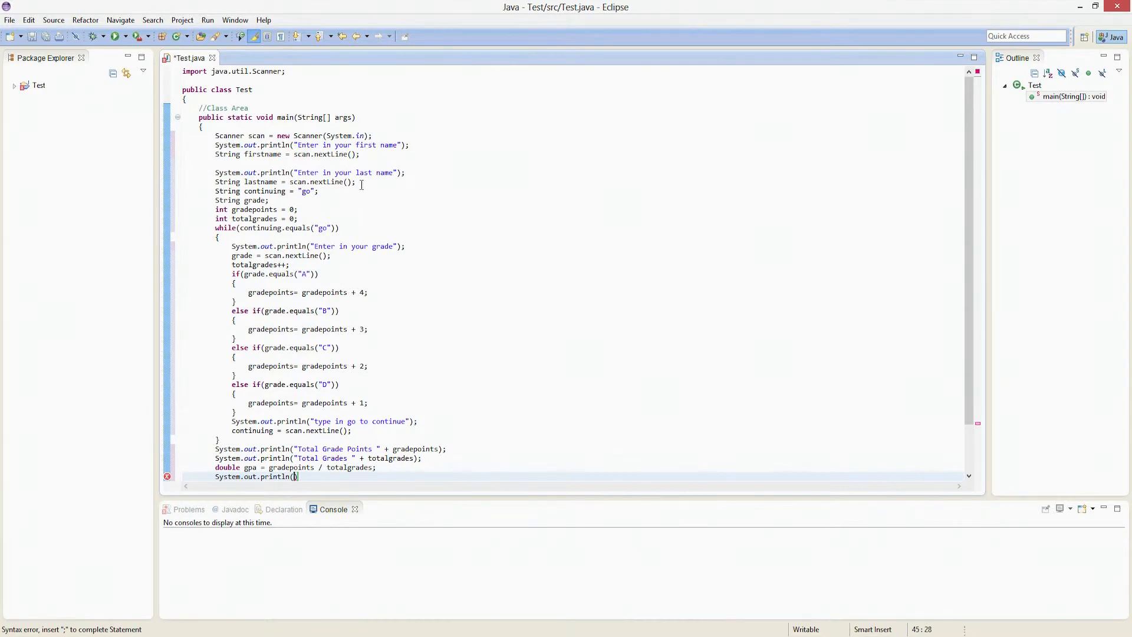
{"action": "mouse_move", "coordinate": [263, 182]}
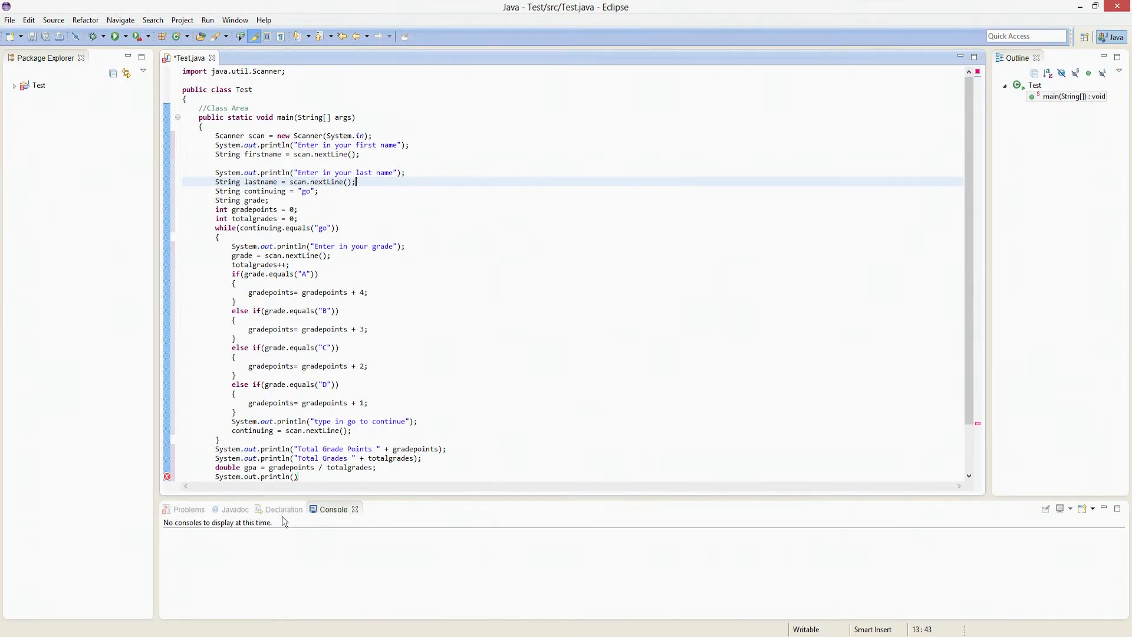
- Insert println lines for "First Name " + firstname and "Last Name " + lastname after the loop
{"action": "left_click", "coordinate": [218, 439]}
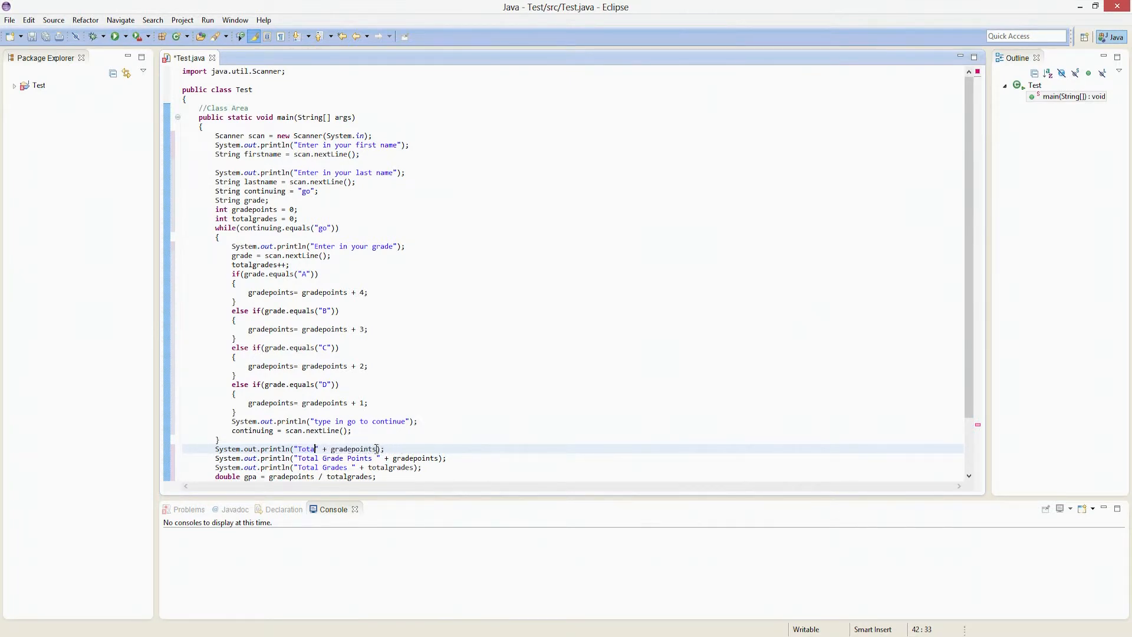
{"action": "type", "text": "First Na"}
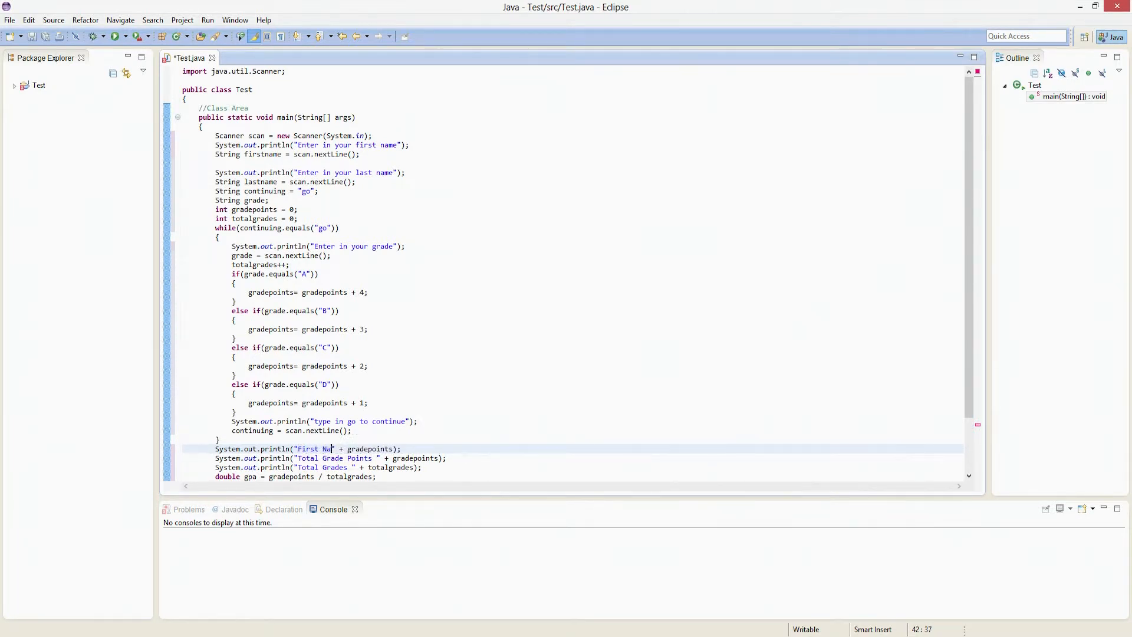
{"action": "type", "text": "me"}
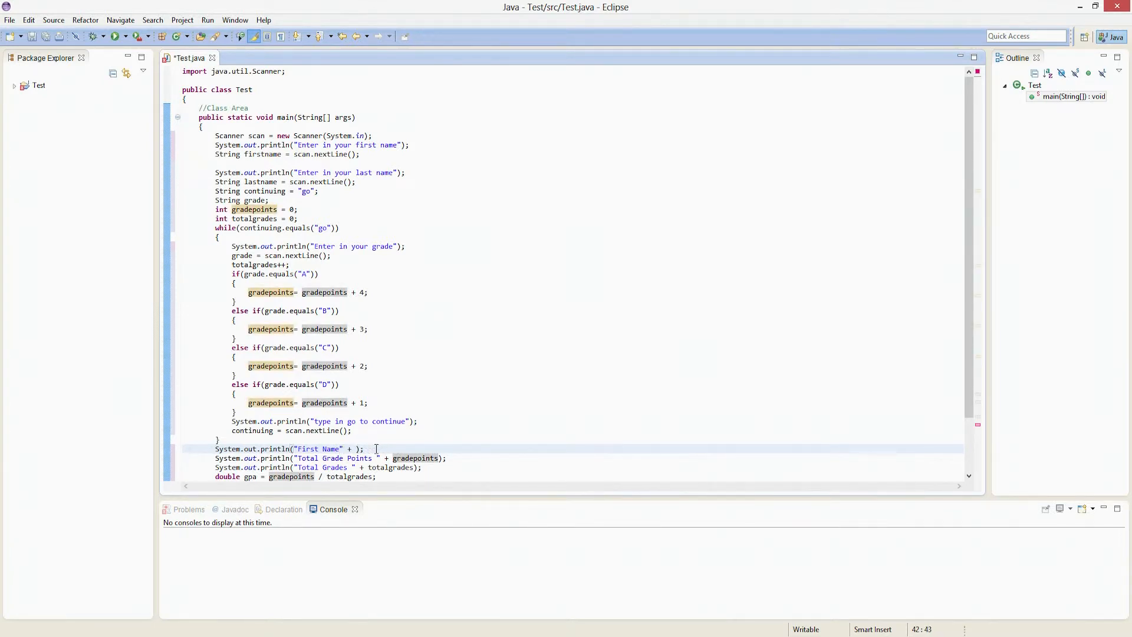
{"action": "type", "text": "firstname"}
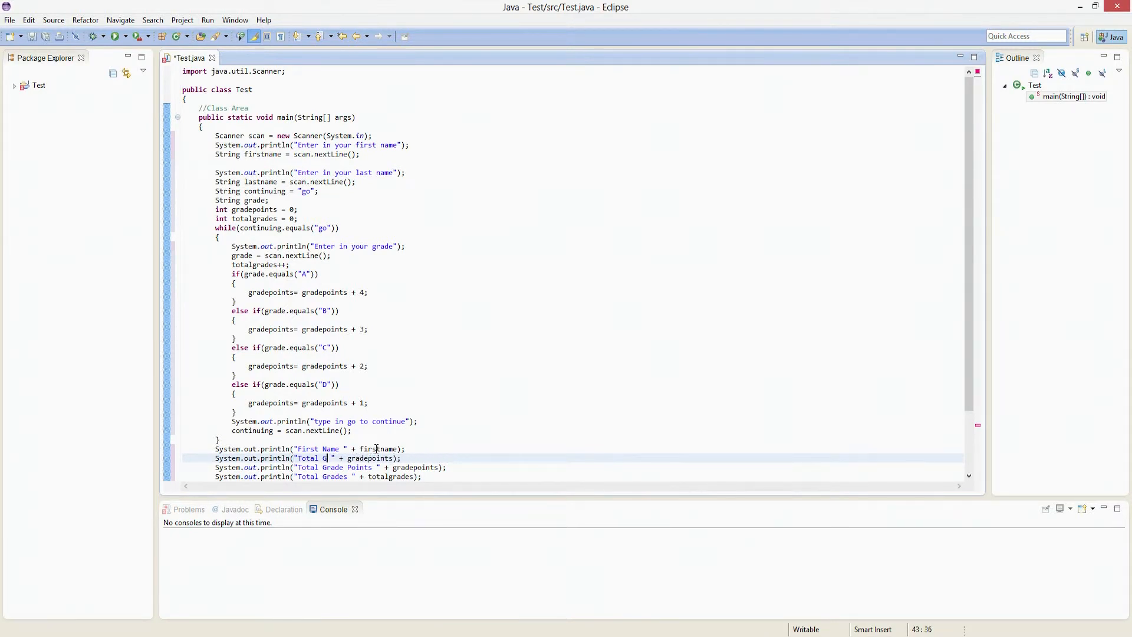
{"action": "type", "text": "Lastna"}
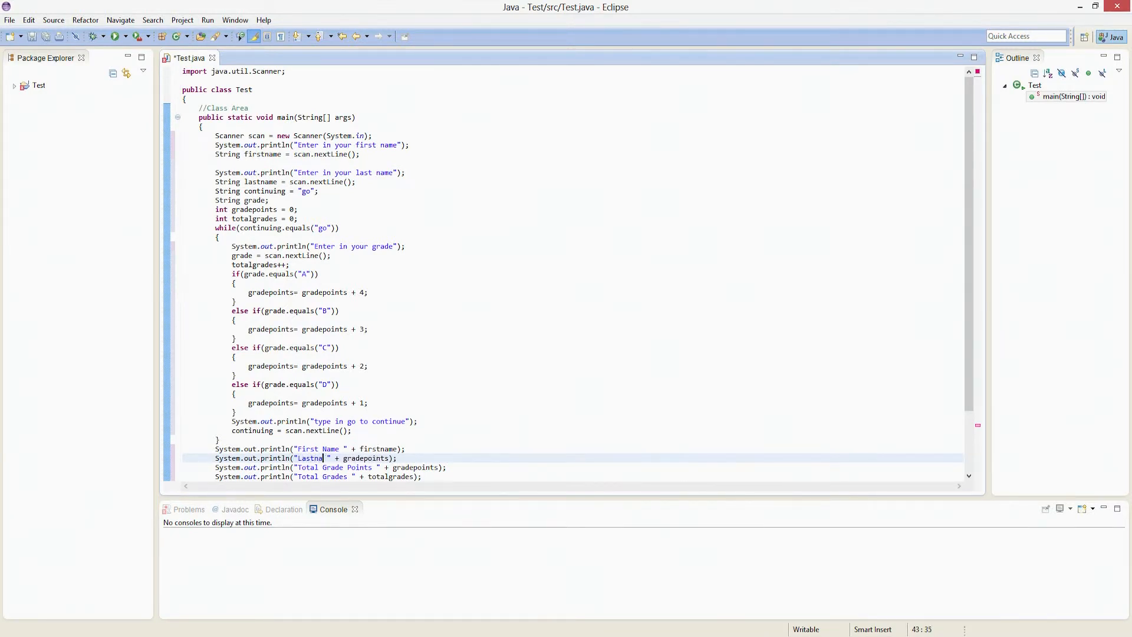
{"action": "type", "text": "Last Name"}
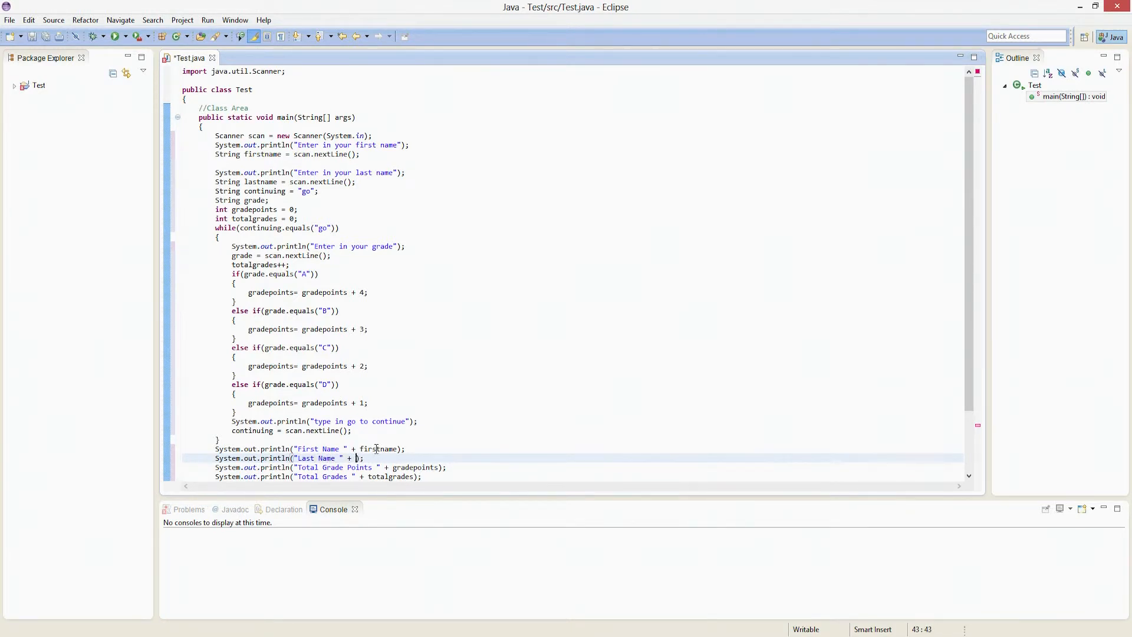
{"action": "type", "text": "Last"}
{"action": "type", "text": "System.out.println("}
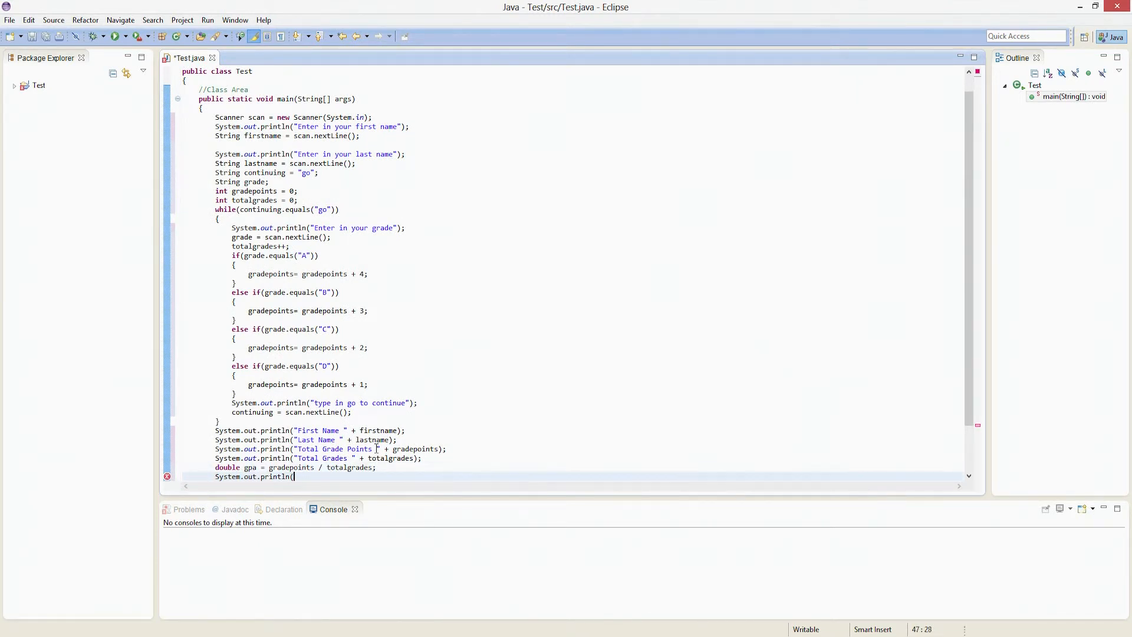
- Turn the copied print line into System.out.println("GPA " + gpa);
{"action": "type", "text": "\"Total Grade Points \" + gradepoints);"}
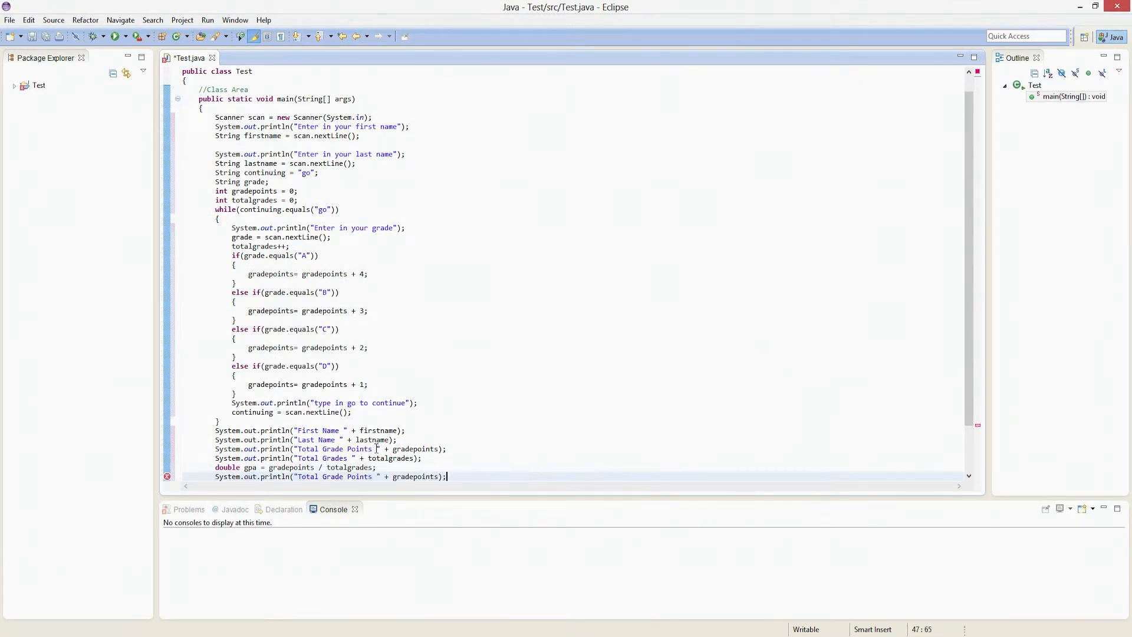
{"action": "left_click", "coordinate": [369, 476]}
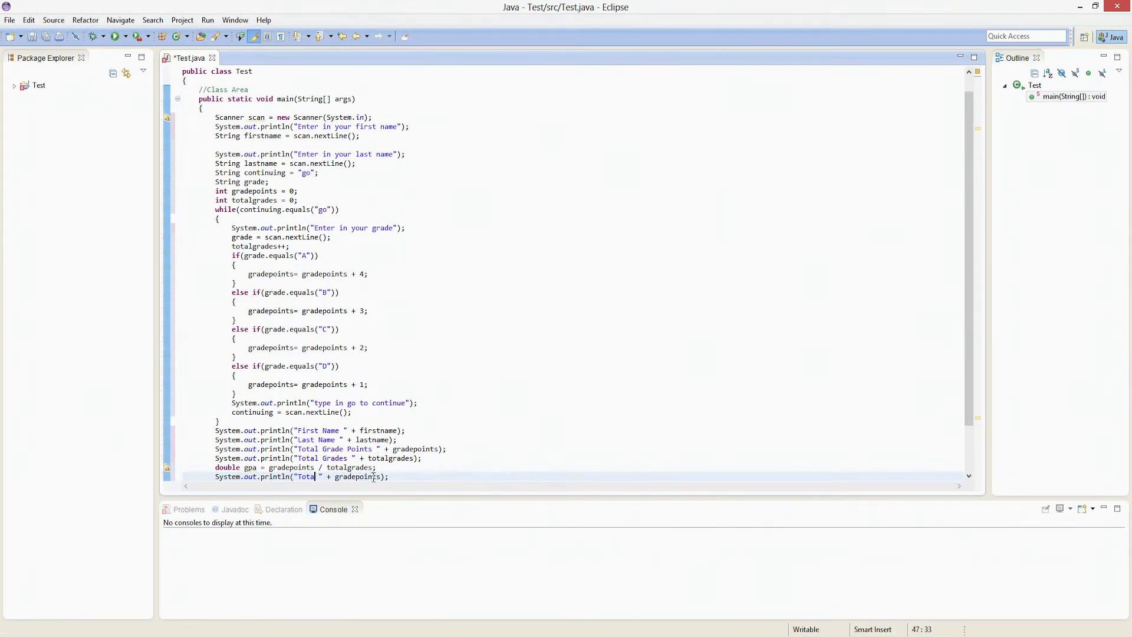
{"action": "type", "text": "GPA"}
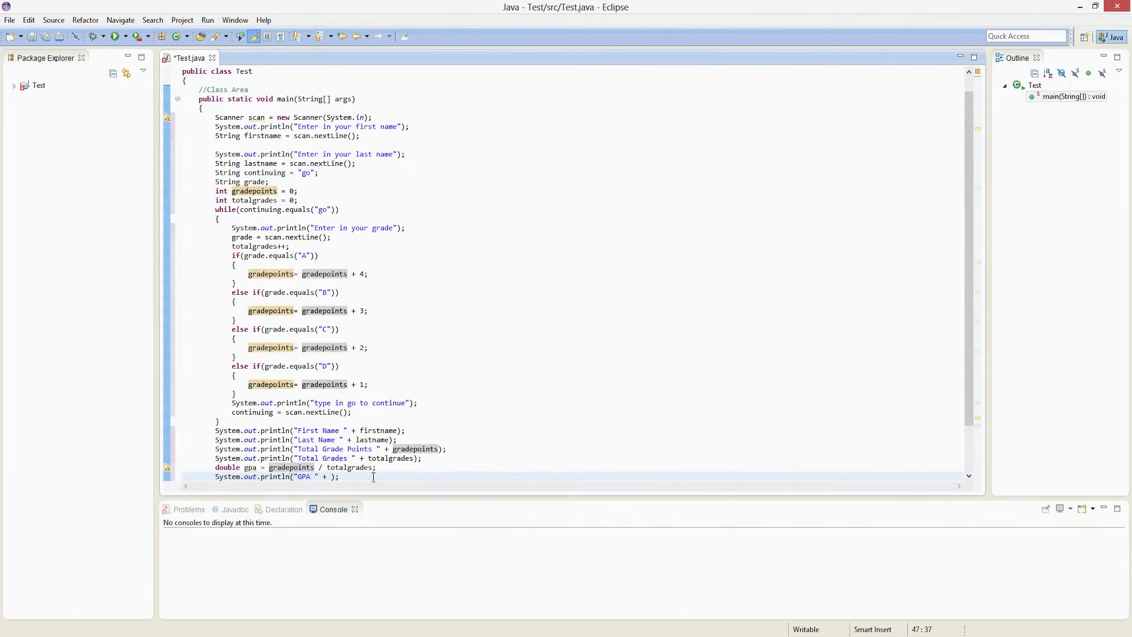
{"action": "type", "text": "gpa"}
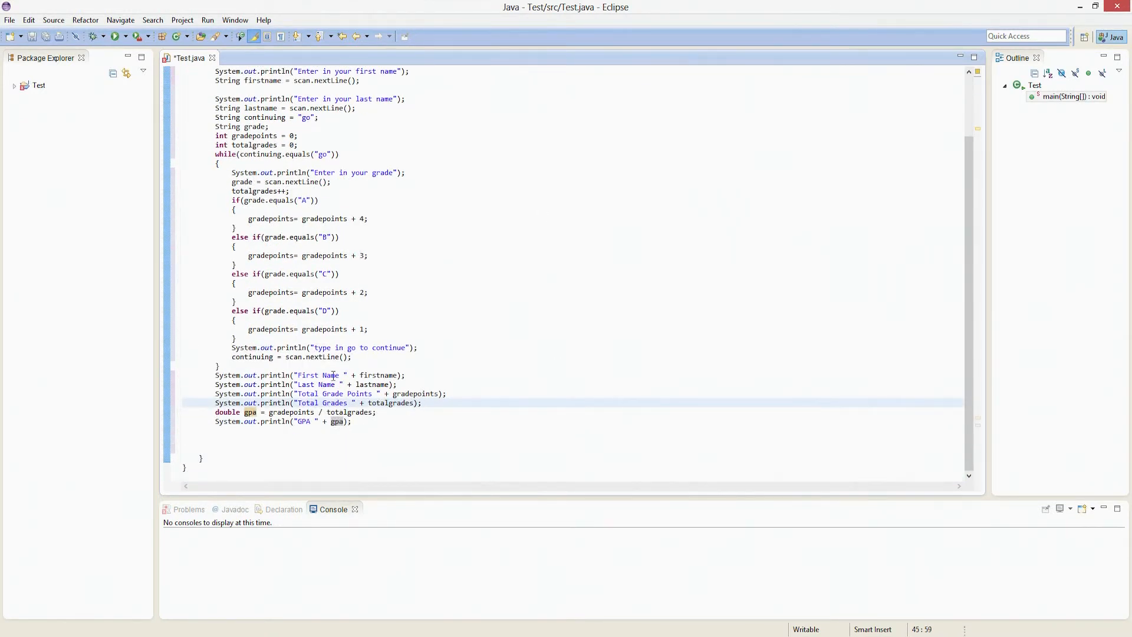
{"action": "mouse_move", "coordinate": [372, 304]}
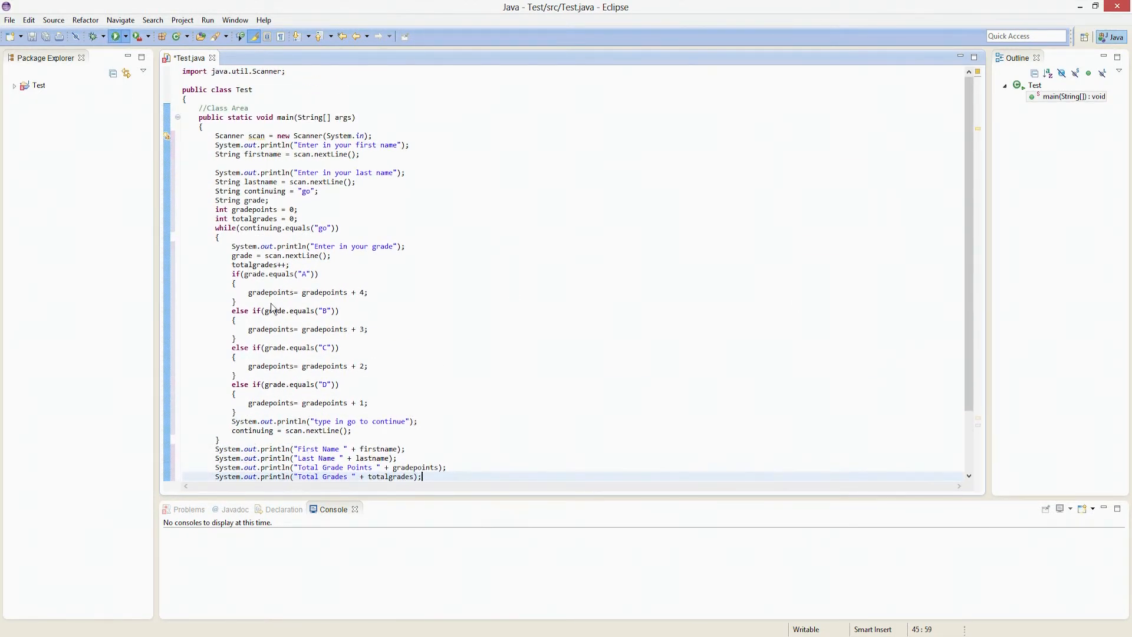
- Run the program with a single grade A and check the console prints GPA 4.0
{"action": "left_click", "coordinate": [114, 36]}
{"action": "type", "text": "Steven"}
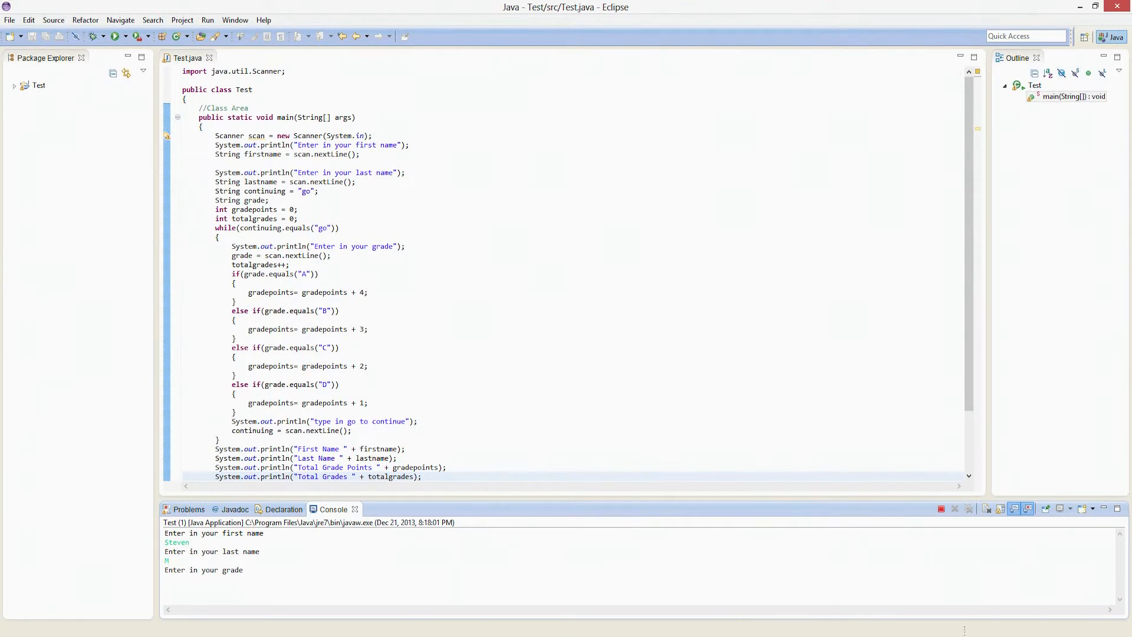
{"action": "type", "text": "A"}
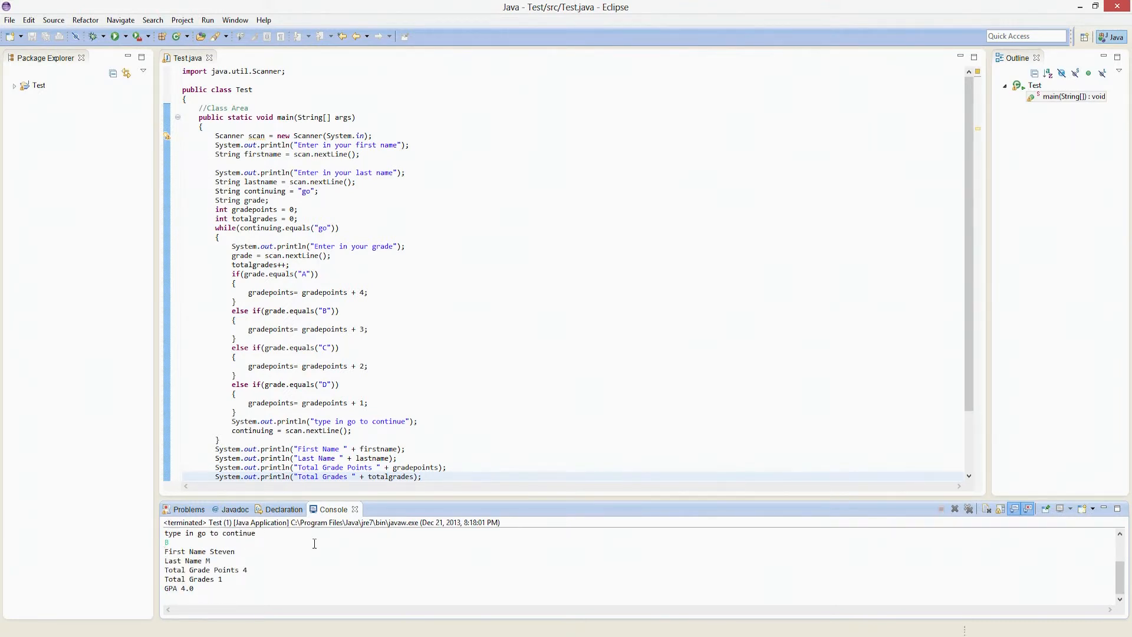
{"action": "mouse_move", "coordinate": [262, 561]}
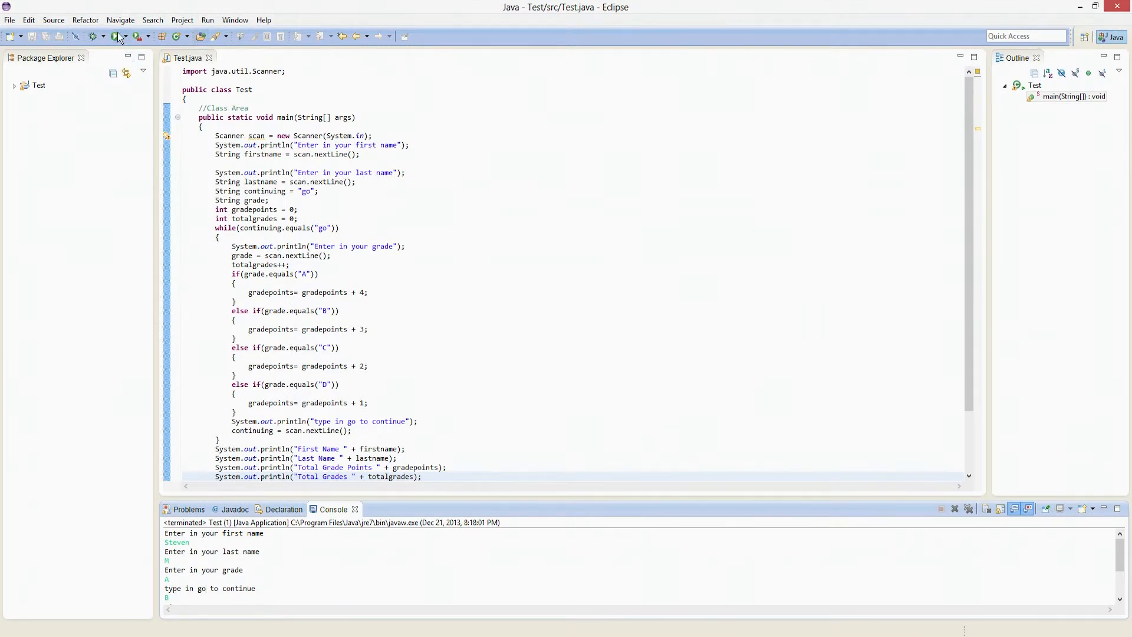
- Rerun with name Steven M and grades A, B, C, D, getting points 10, grades 4, GPA 2.0
{"action": "left_click", "coordinate": [94, 37]}
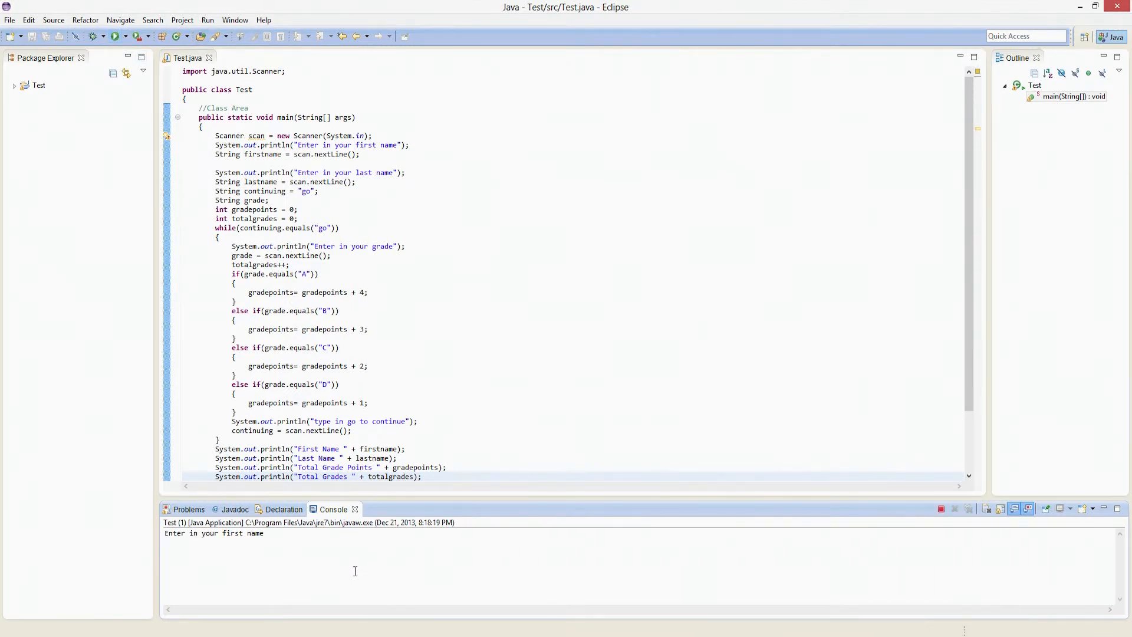
{"action": "type", "text": "Steven"}
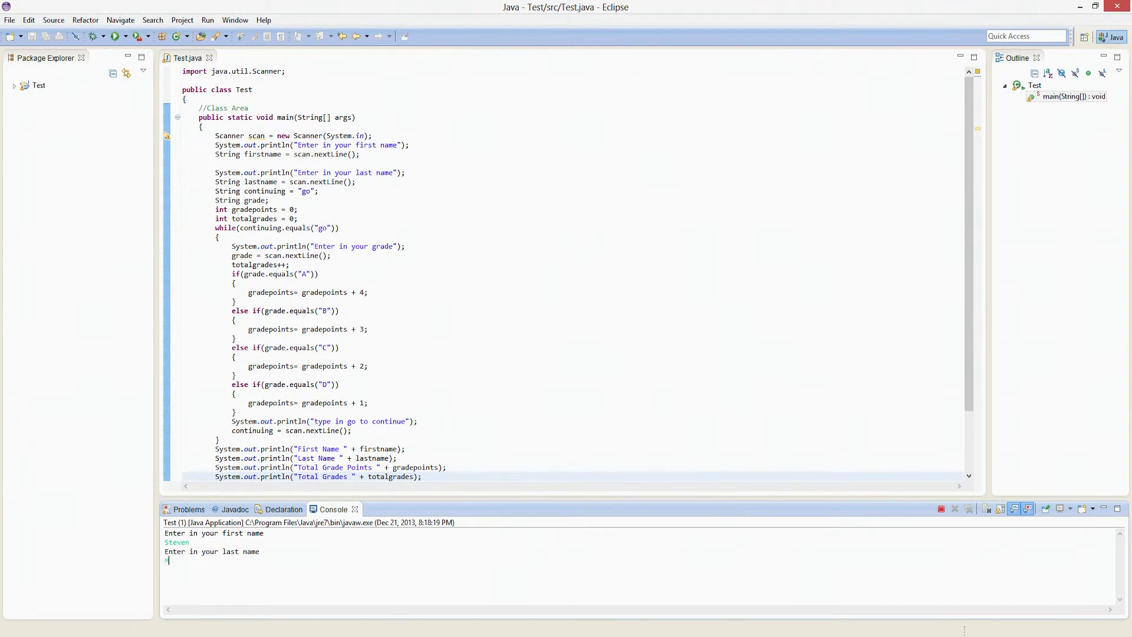
{"action": "type", "text": "M"}
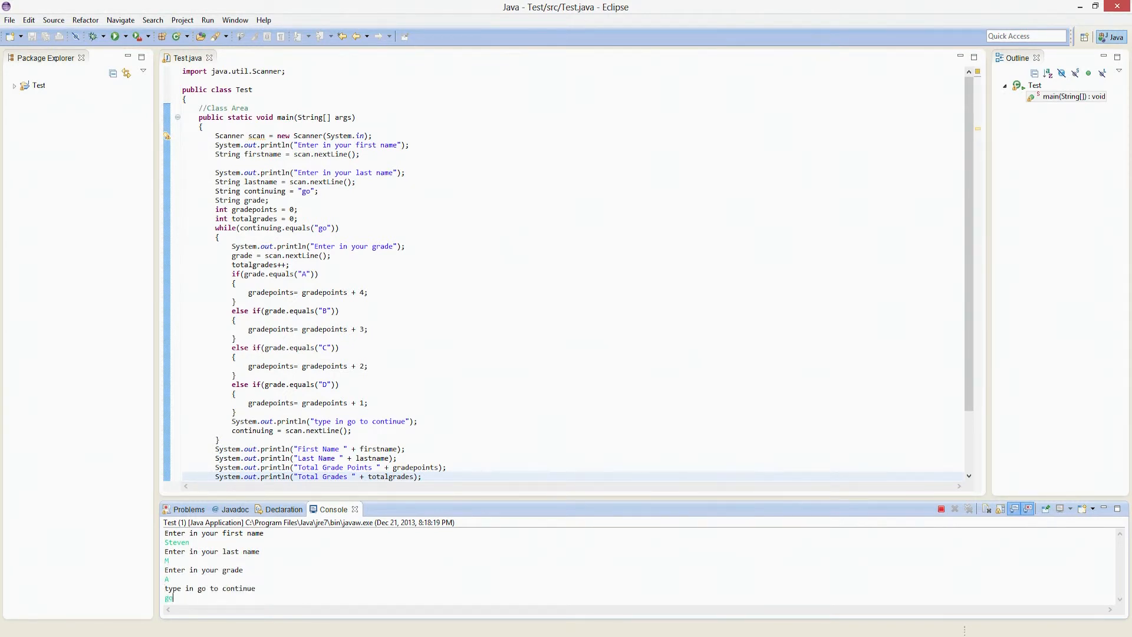
{"action": "type", "text": "go"}
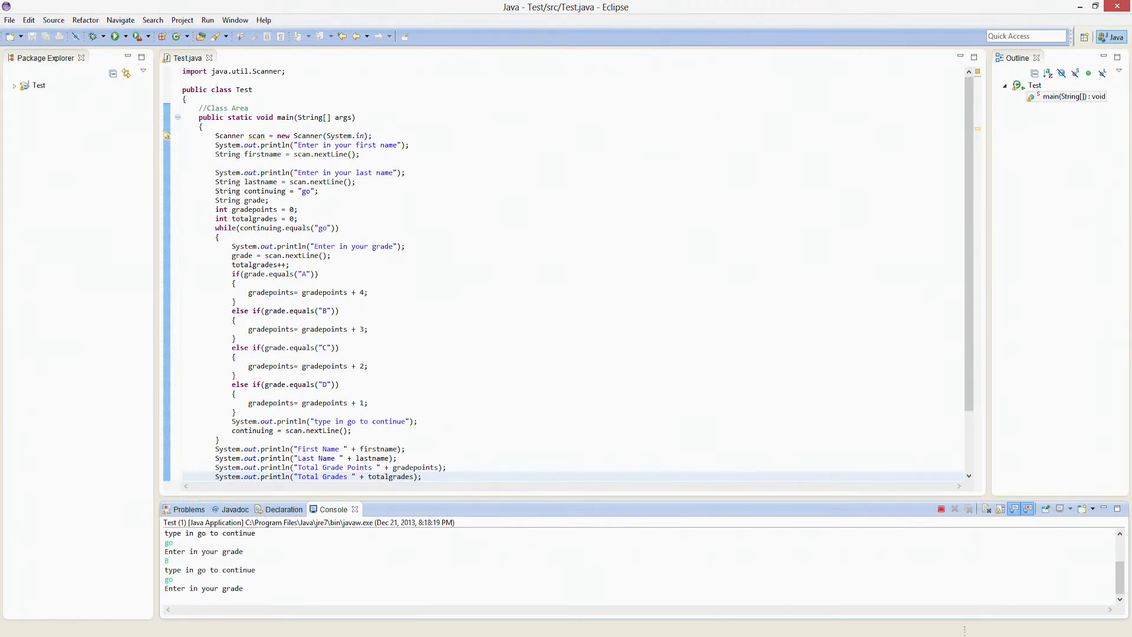
{"action": "type", "text": "C"}
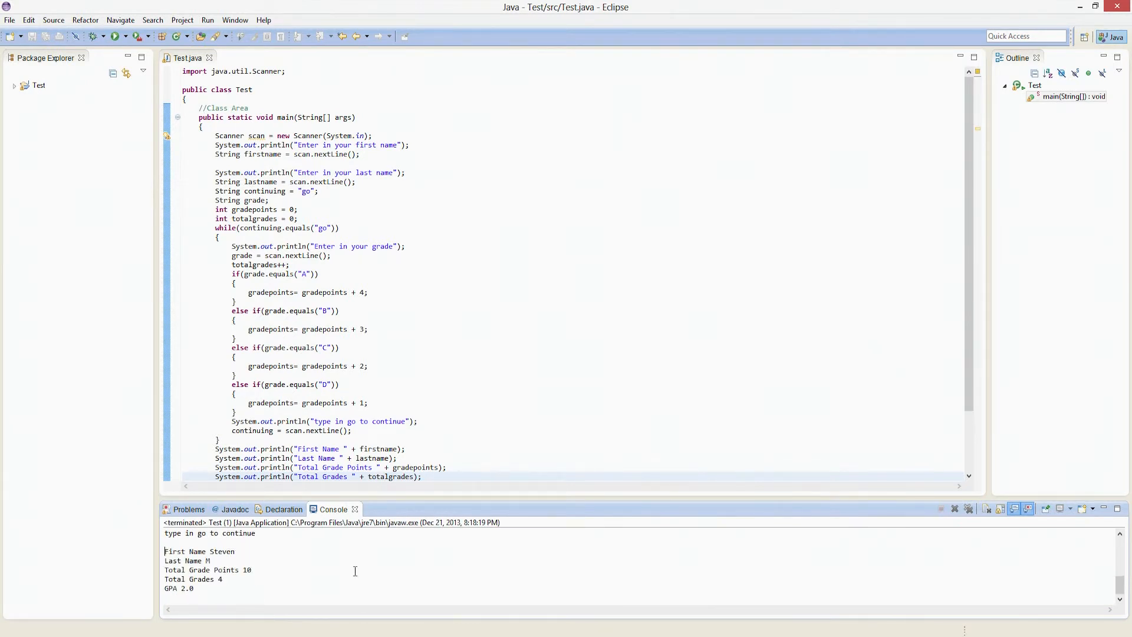
{"action": "mouse_move", "coordinate": [231, 588]}
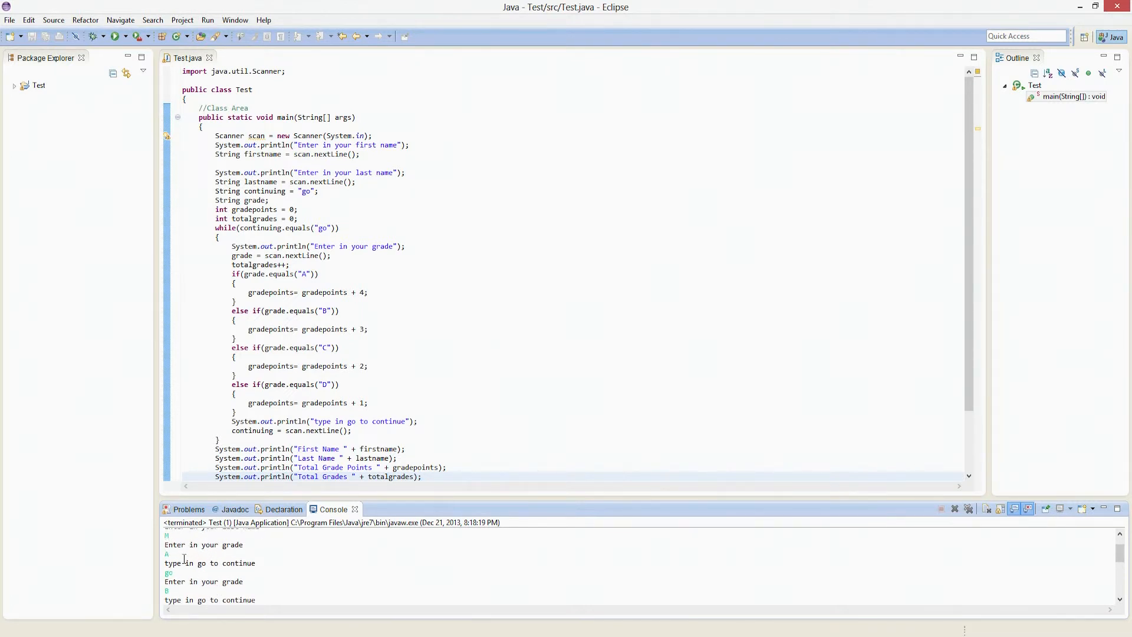
{"action": "scroll", "scroll_direction": "down", "scroll_amount": 3}
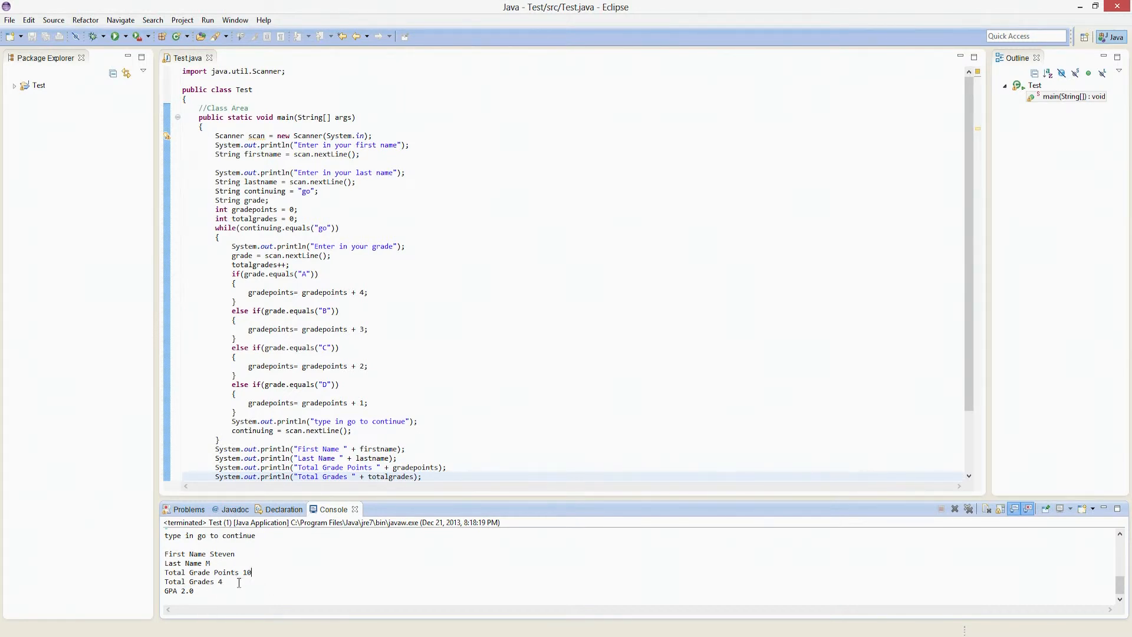
{"action": "mouse_move", "coordinate": [323, 318]}
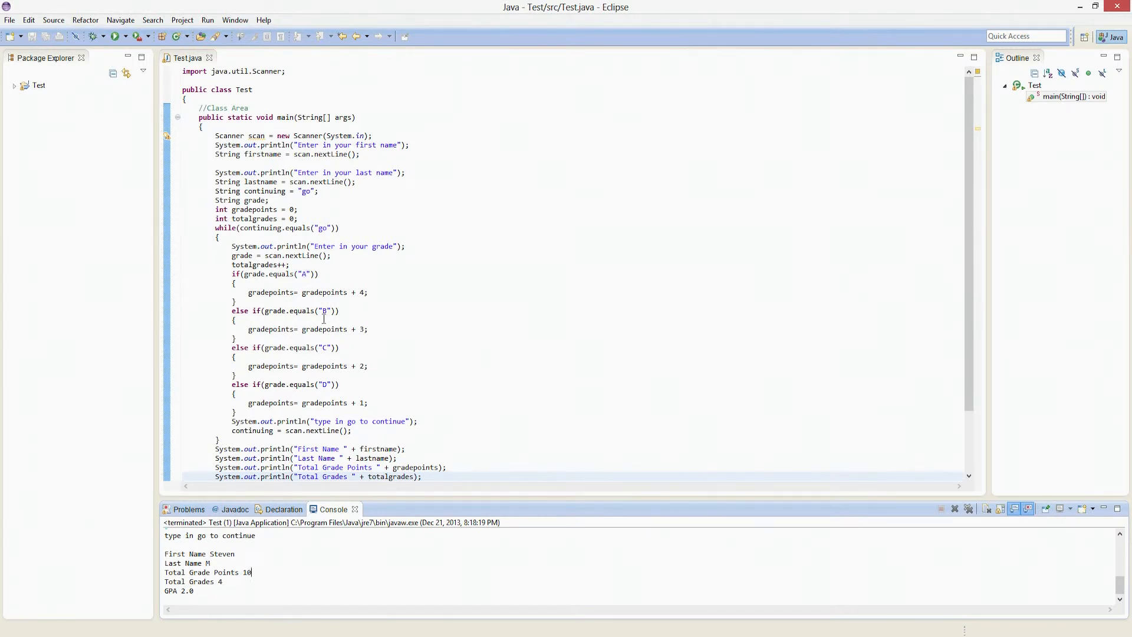
{"action": "mouse_move", "coordinate": [355, 331]}
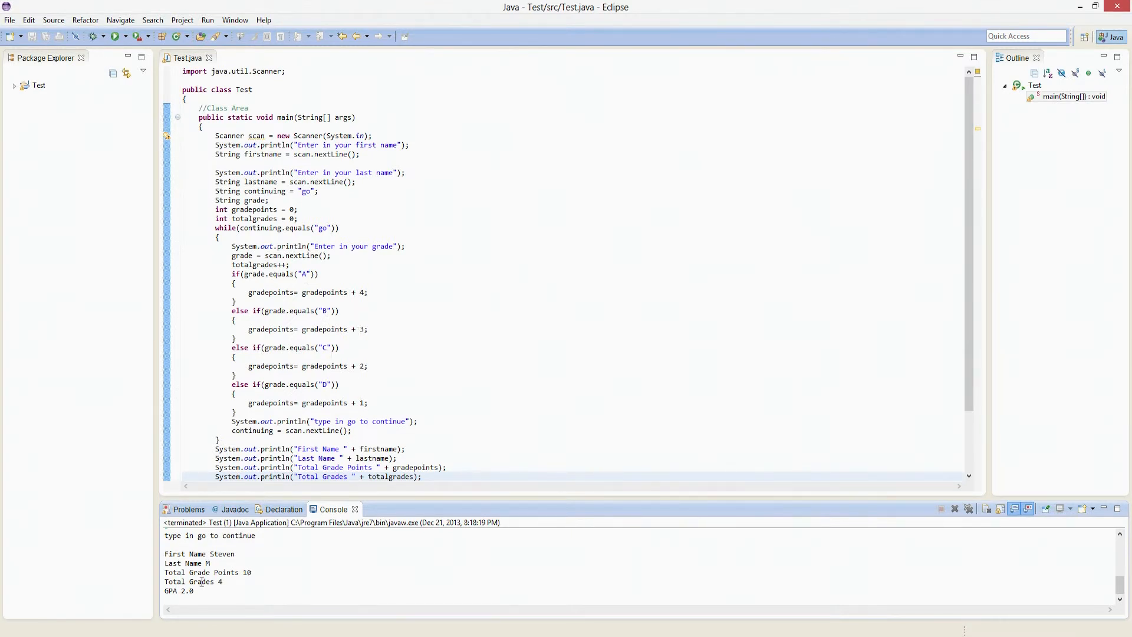
{"action": "mouse_move", "coordinate": [336, 326]}
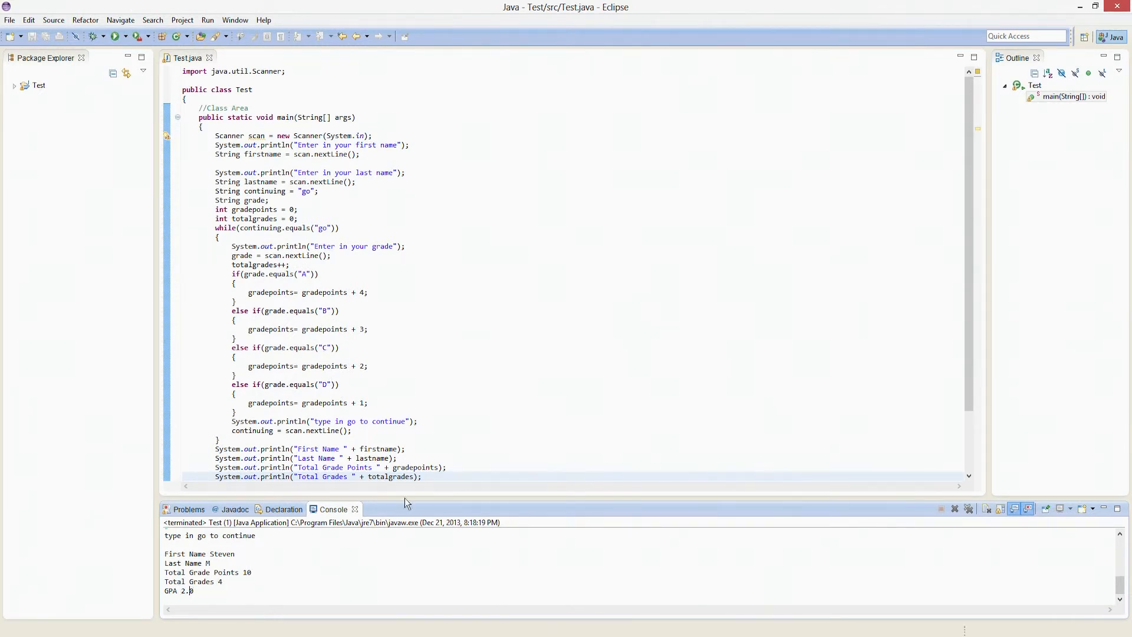
{"action": "mouse_move", "coordinate": [243, 427]}
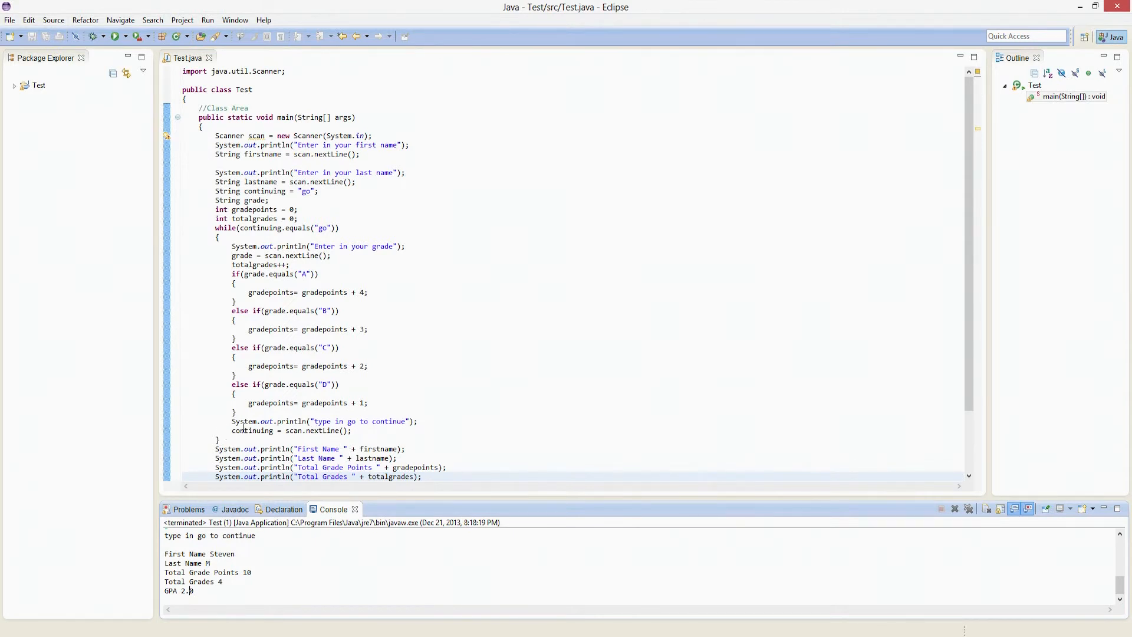
{"action": "mouse_move", "coordinate": [323, 280]}
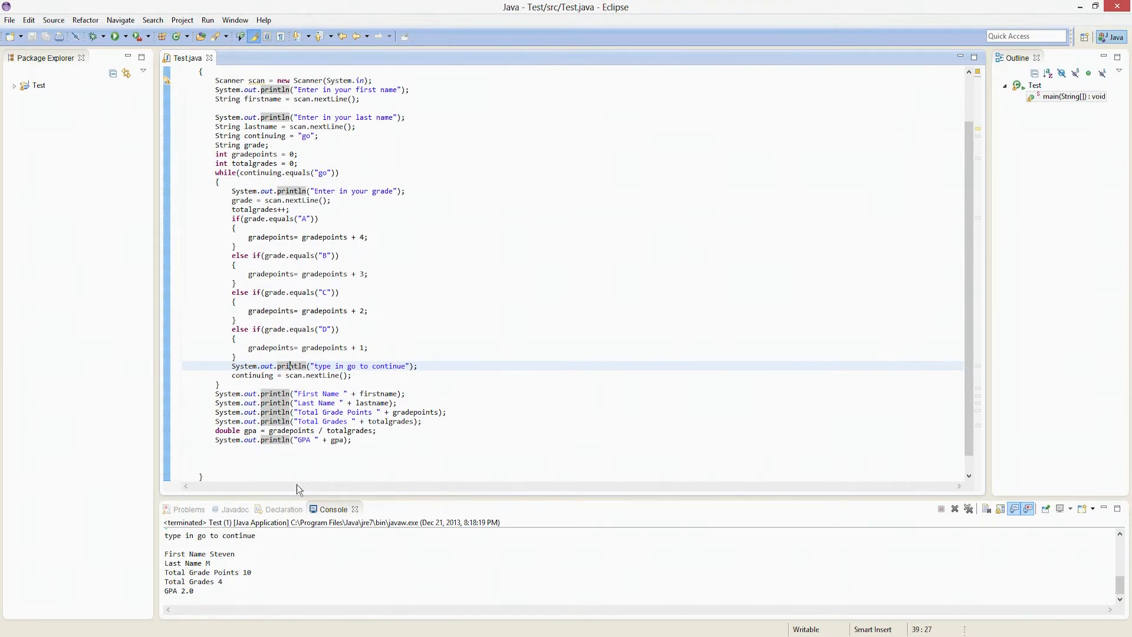
{"action": "mouse_move", "coordinate": [243, 575]}
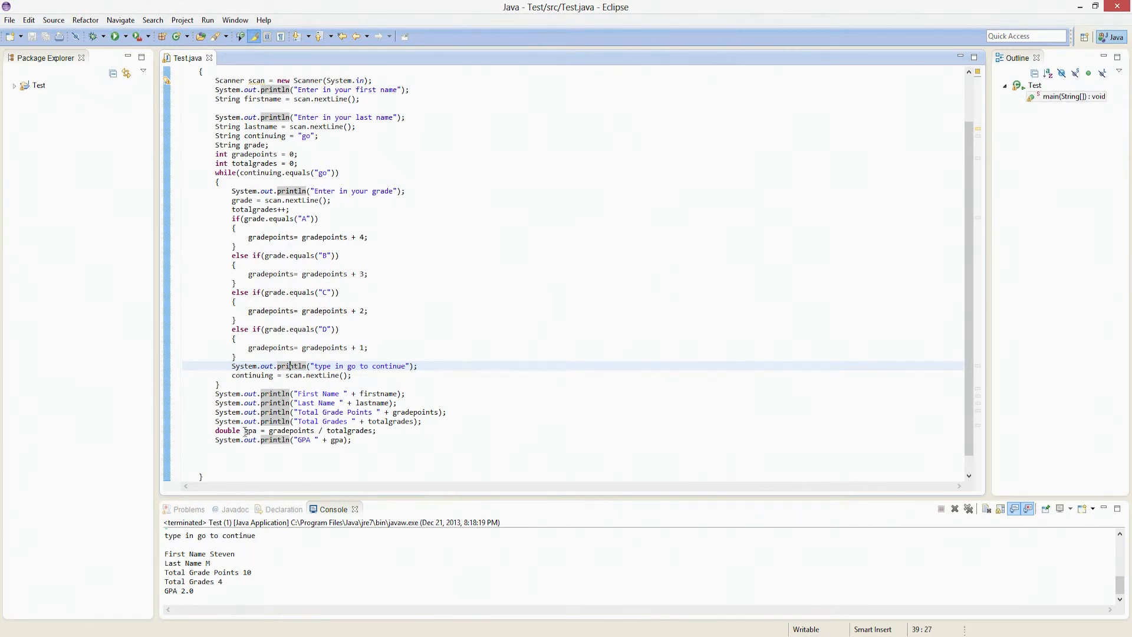
- Change gradepoints and totalgrades from int to double and launch, raising the save prompt for Test.java
{"action": "scroll", "scroll_direction": "up", "scroll_amount": 3}
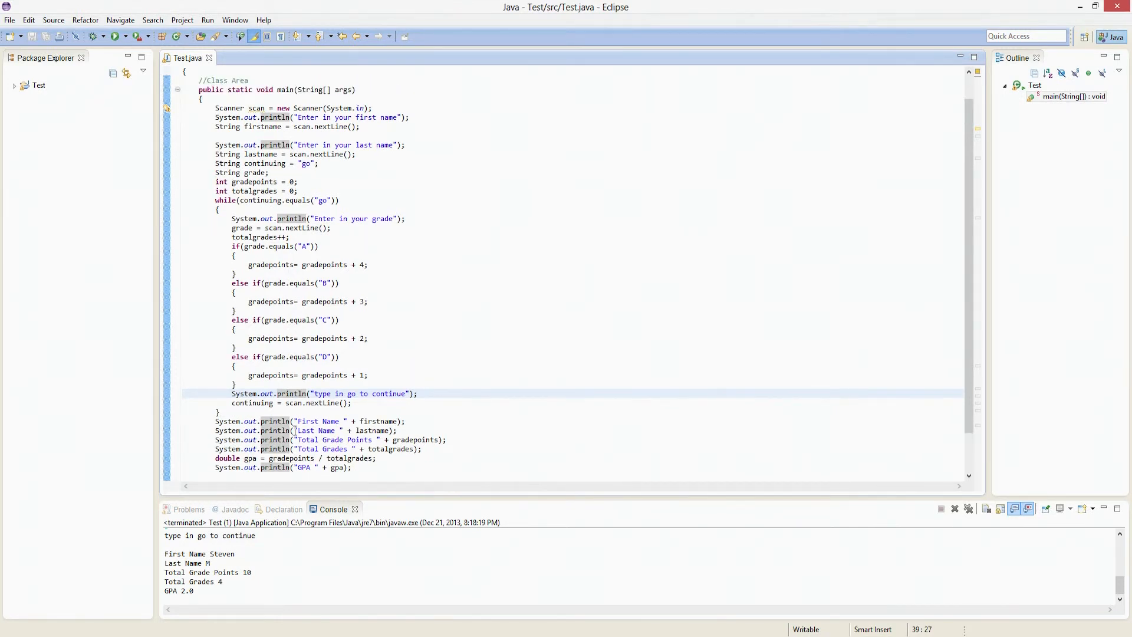
{"action": "scroll", "scroll_direction": "up", "scroll_amount": 3}
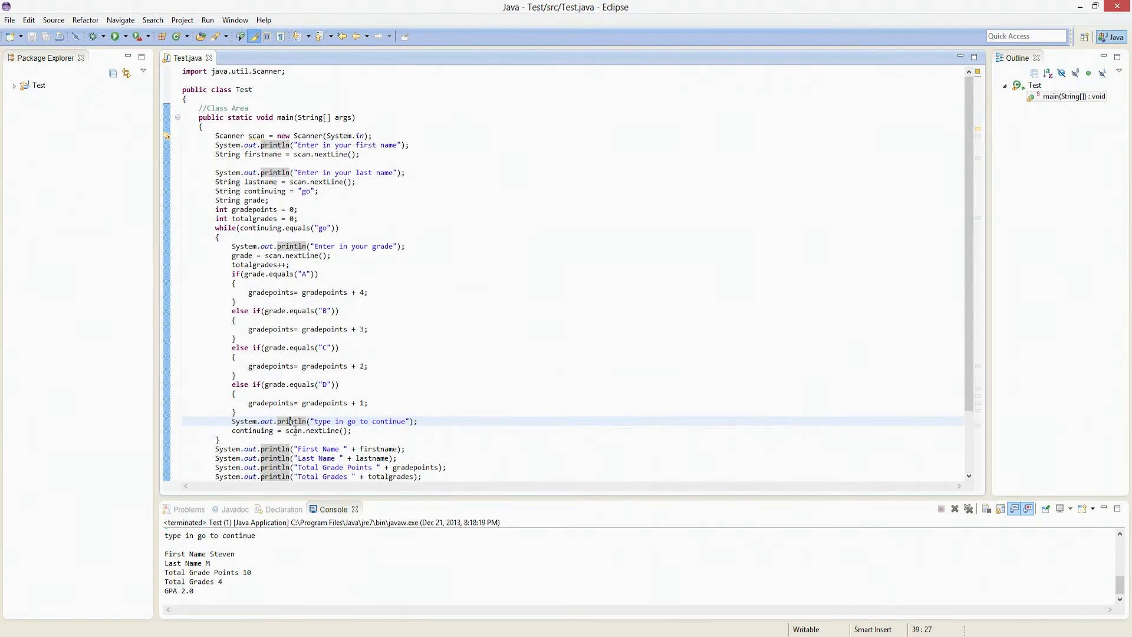
{"action": "scroll", "scroll_direction": "down", "scroll_amount": 3}
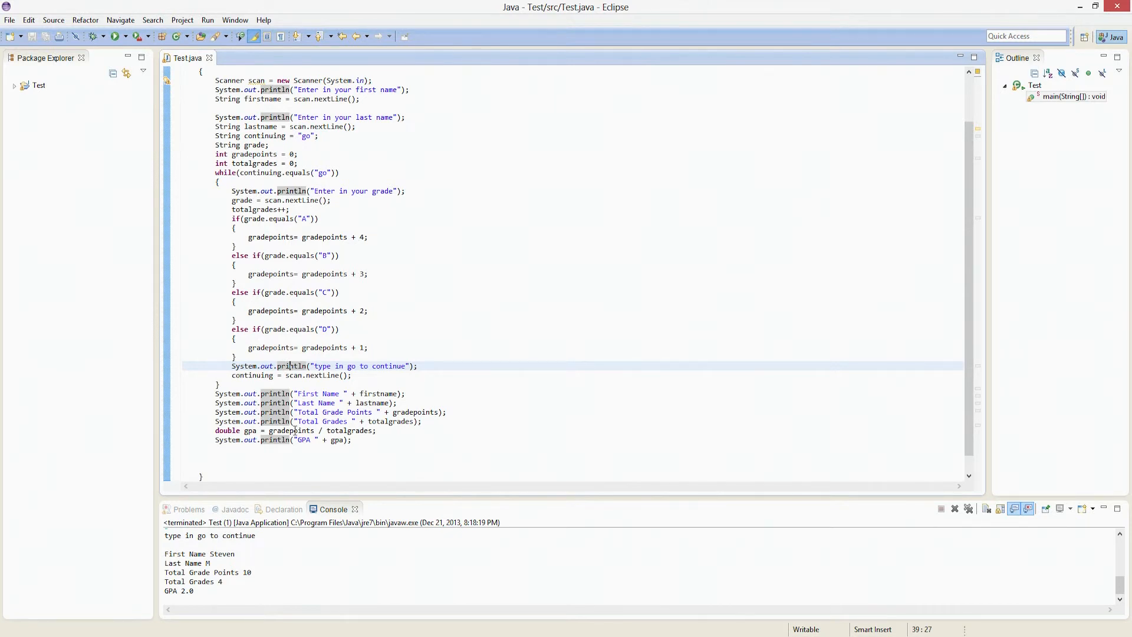
{"action": "left_click", "coordinate": [262, 431]}
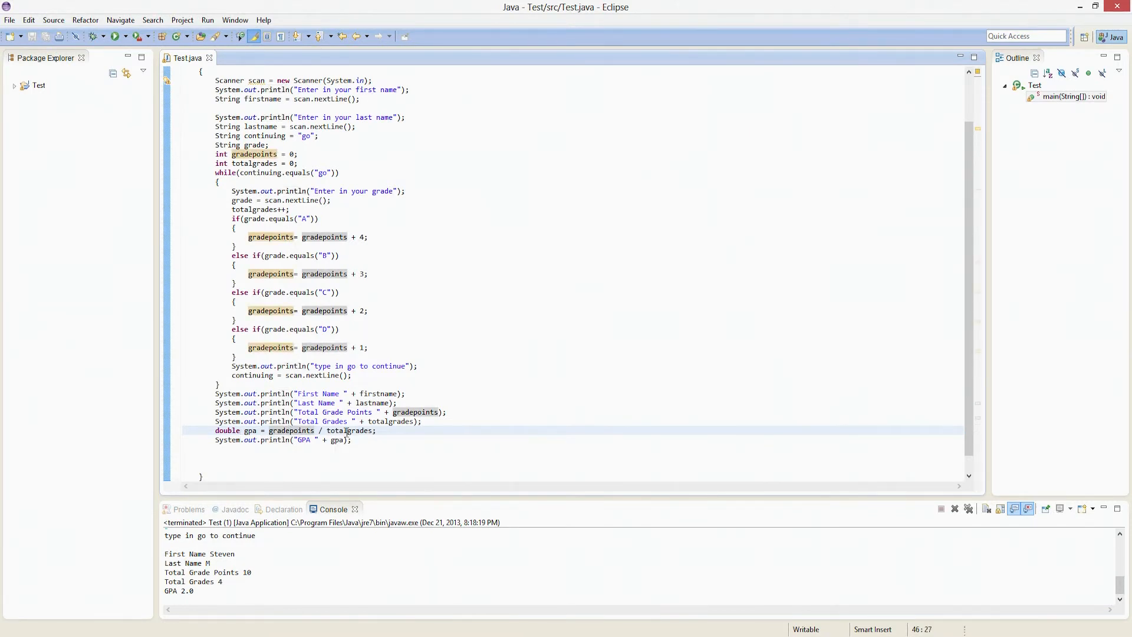
{"action": "scroll", "scroll_direction": "up", "scroll_amount": 3}
{"action": "type", "text": "d"}
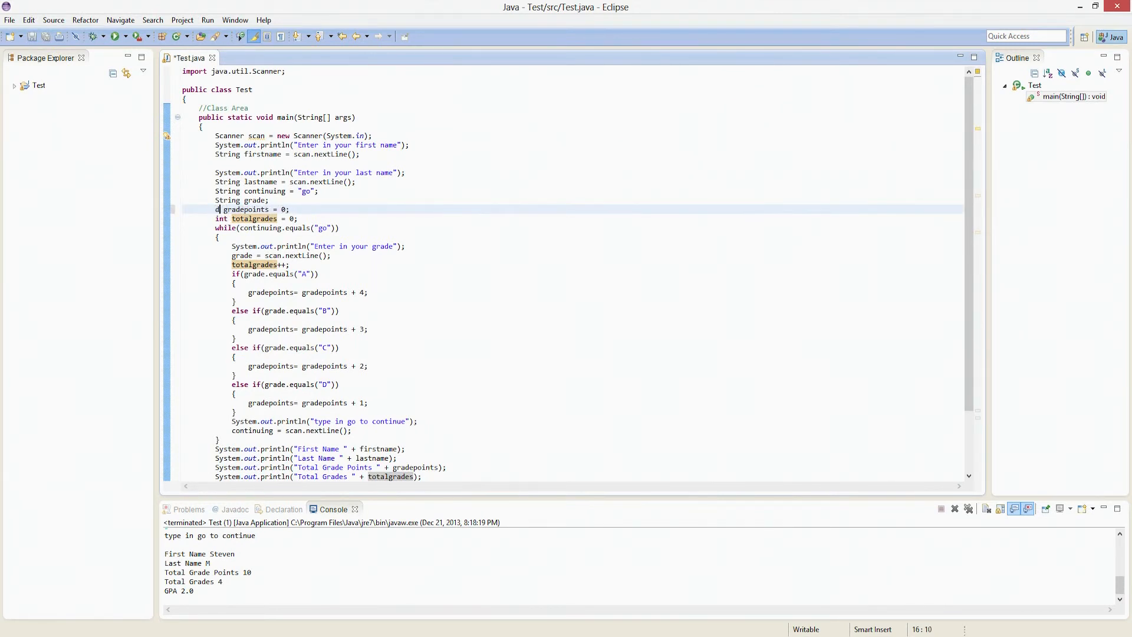
{"action": "type", "text": "ouble"}
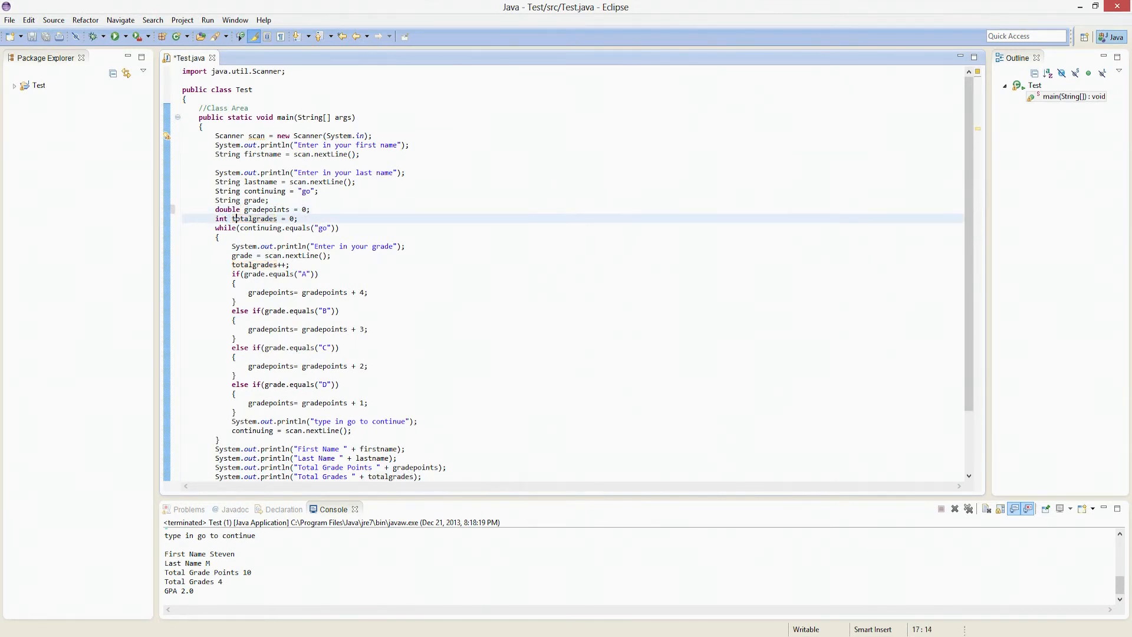
{"action": "type", "text": "double"}
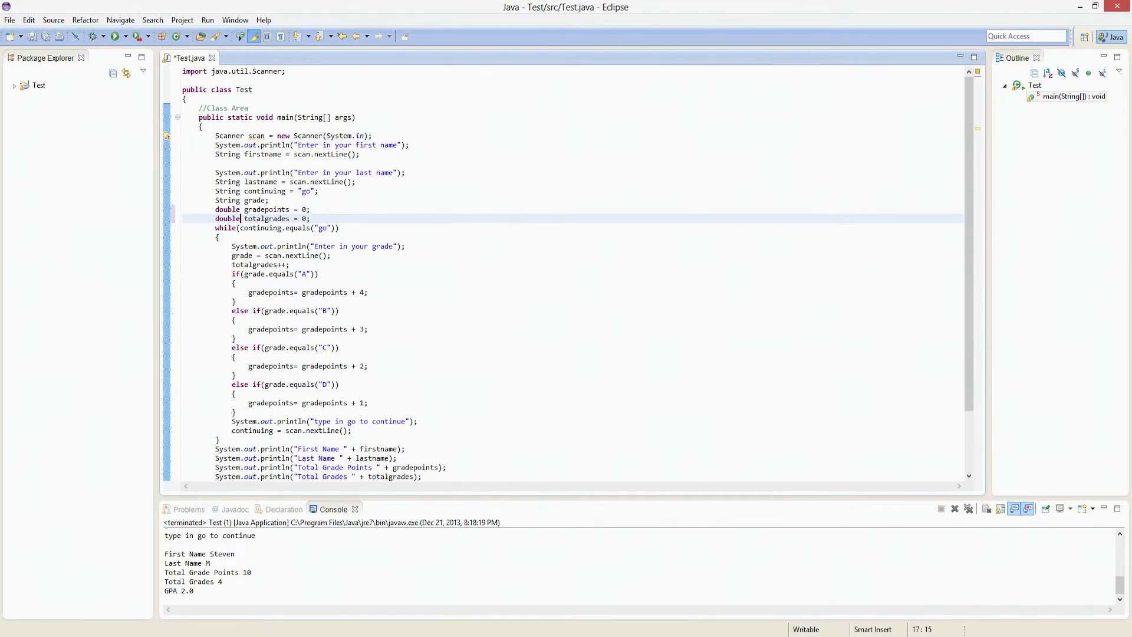
{"action": "left_click", "coordinate": [114, 37]}
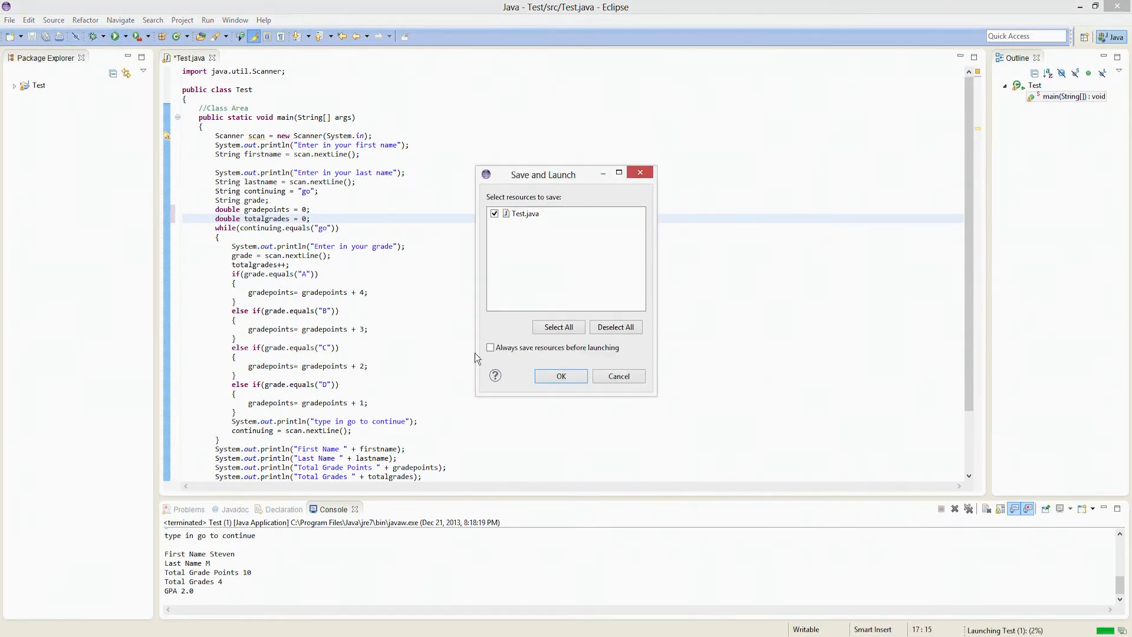
- Save and launch, entering Steven and grades so the console shows points 10.0, grades 5.0, GPA 2.0
{"action": "left_click", "coordinate": [561, 375]}
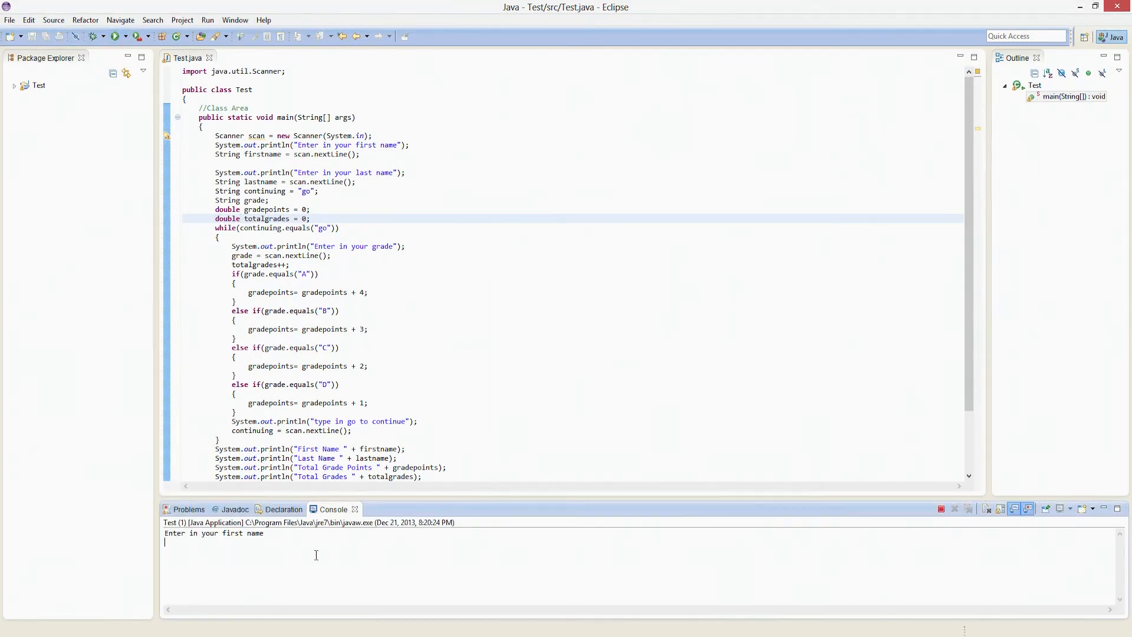
{"action": "type", "text": "Steven"}
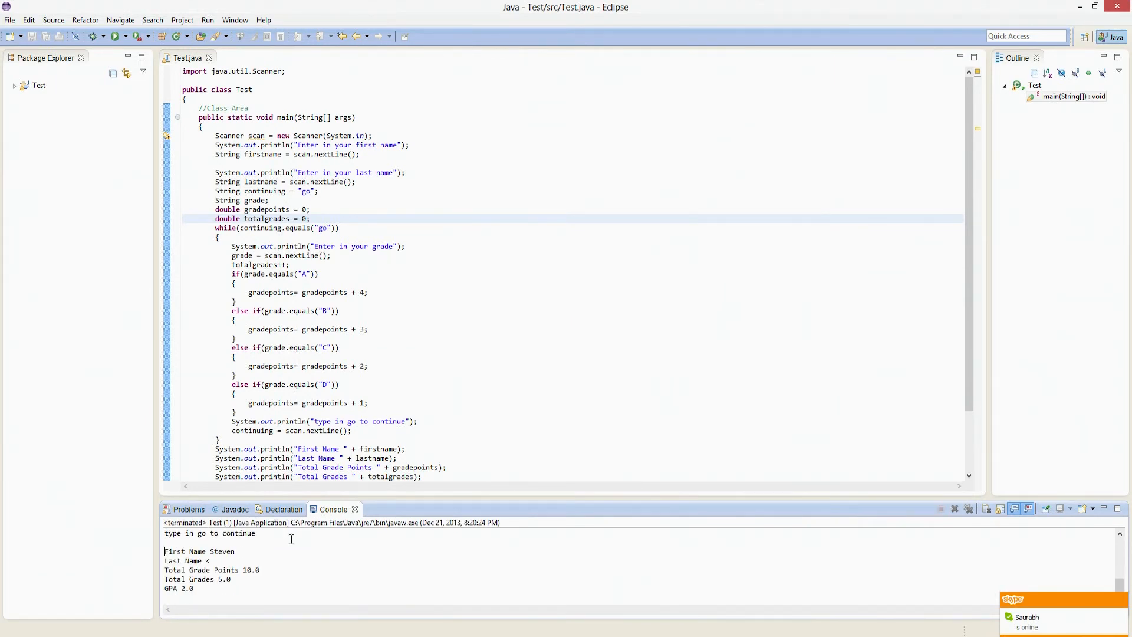
{"action": "mouse_move", "coordinate": [243, 578]}
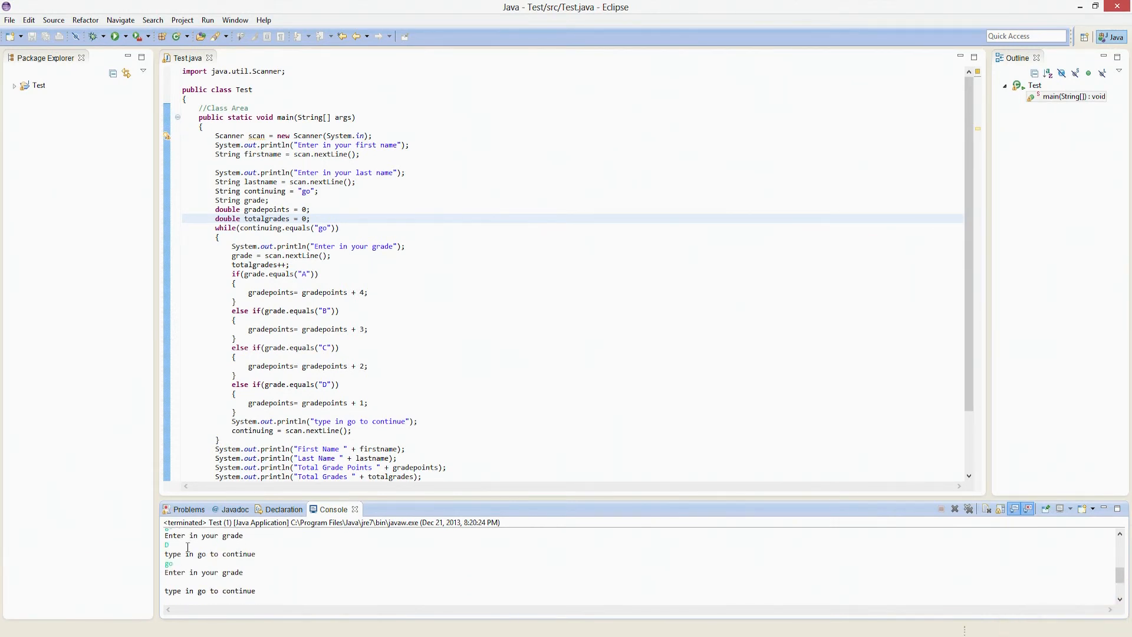
- Cut totalgrades++; from the loop start and place it inside the A, B, C and D grade branches
{"action": "double_click", "coordinate": [263, 264]}
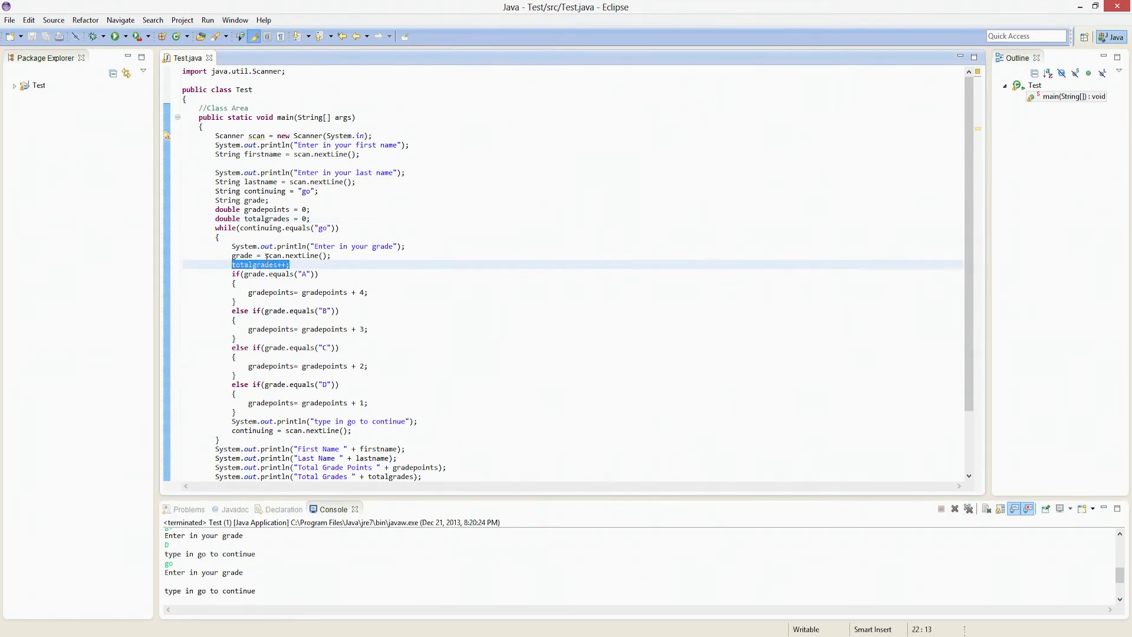
{"action": "right_click", "coordinate": [260, 264]}
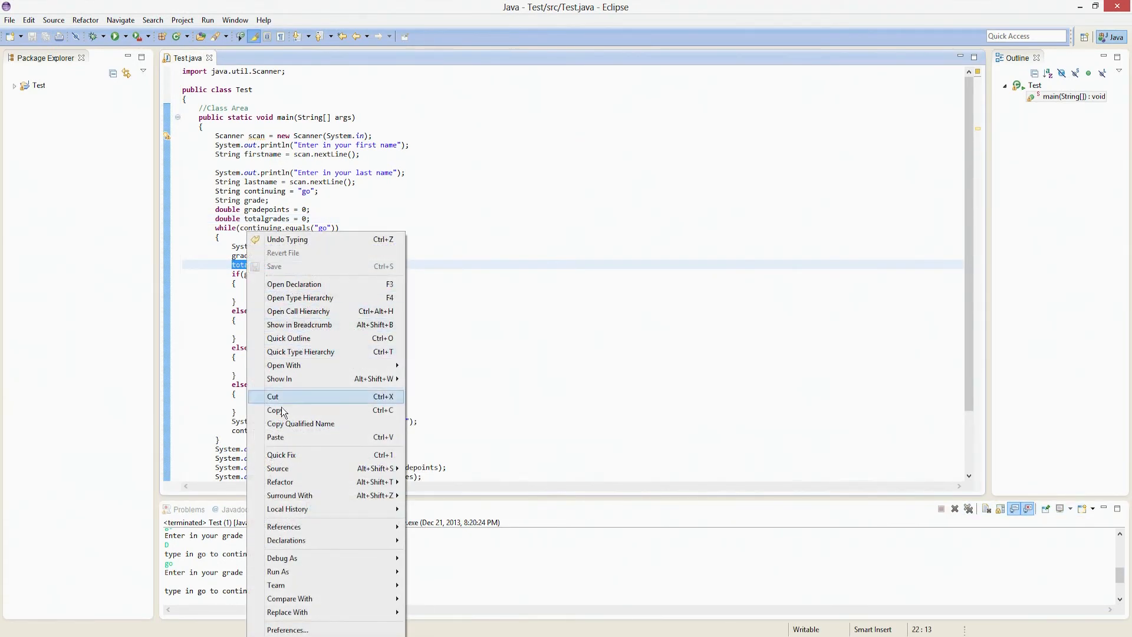
{"action": "left_click", "coordinate": [273, 397]}
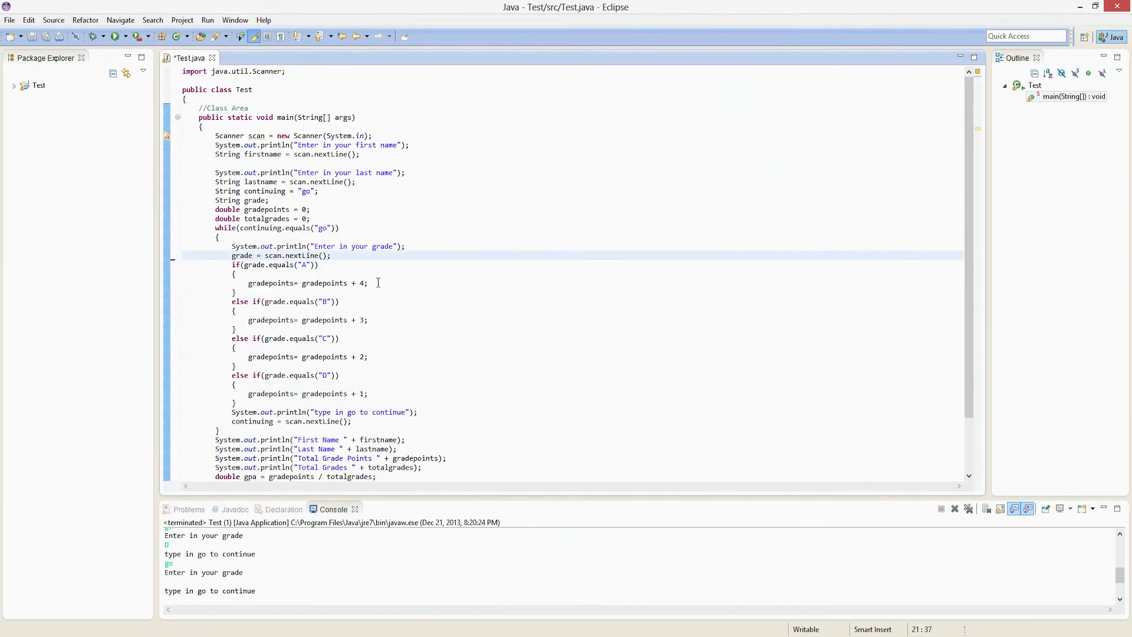
{"action": "type", "text": "totalgrades++;"}
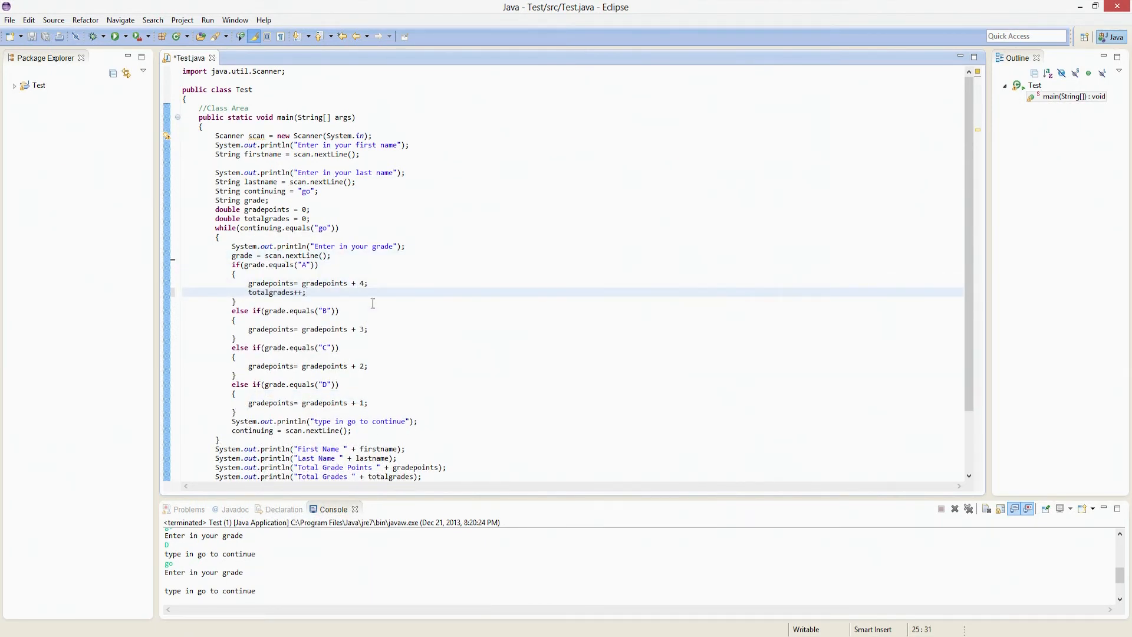
{"action": "type", "text": "totalgrades++;"}
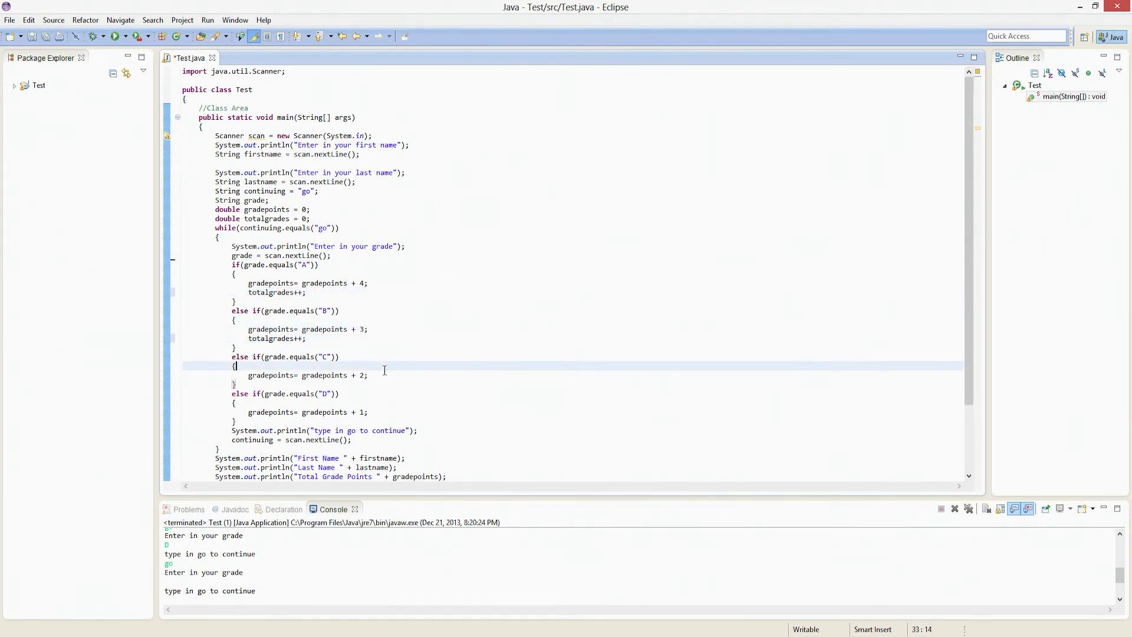
{"action": "type", "text": "totalgrades++;"}
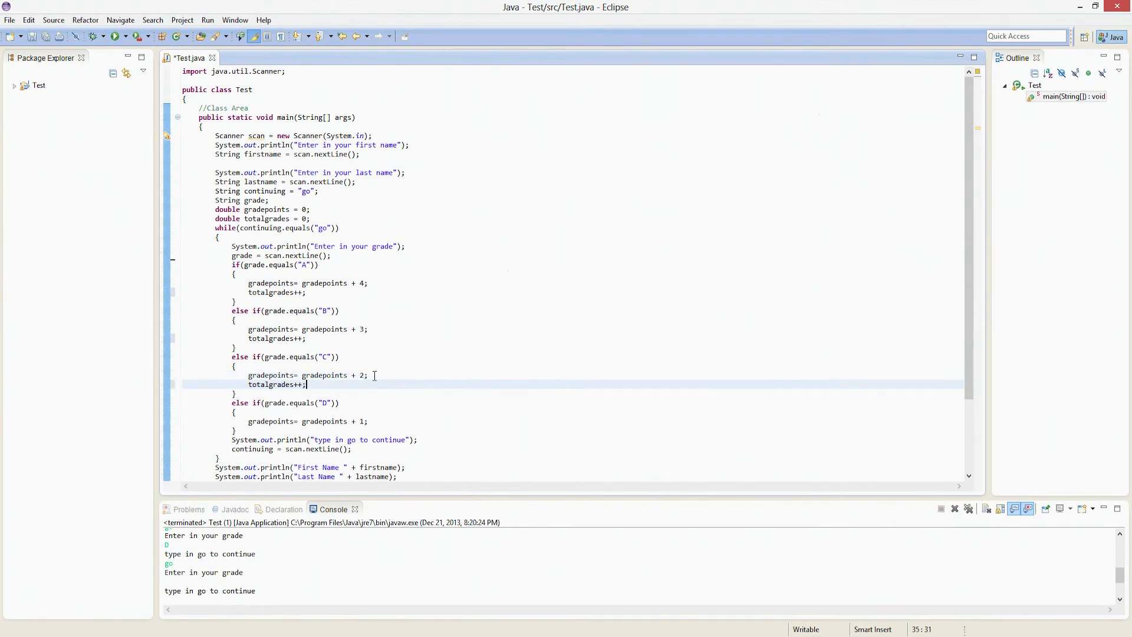
{"action": "left_click", "coordinate": [368, 421]}
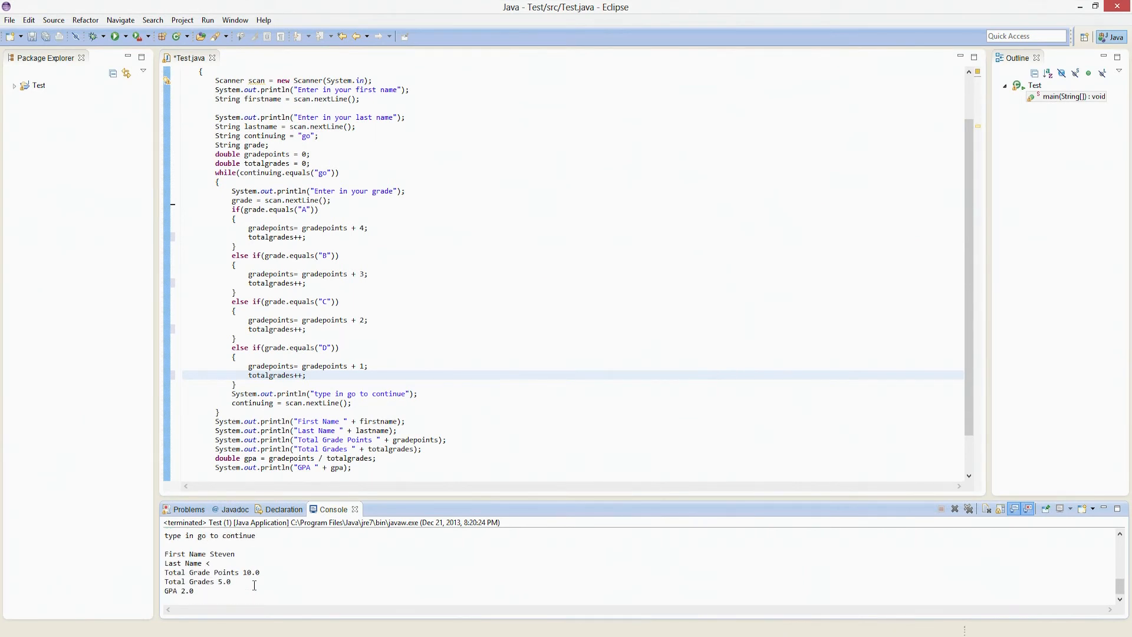
{"action": "mouse_move", "coordinate": [82, 57]}
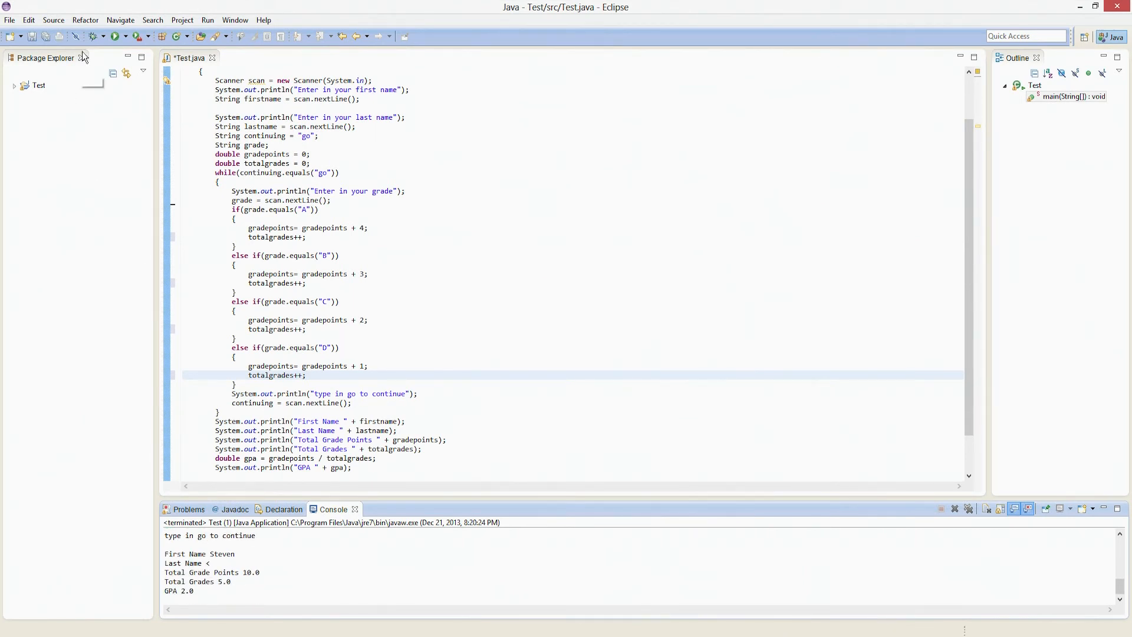
- Rerun Test.java, saving it first, so the console shows Total Grades 4.0 and GPA 2.5
{"action": "left_click", "coordinate": [113, 36]}
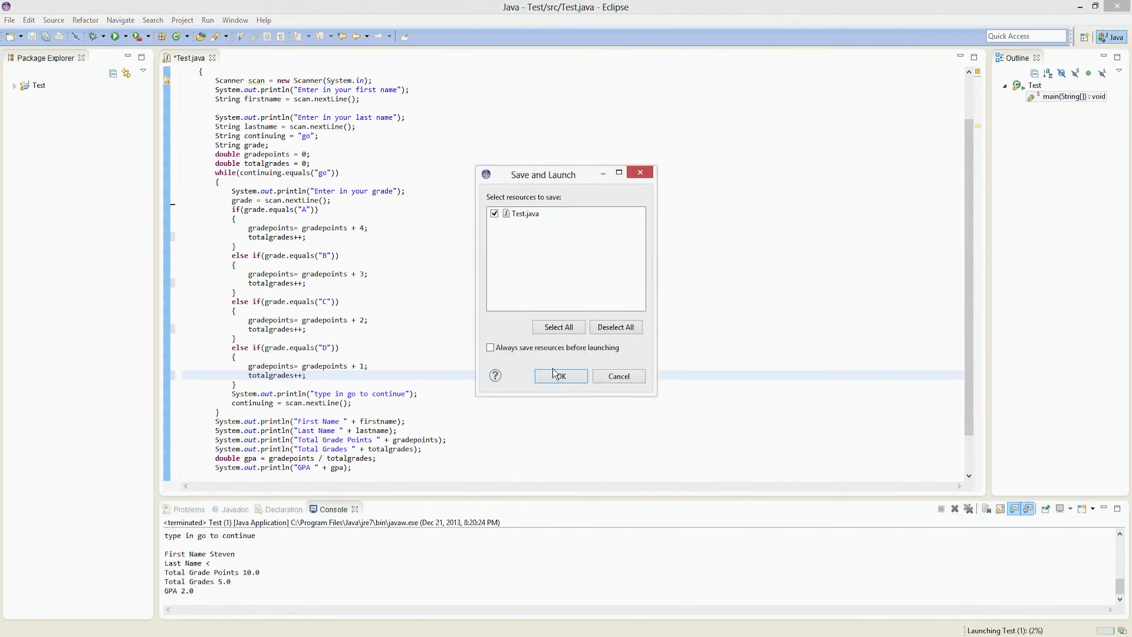
{"action": "left_click", "coordinate": [561, 375]}
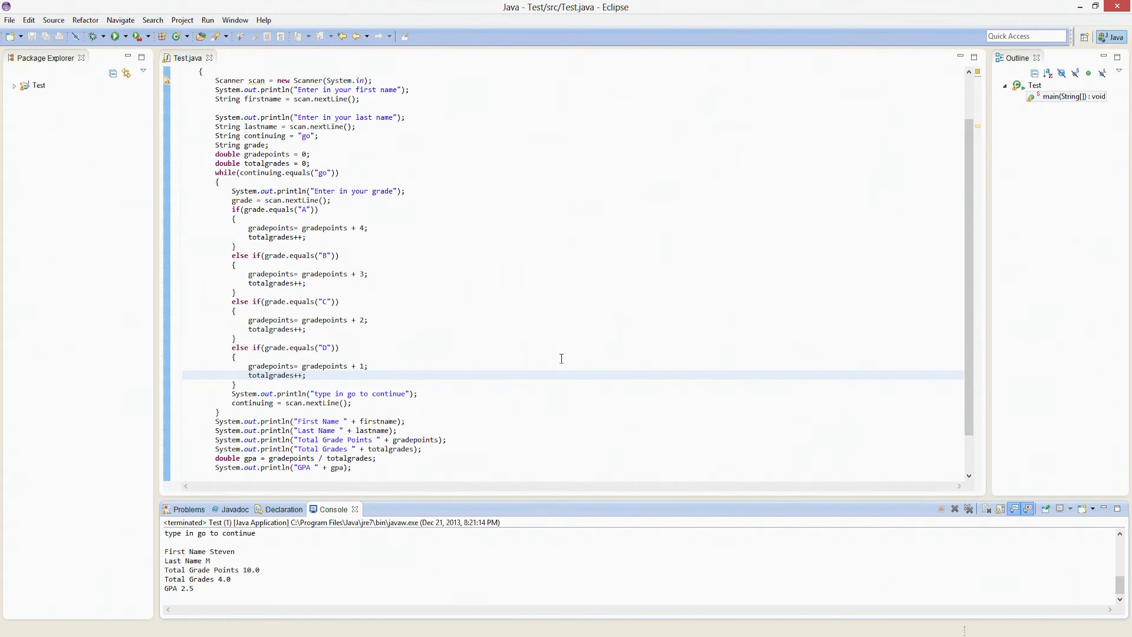
{"action": "mouse_move", "coordinate": [633, 278]}
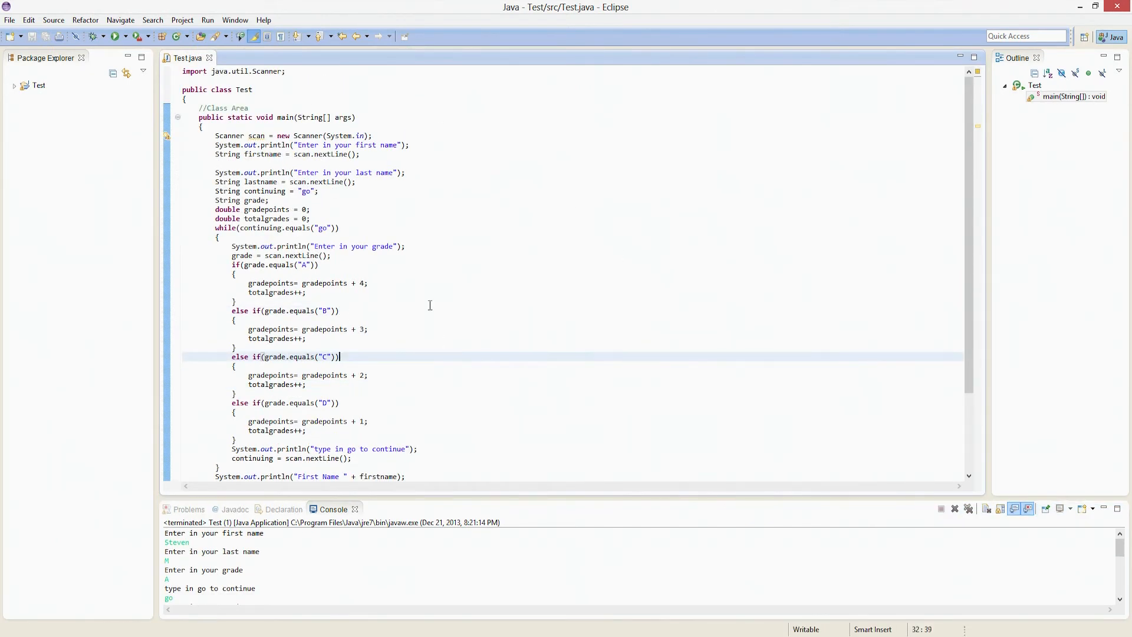
{"action": "scroll", "scroll_direction": "down", "scroll_amount": 3}
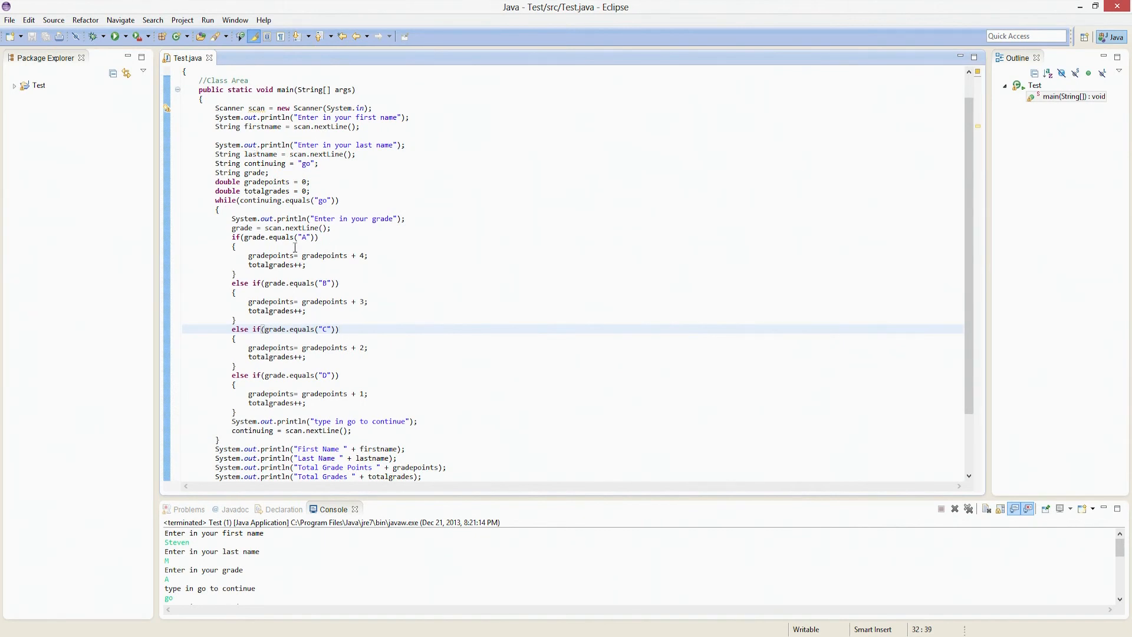
{"action": "scroll", "scroll_direction": "down", "scroll_amount": 3}
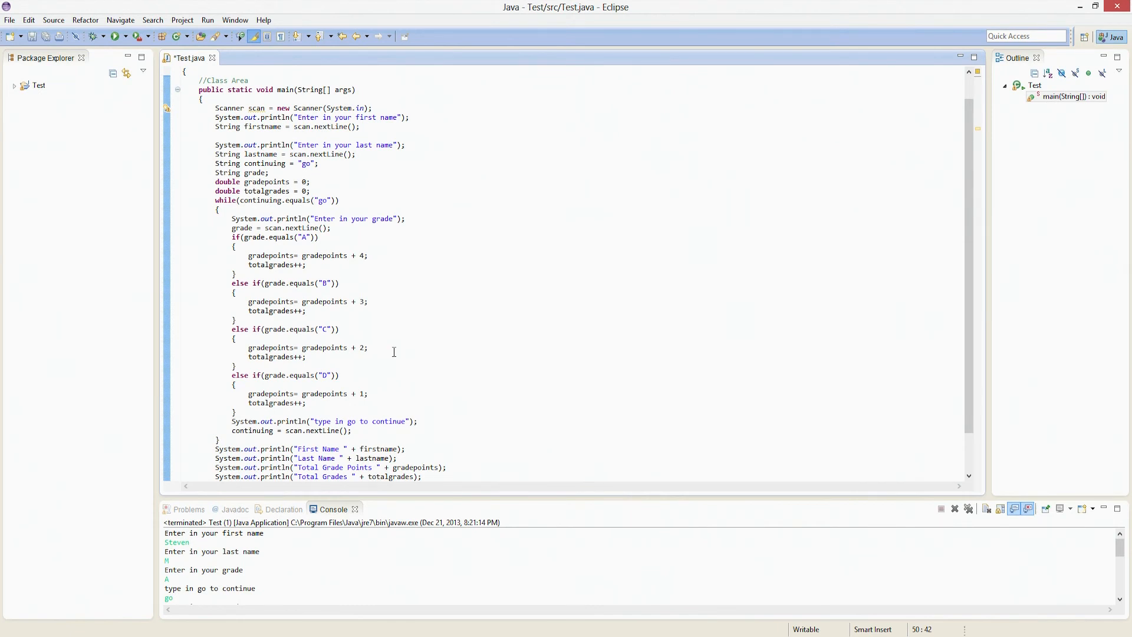
{"action": "mouse_move", "coordinate": [429, 334]}
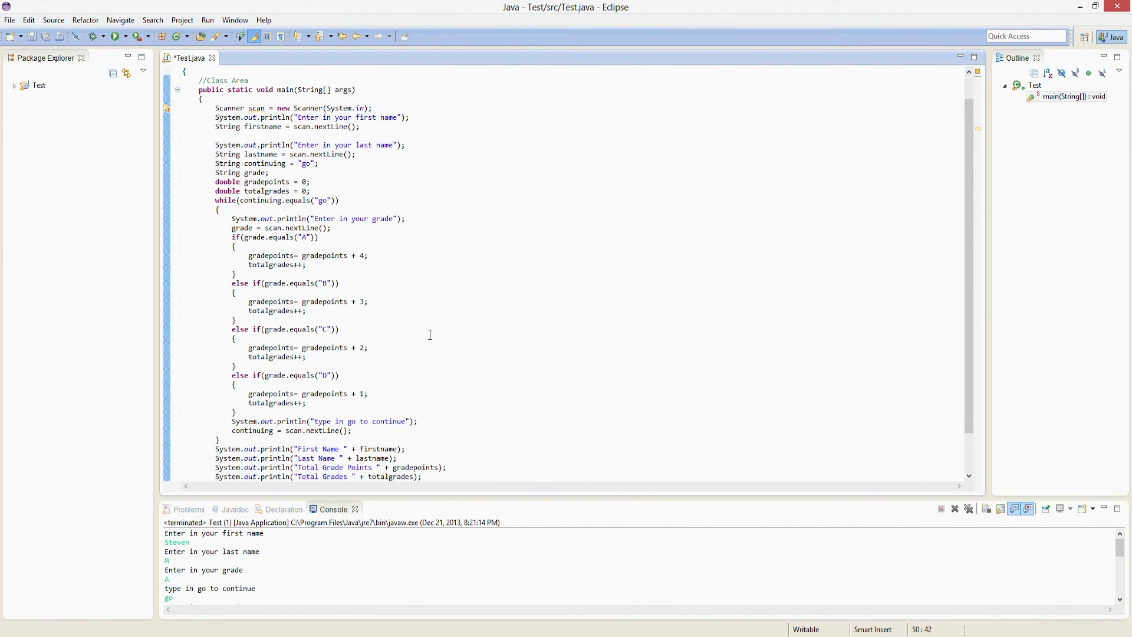
{"action": "mouse_move", "coordinate": [462, 264]}
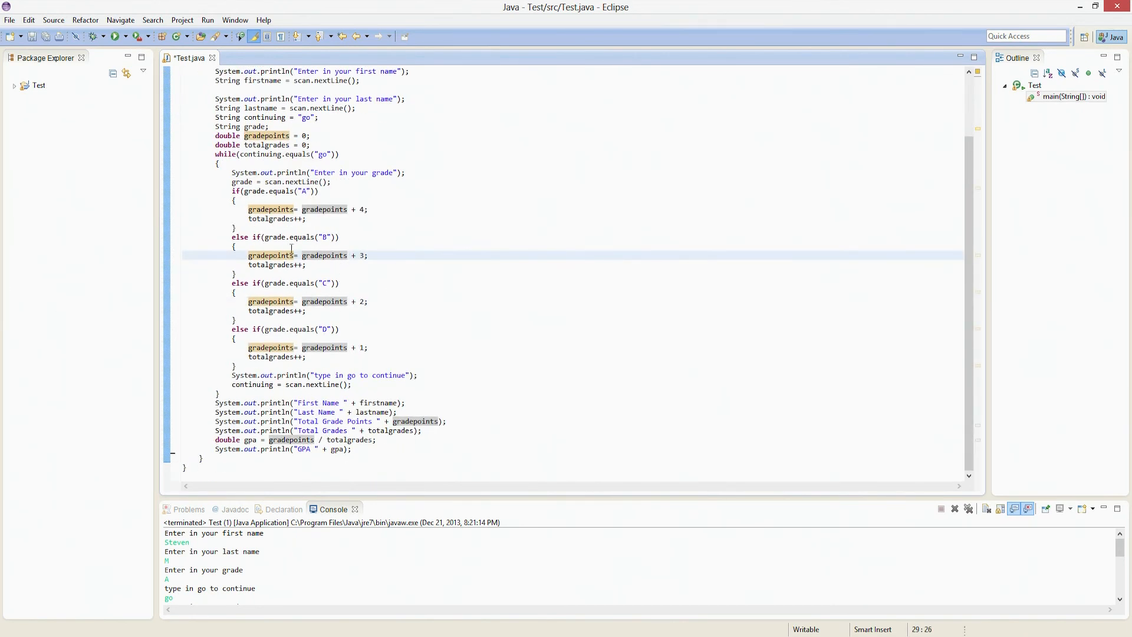
{"action": "scroll", "scroll_direction": "up", "scroll_amount": 3}
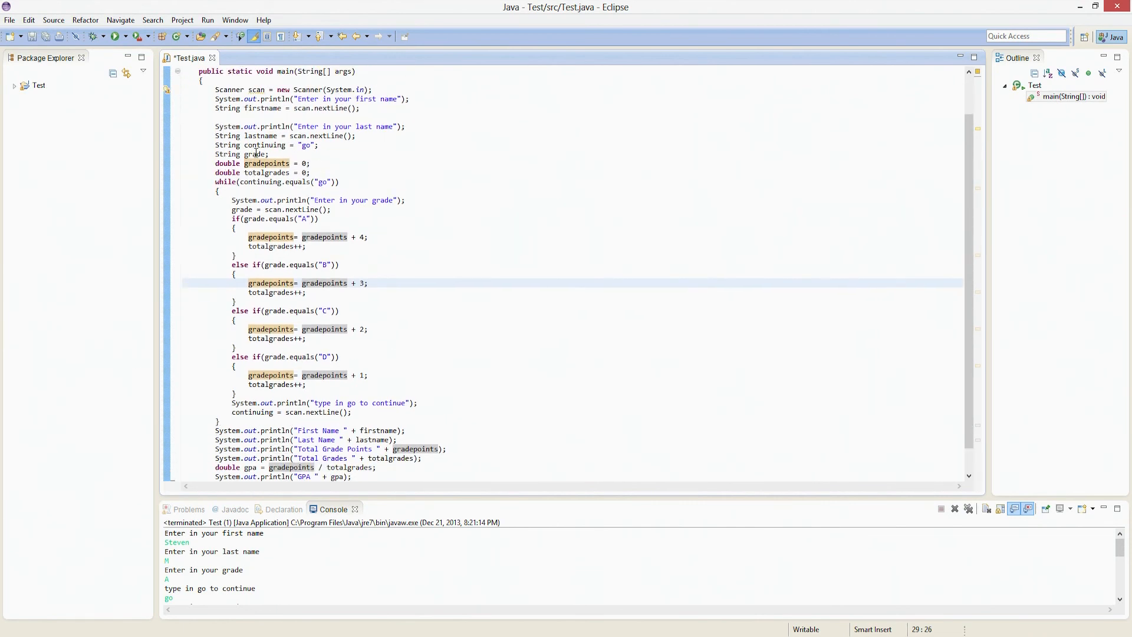
{"action": "scroll", "scroll_direction": "down", "scroll_amount": 3}
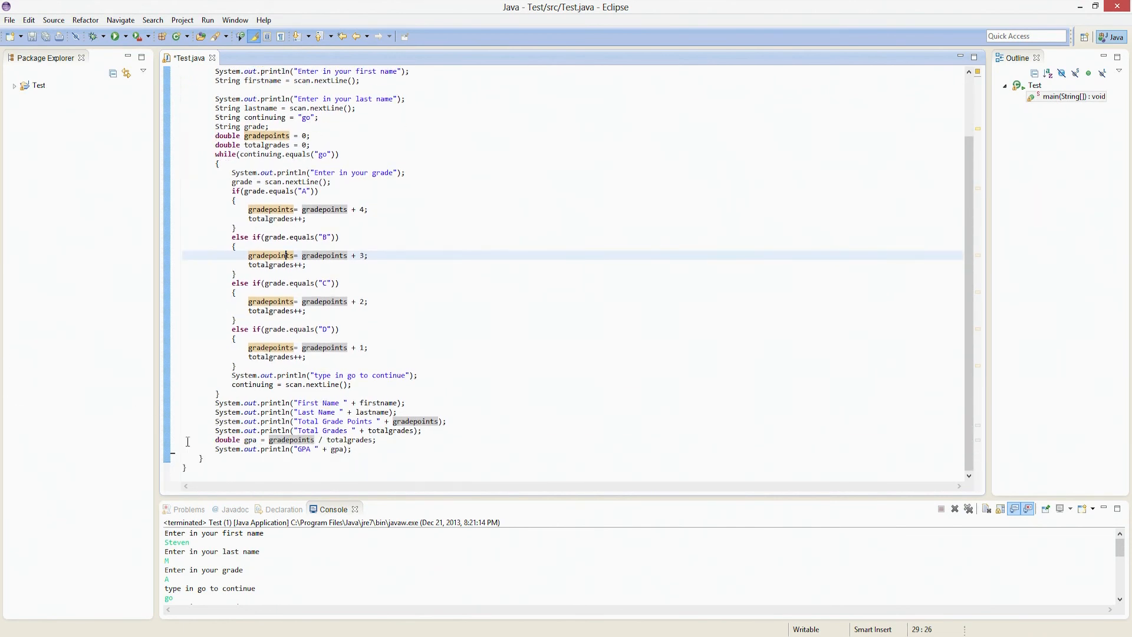
{"action": "scroll", "scroll_direction": "up", "scroll_amount": 3}
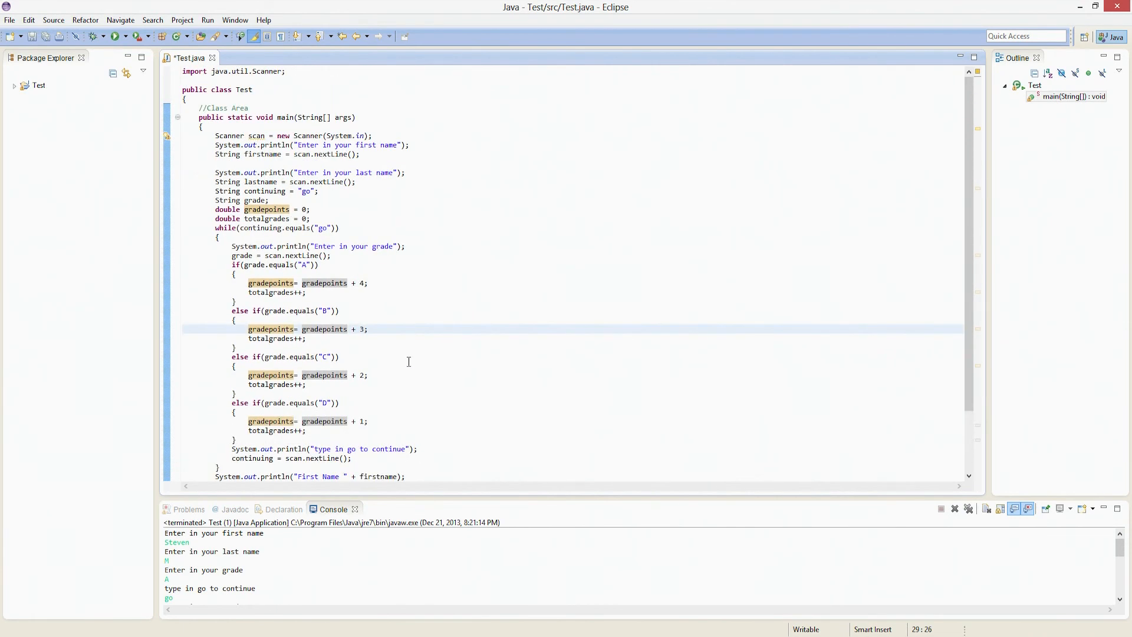
{"action": "scroll", "scroll_direction": "down", "scroll_amount": 3}
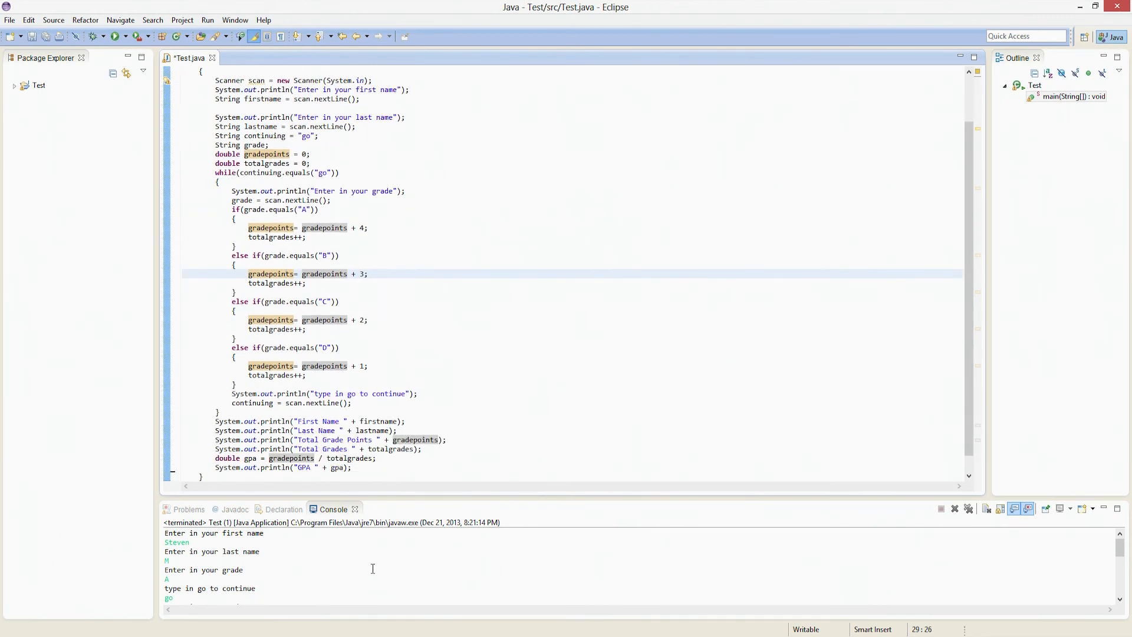
{"action": "scroll", "scroll_direction": "down", "scroll_amount": 3}
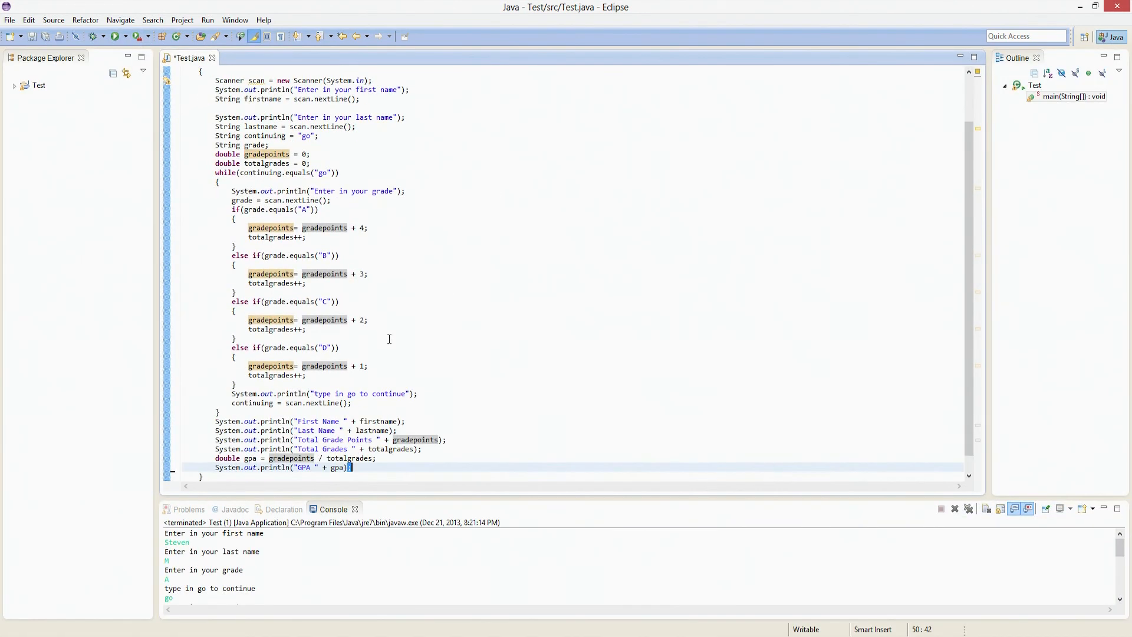
{"action": "scroll", "scroll_direction": "up", "scroll_amount": 3}
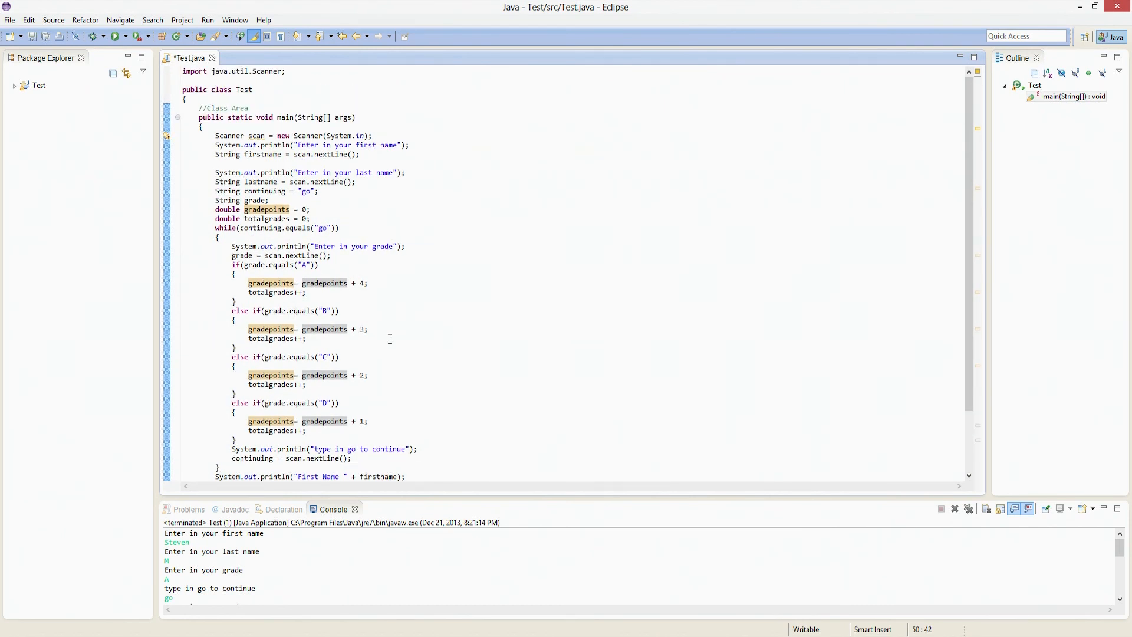
{"action": "left_click", "coordinate": [215, 144]}
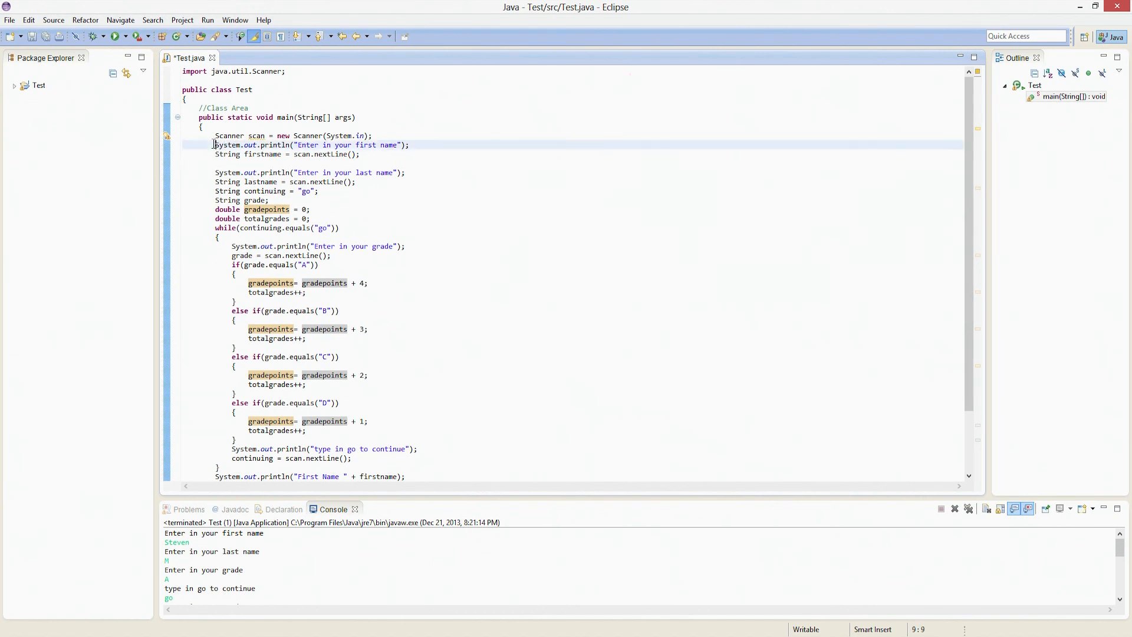
{"action": "left_click", "coordinate": [448, 182]}
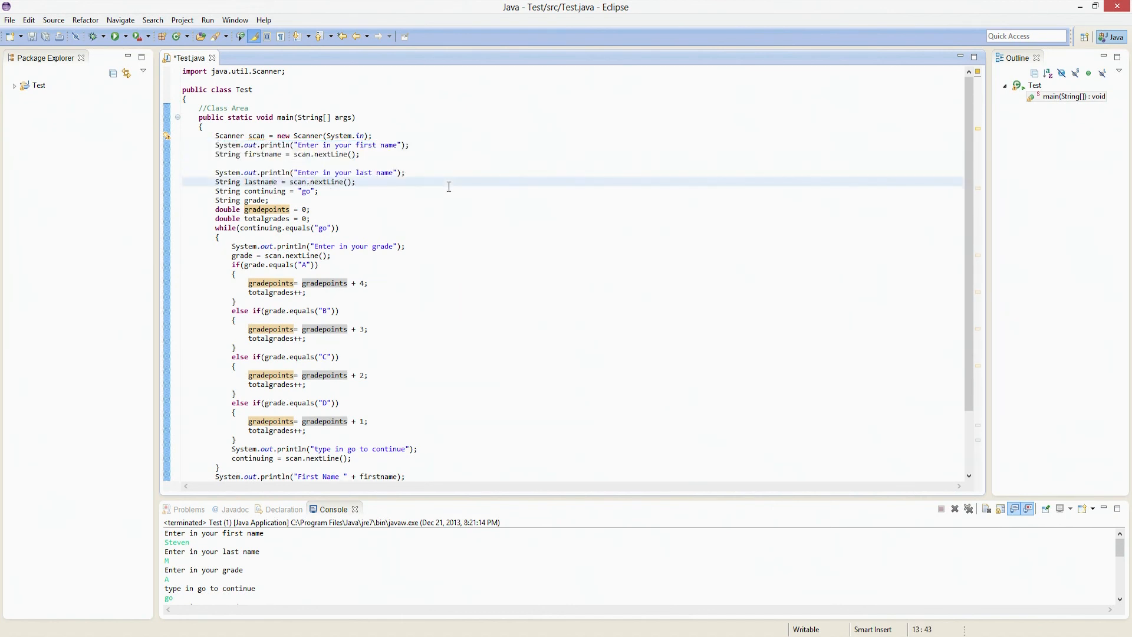
{"action": "left_click_drag", "start_coordinate": [215, 144], "coordinate": [356, 181]}
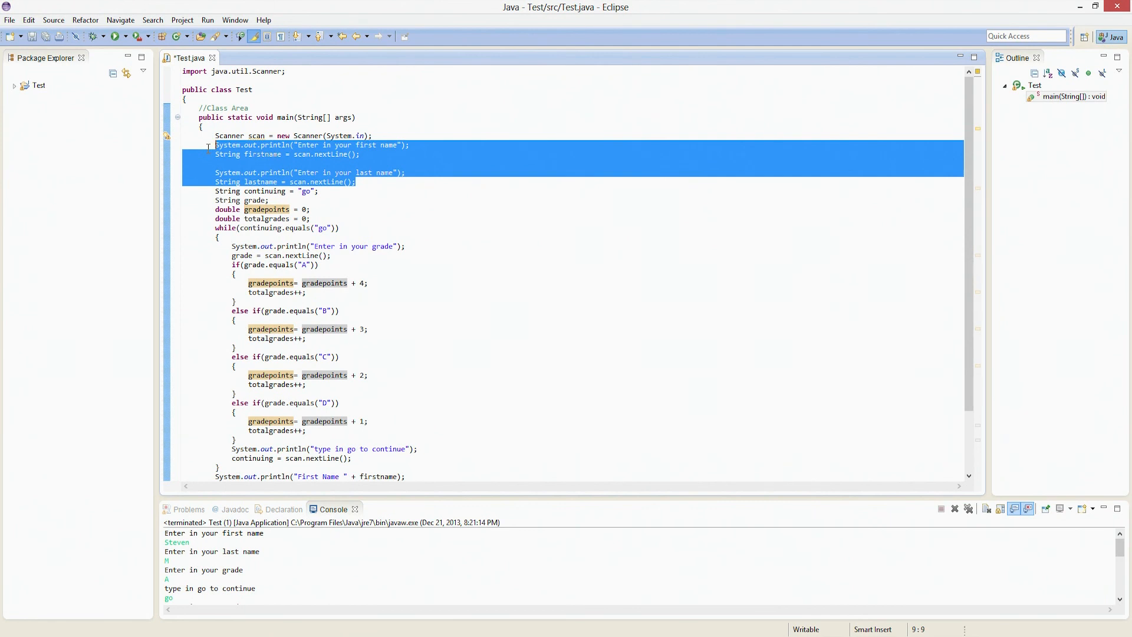
{"action": "mouse_move", "coordinate": [405, 13]}
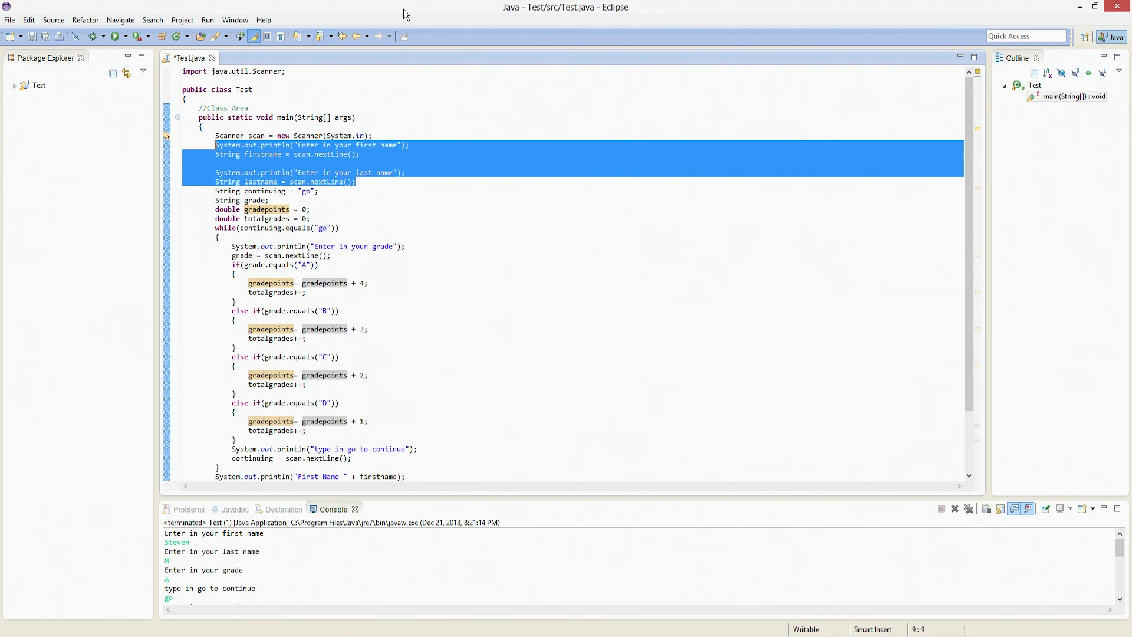
{"action": "mouse_move", "coordinate": [516, 132]}
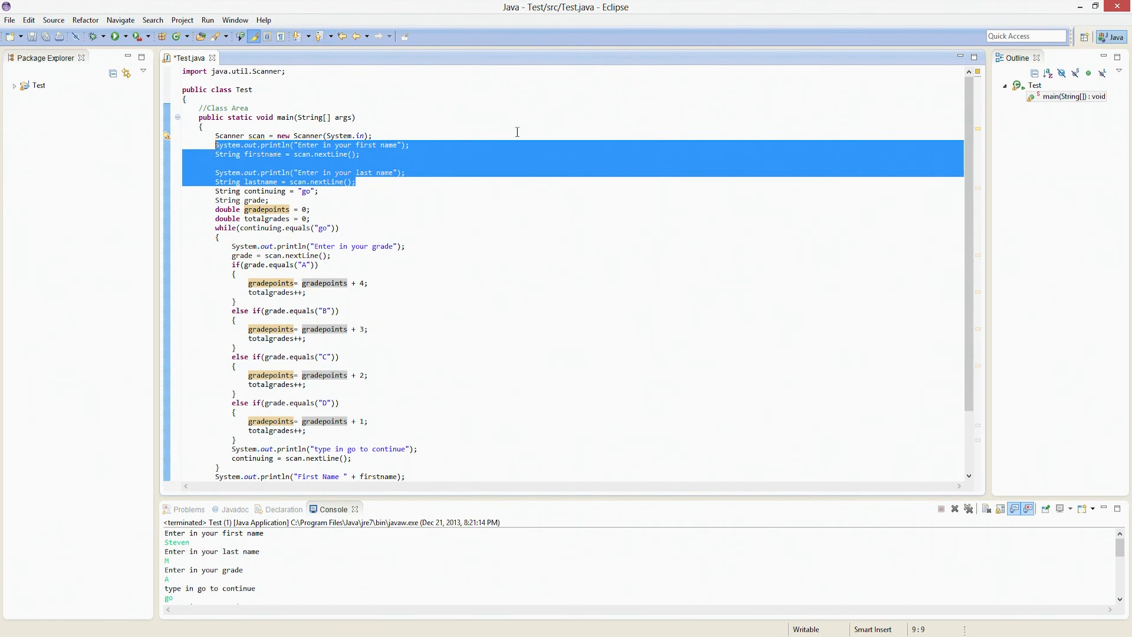